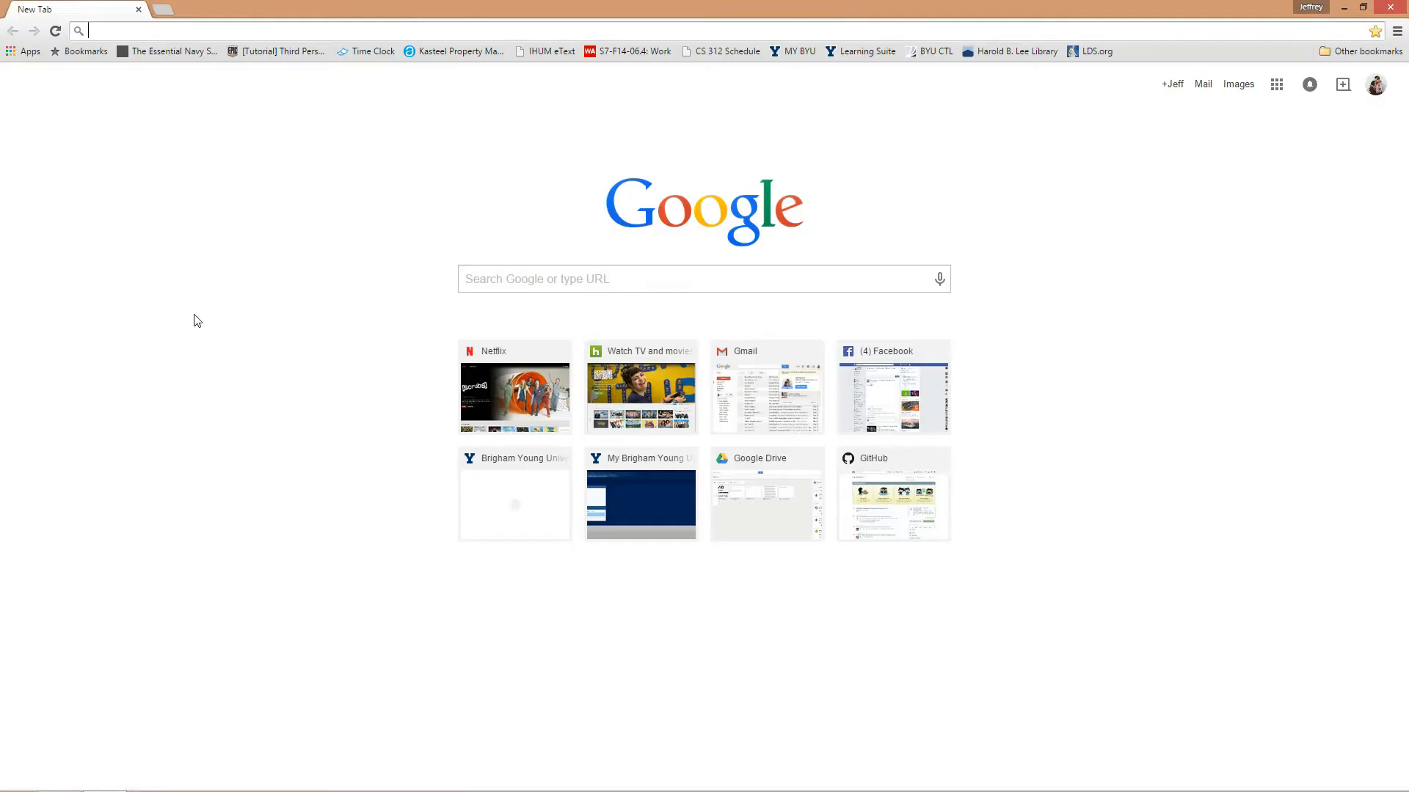
# Change mac.github.com to windows.github.com and download the GitHubSetup.exe installer.
pyautogui.write('mac.github.com')
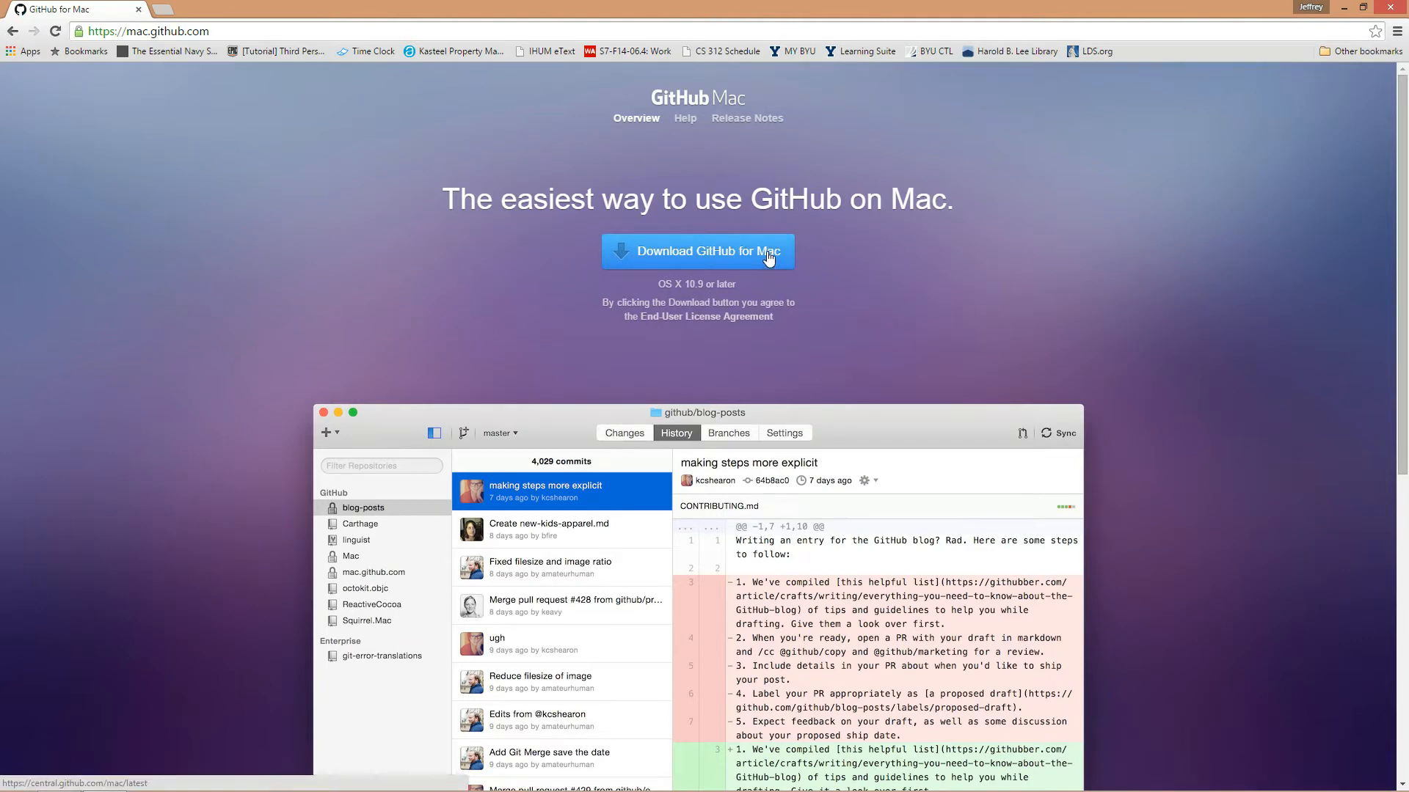
pyautogui.doubleClick(151, 31)
pyautogui.write('windows')
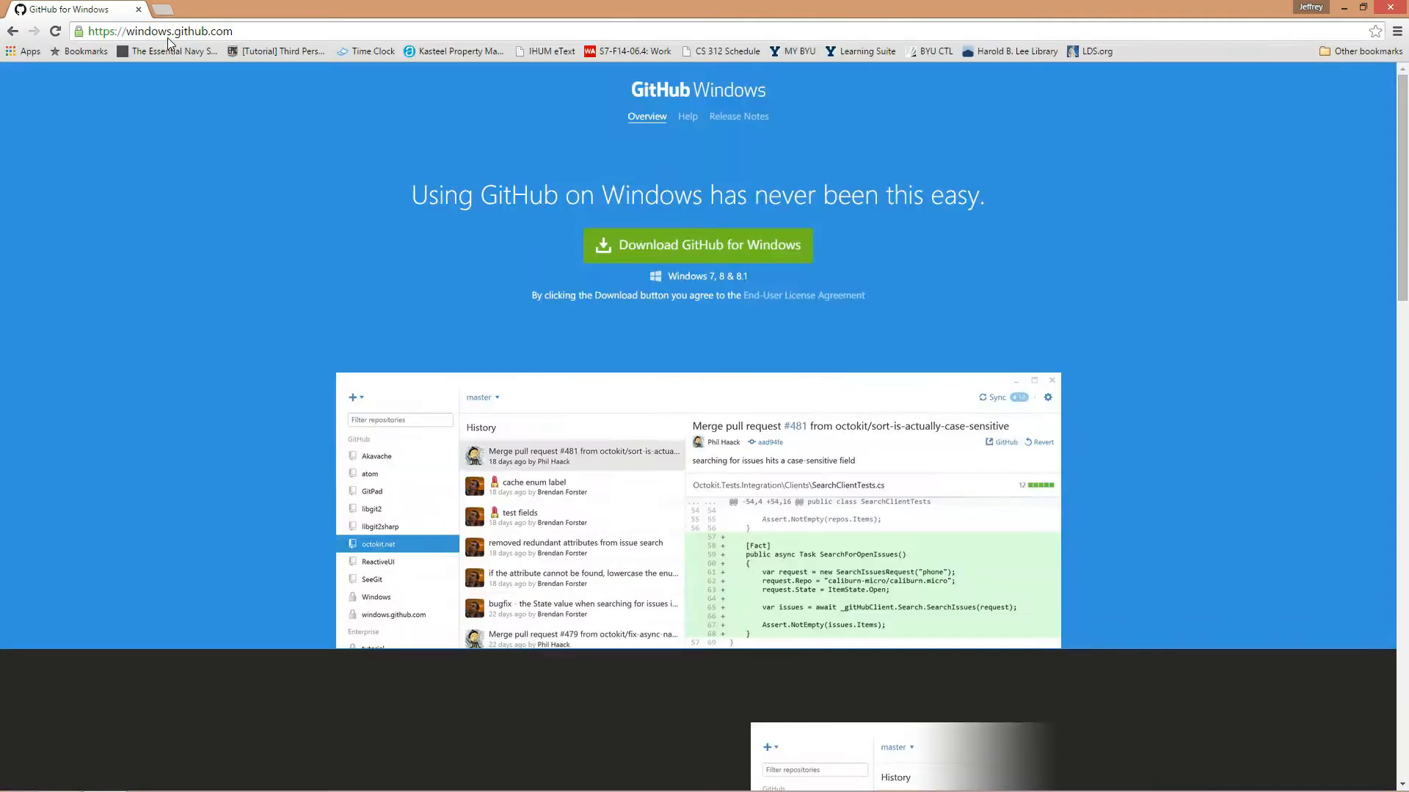
pyautogui.moveTo(1008, 262)
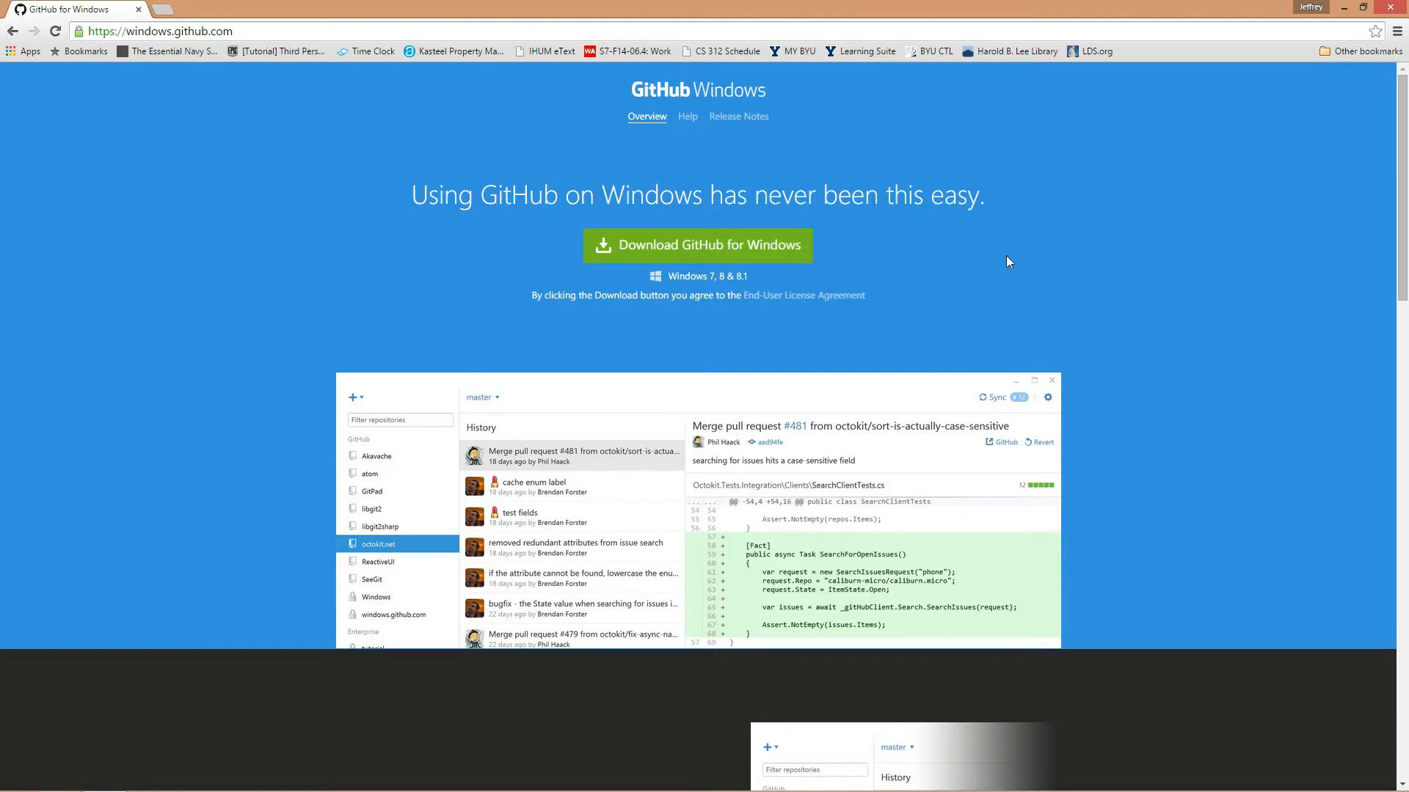
pyautogui.click(697, 245)
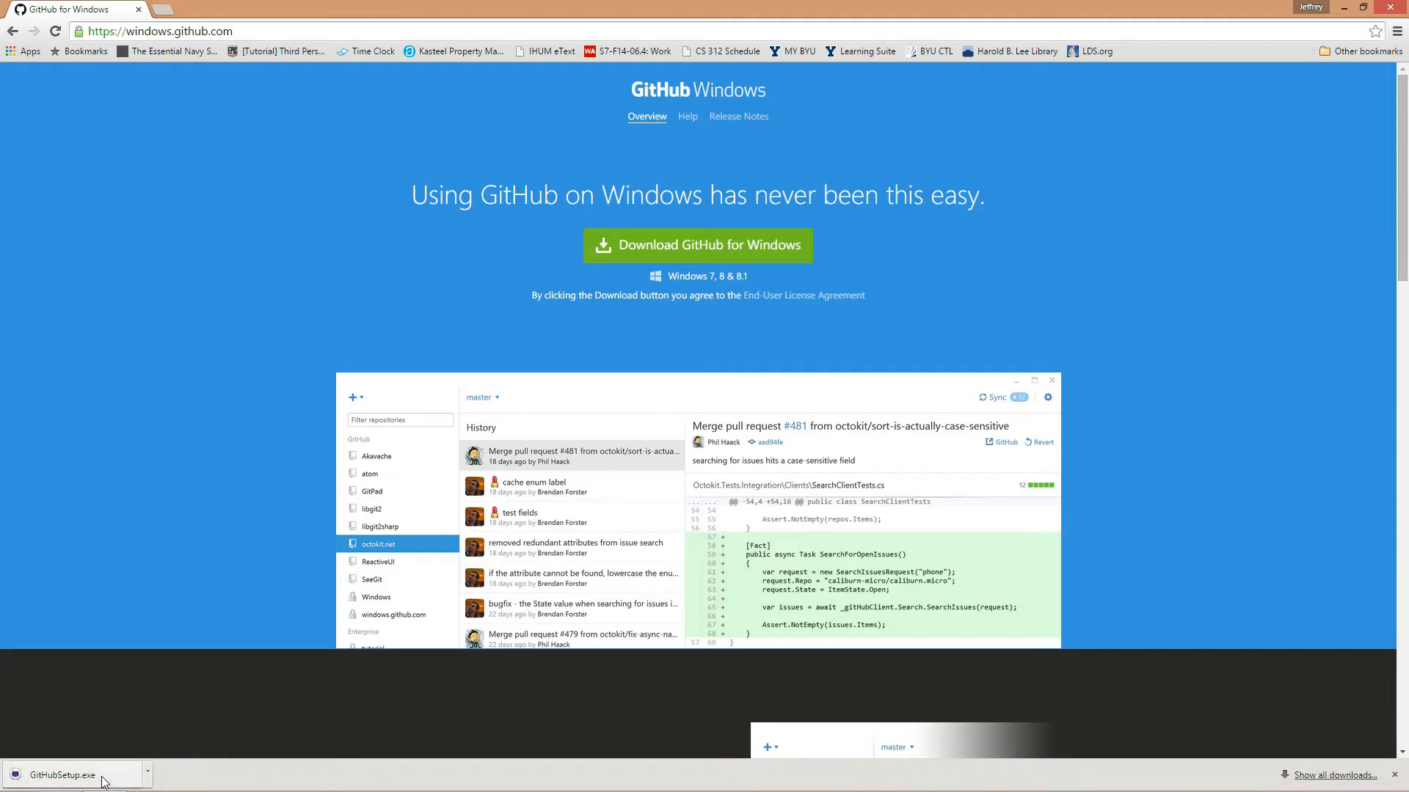
pyautogui.moveTo(60, 776)
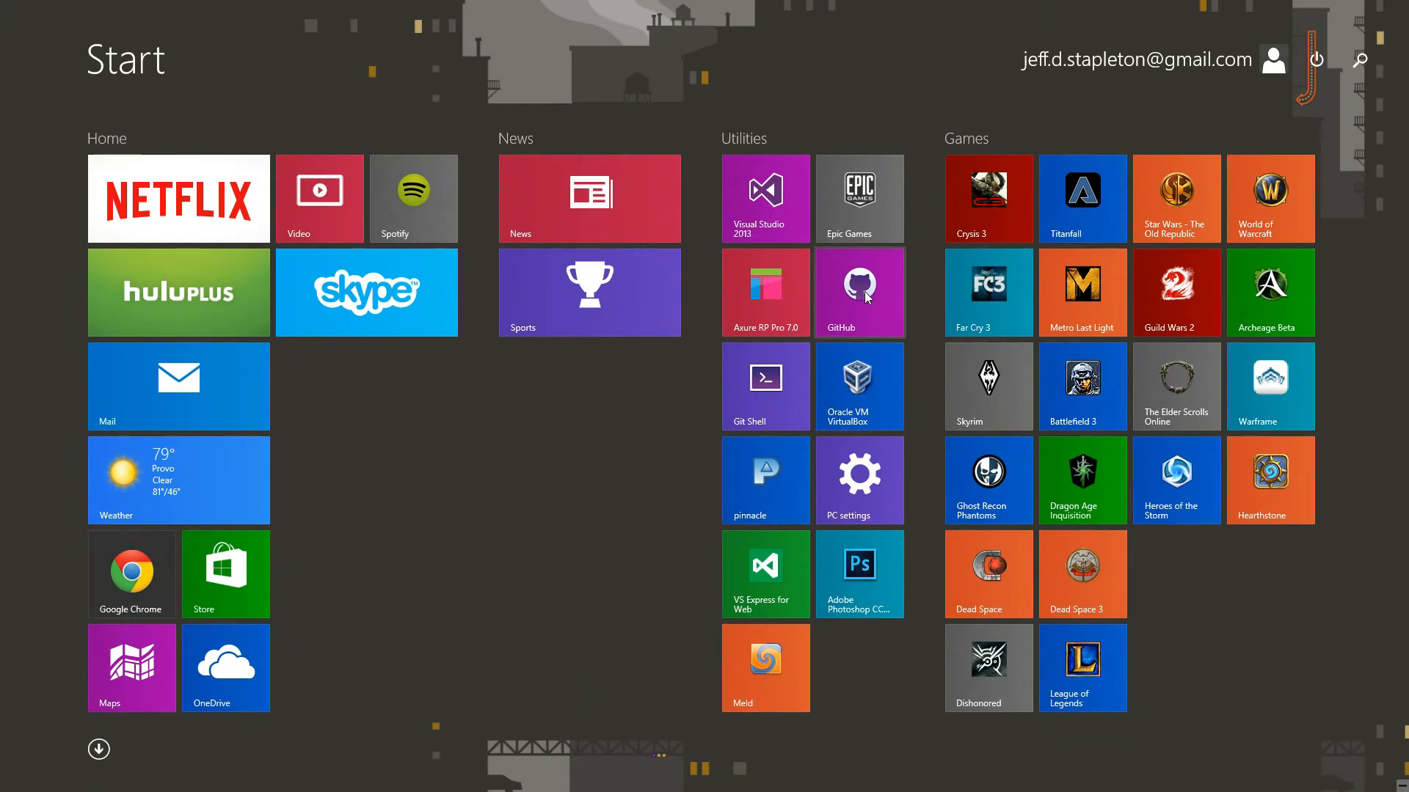
pyautogui.moveTo(833, 313)
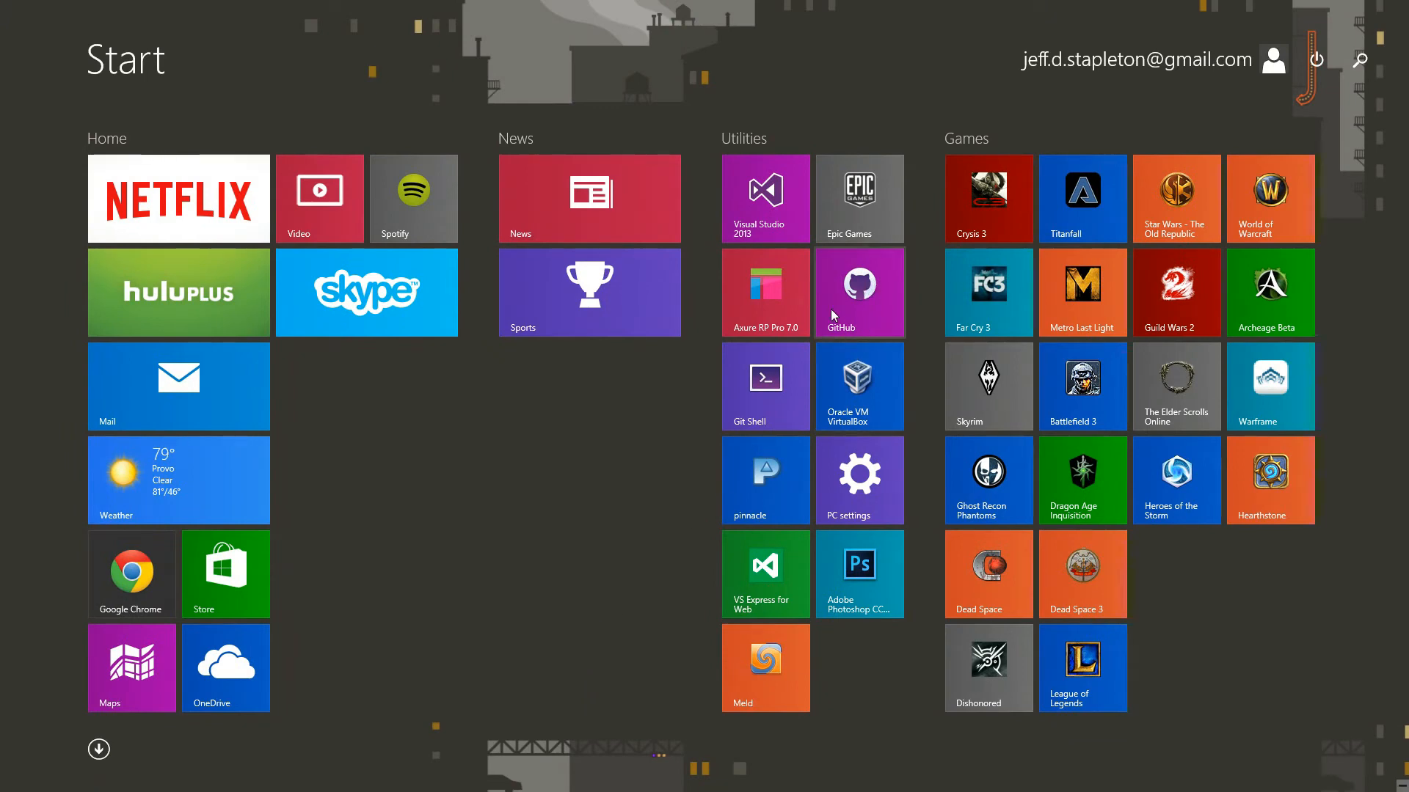
pyautogui.moveTo(719, 389)
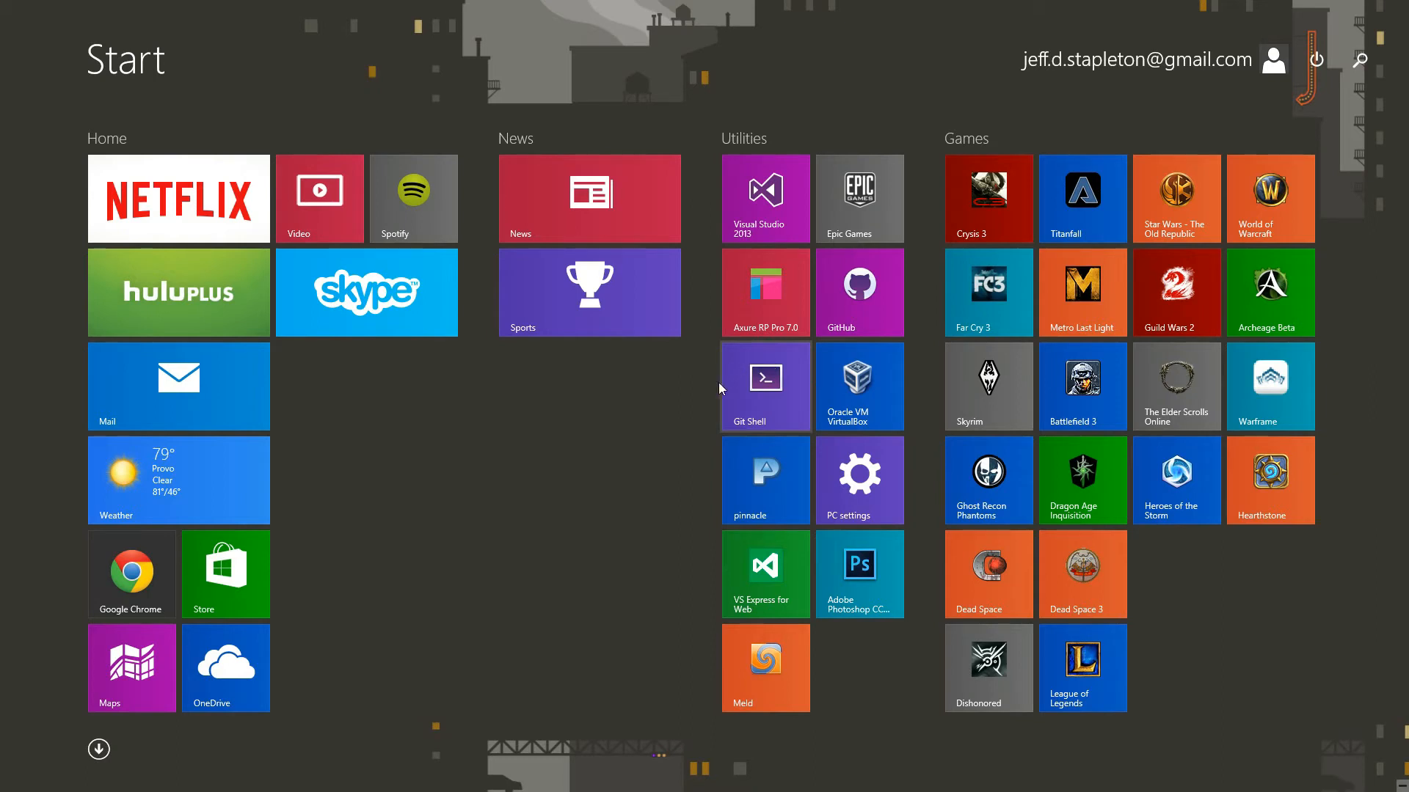
pyautogui.moveTo(761, 373)
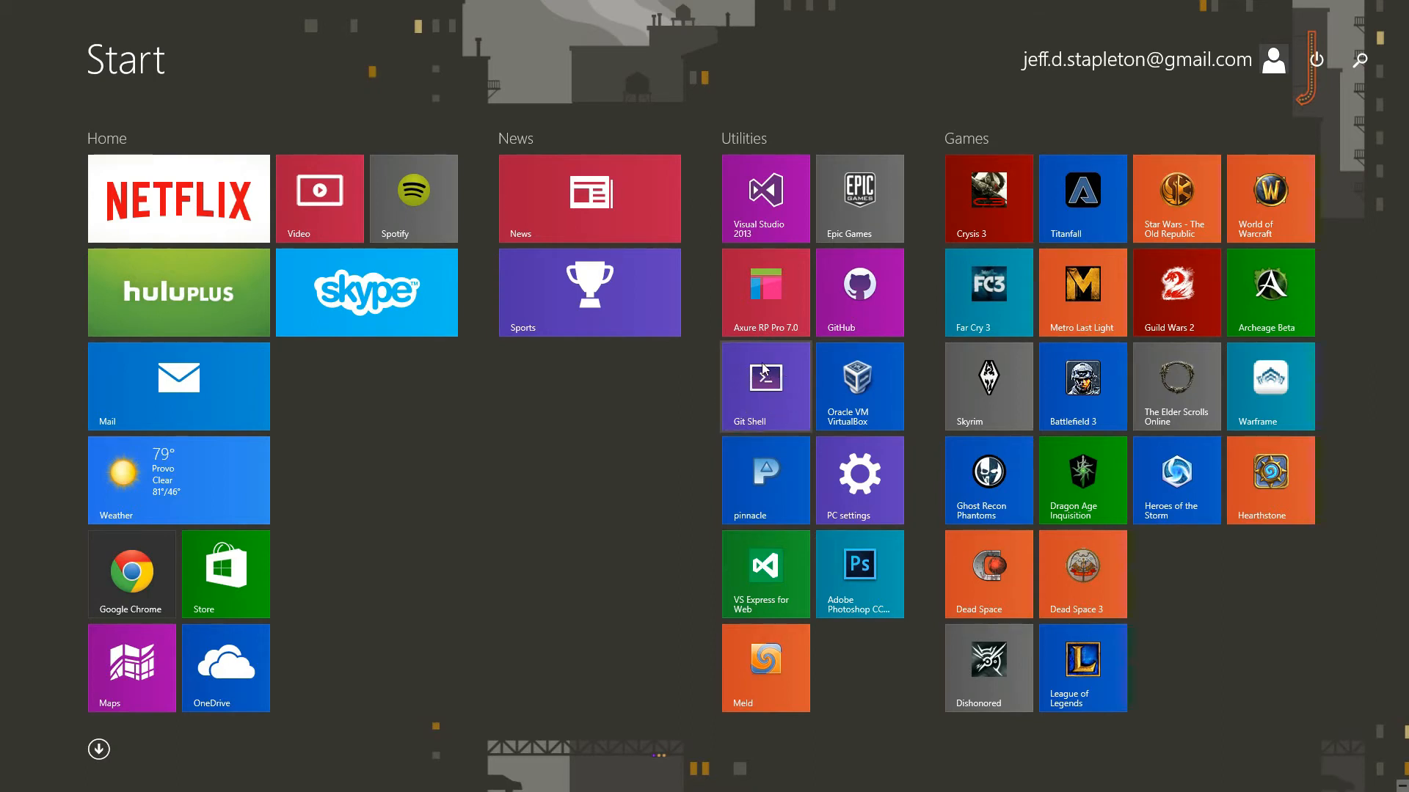
pyautogui.moveTo(792, 368)
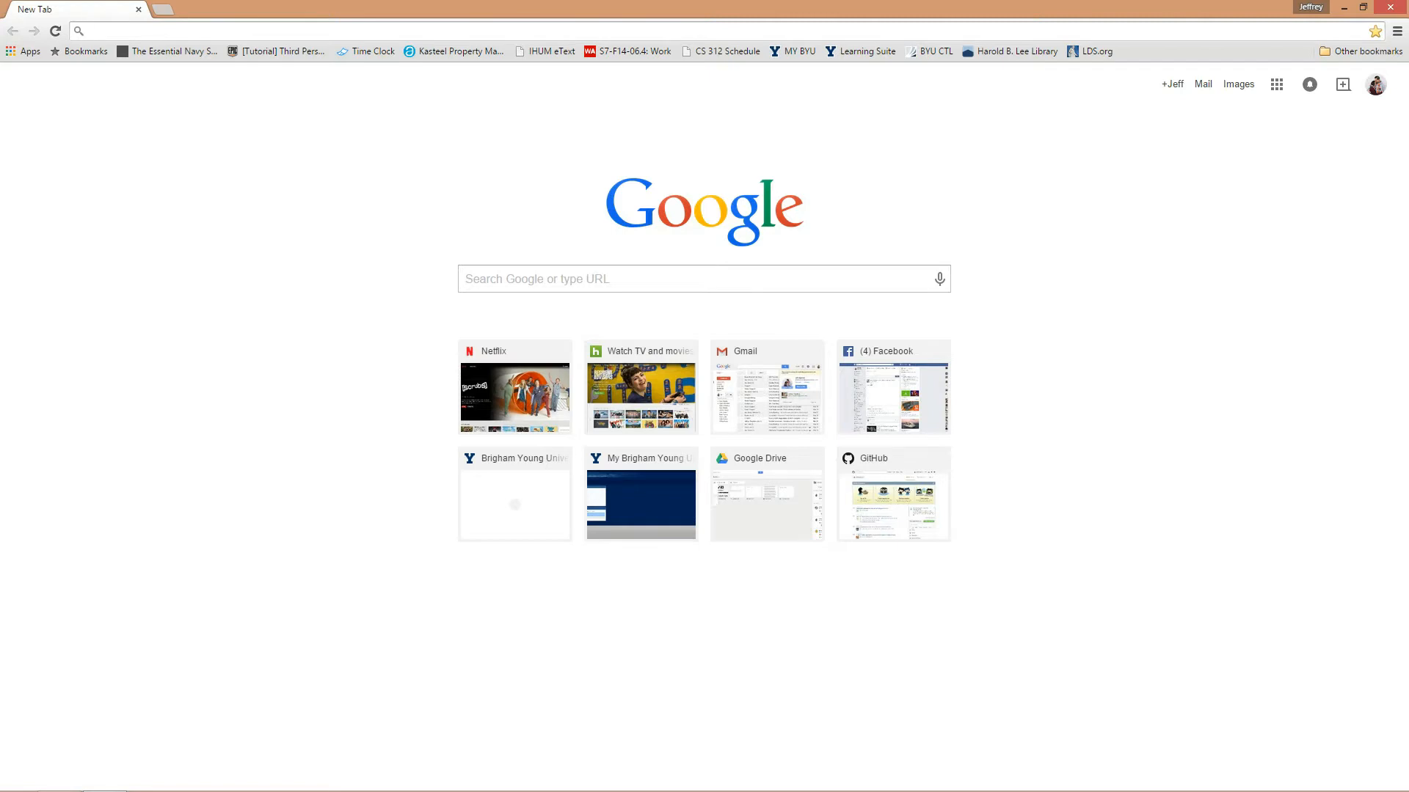
# Go to dreamspark.com and enter the student software catalog via Learn more.
pyautogui.write('dreamspark.com')
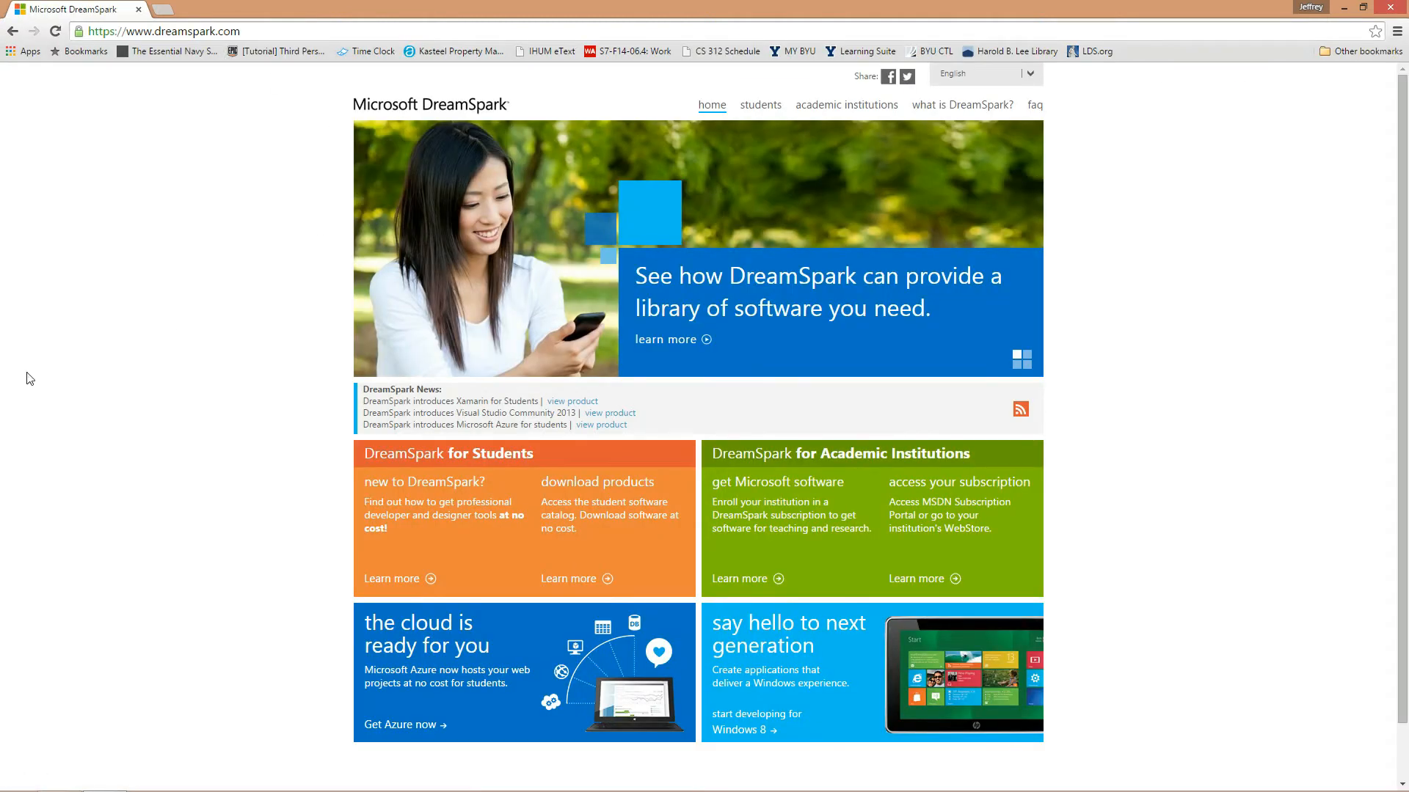
pyautogui.moveTo(580, 499)
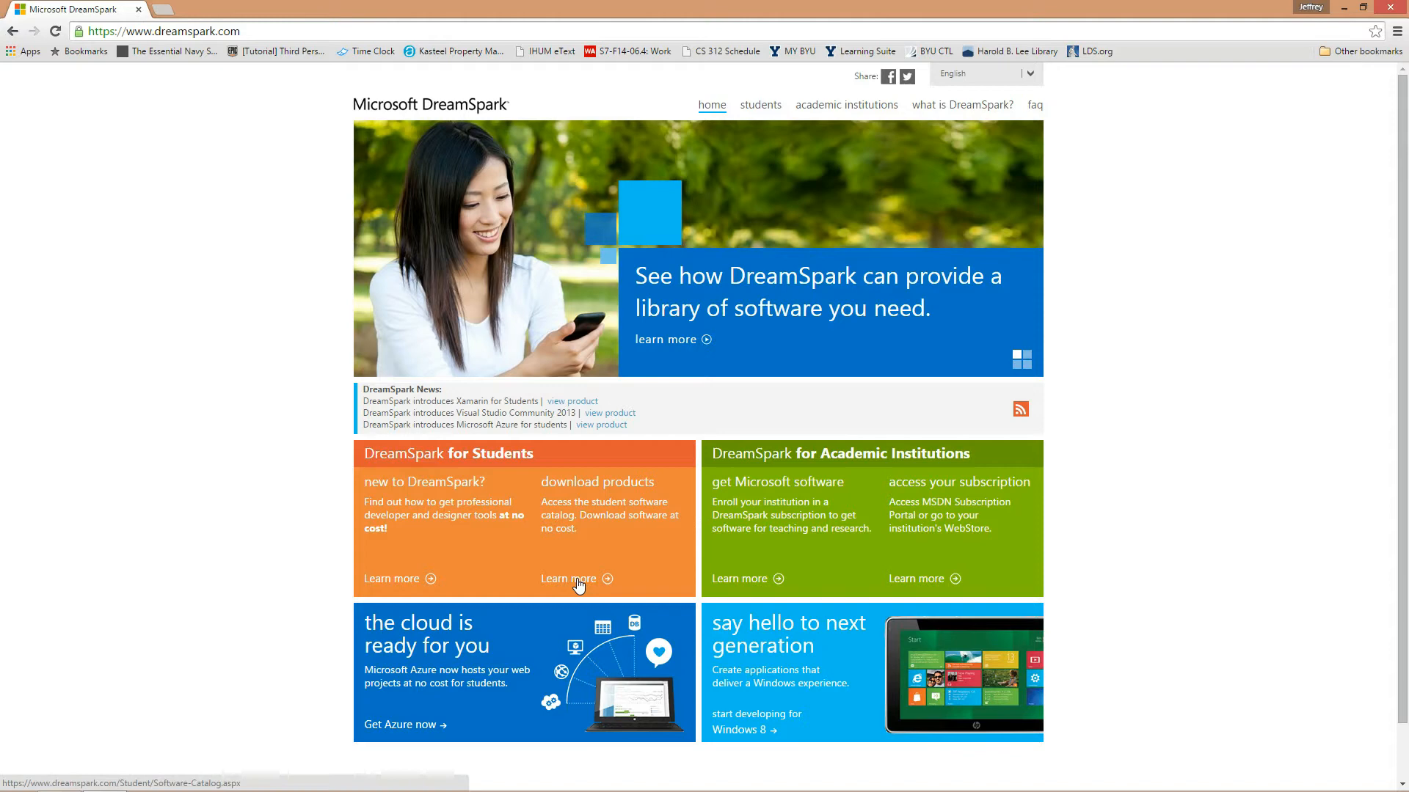
pyautogui.click(568, 577)
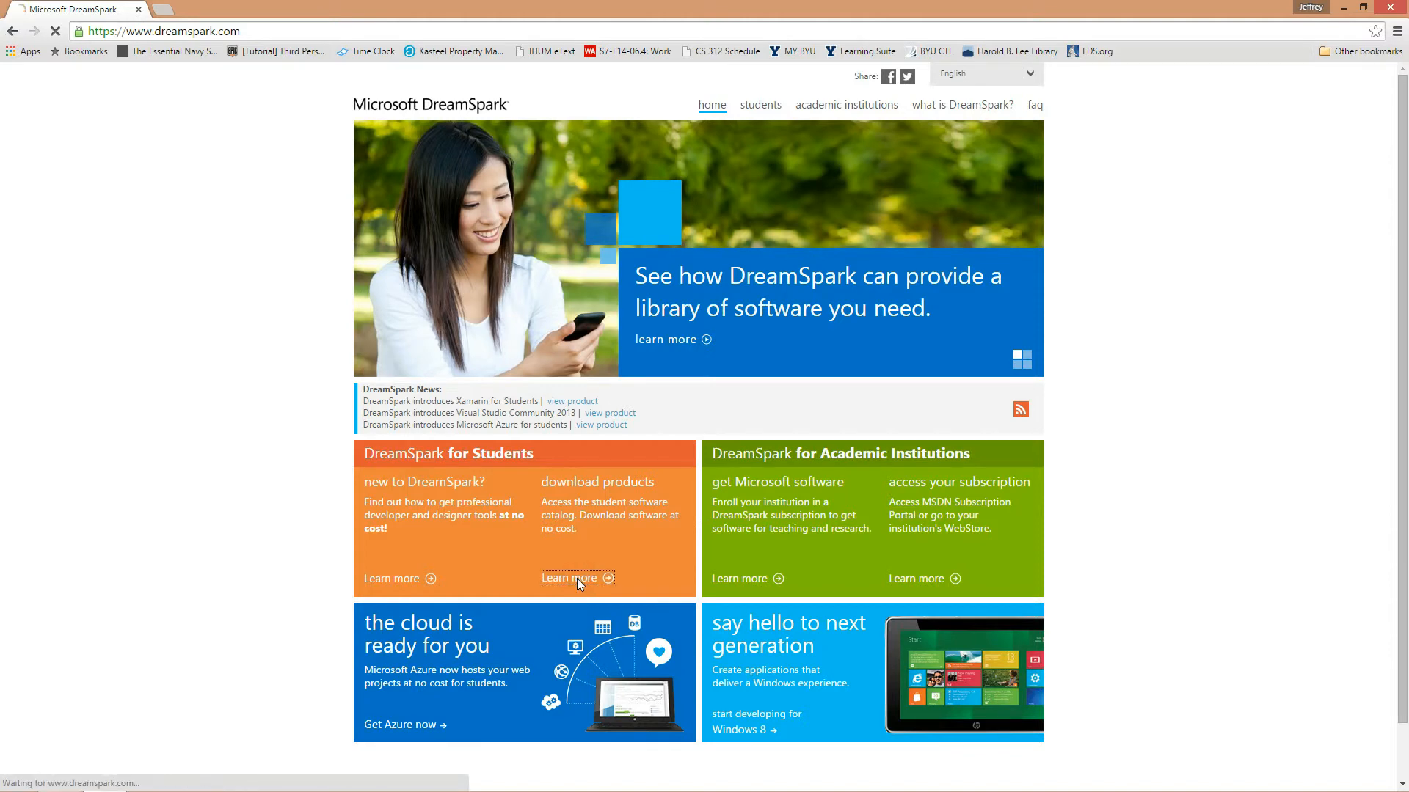
pyautogui.click(568, 577)
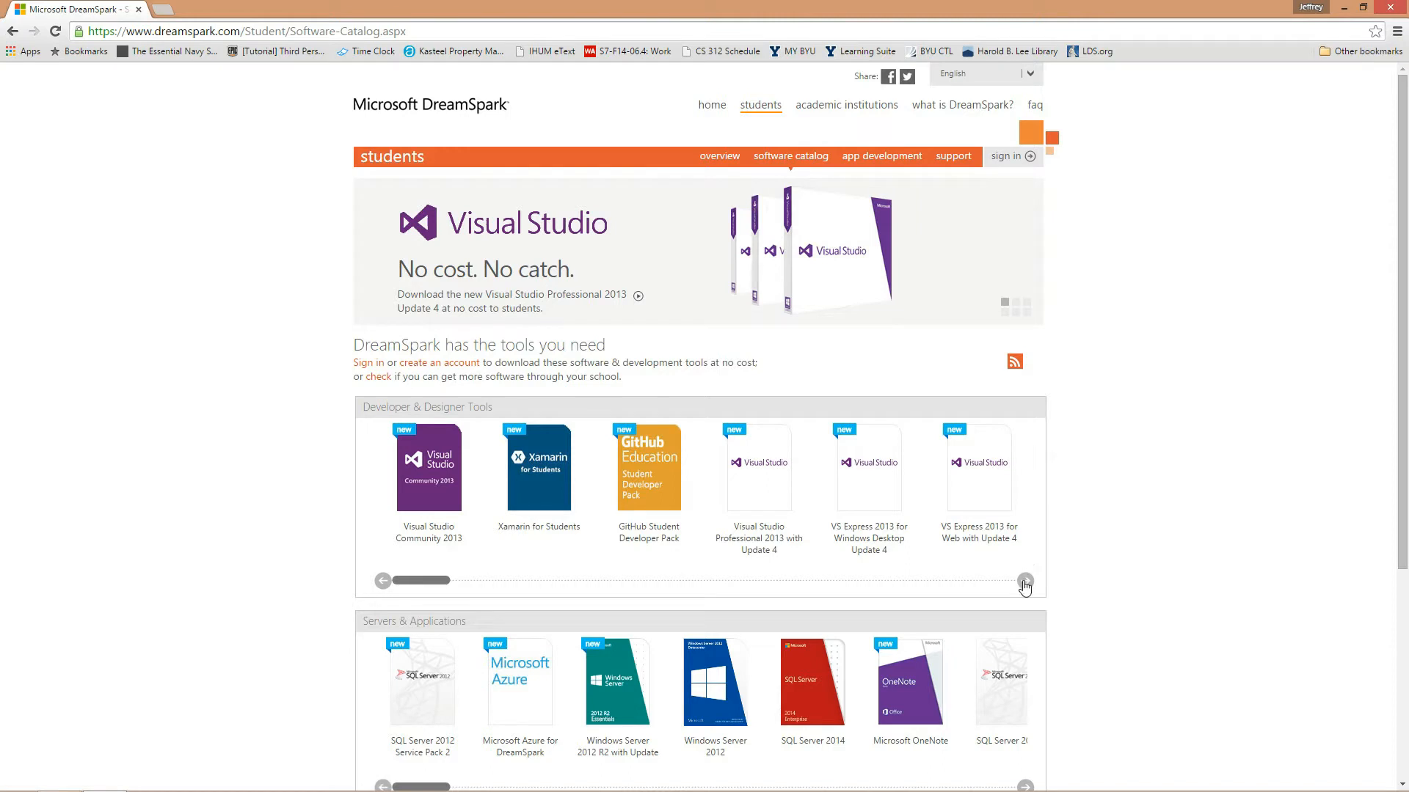
# Scroll the Developer & Designer Tools row and choose Visual Studio Professional 2013 with Update 4.
pyautogui.click(1024, 582)
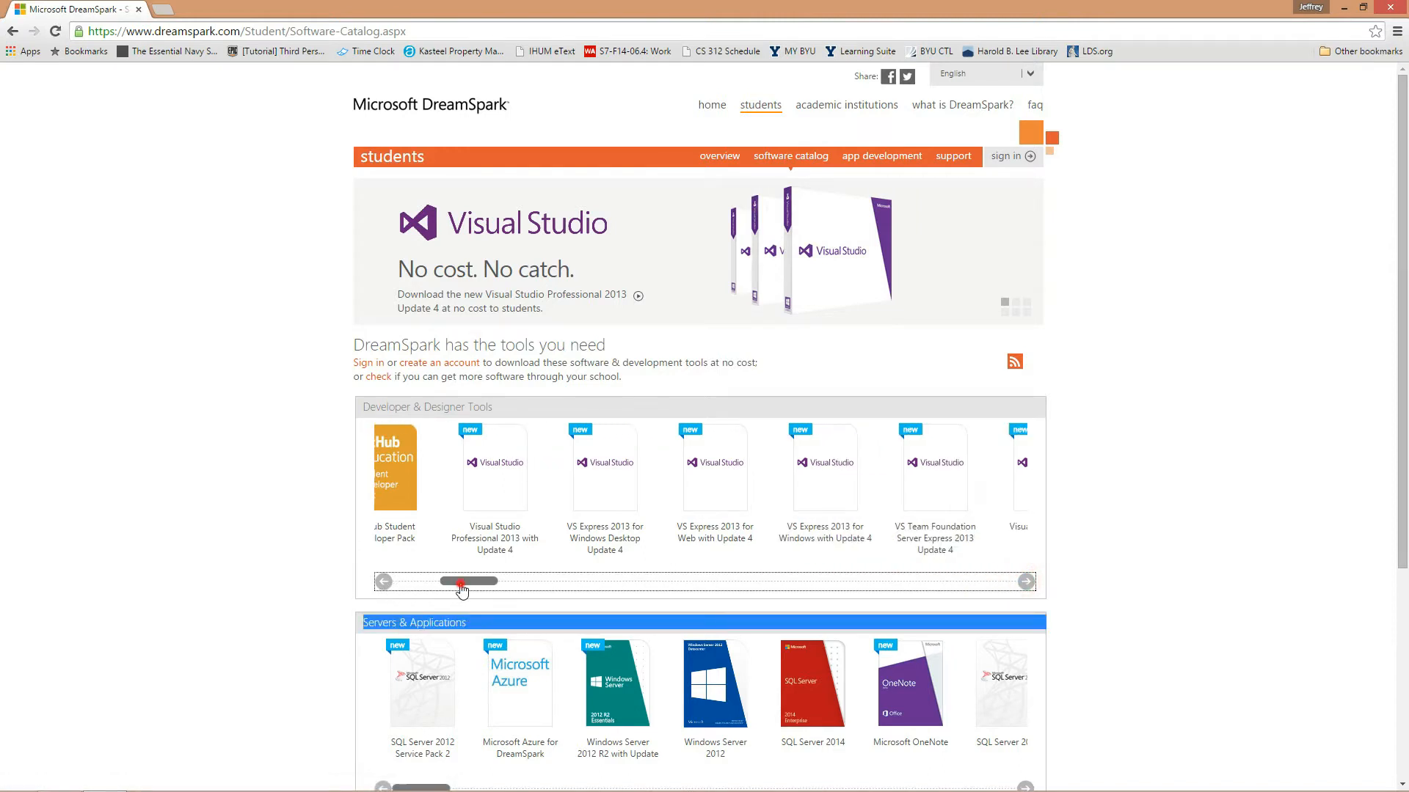
pyautogui.moveTo(465, 581); pyautogui.dragTo(422, 581)
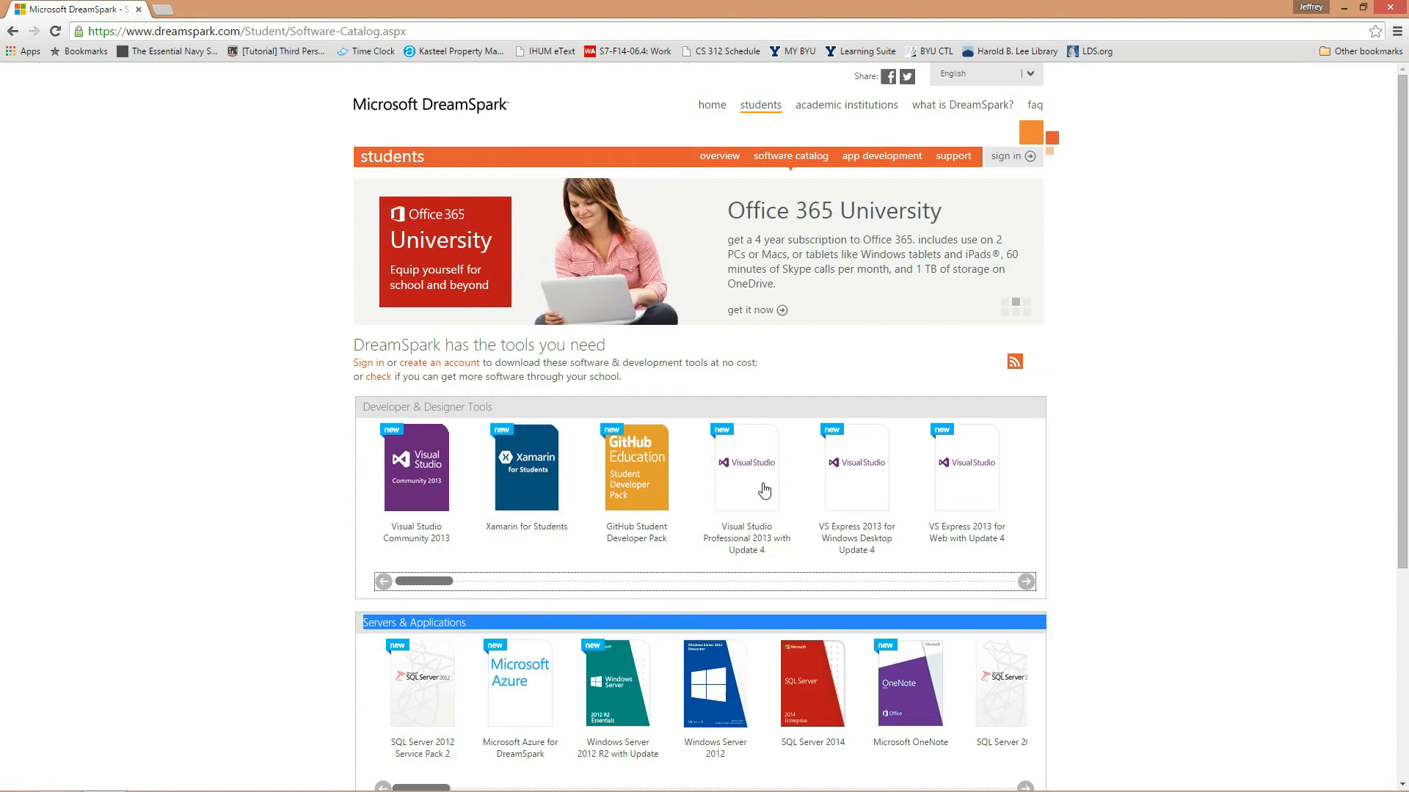
pyautogui.click(745, 467)
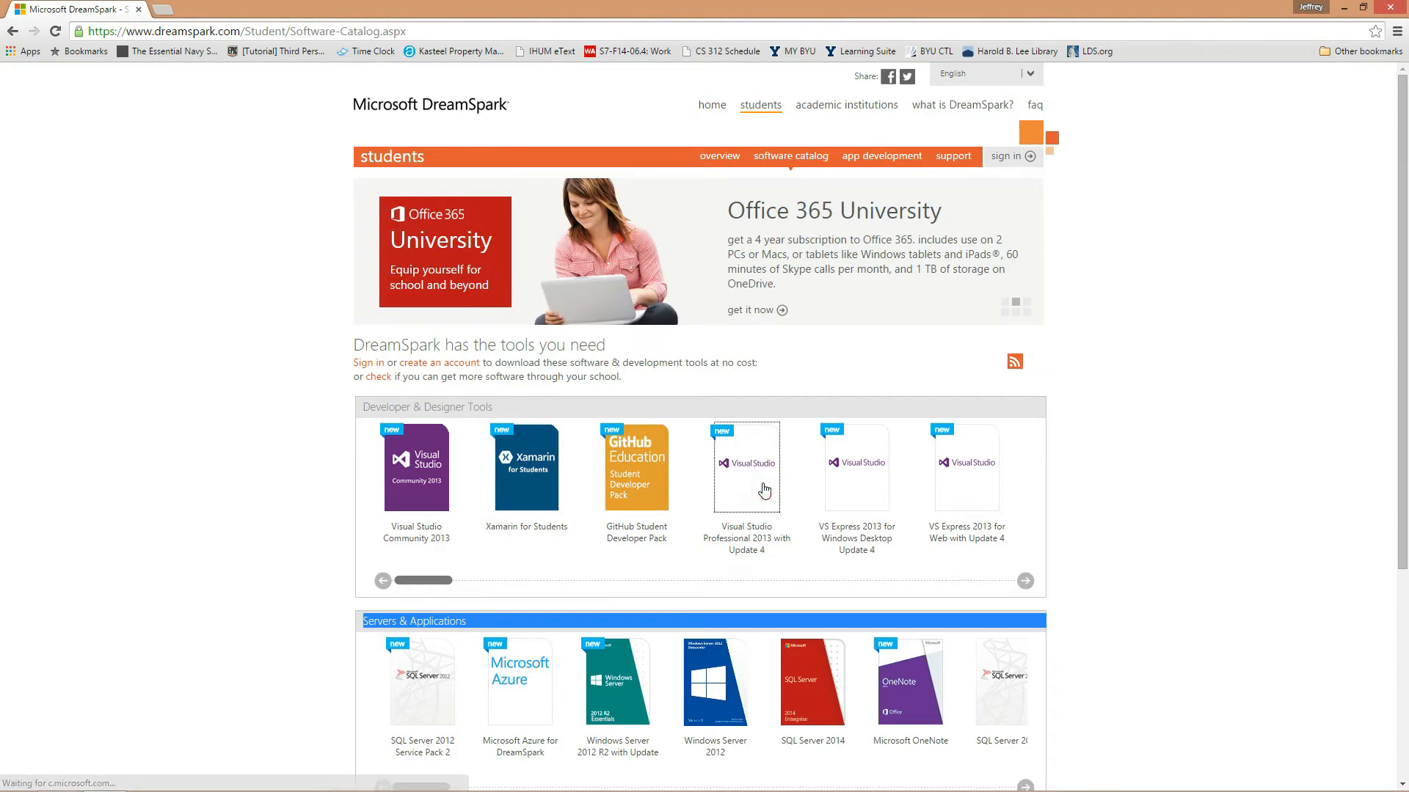
pyautogui.click(745, 467)
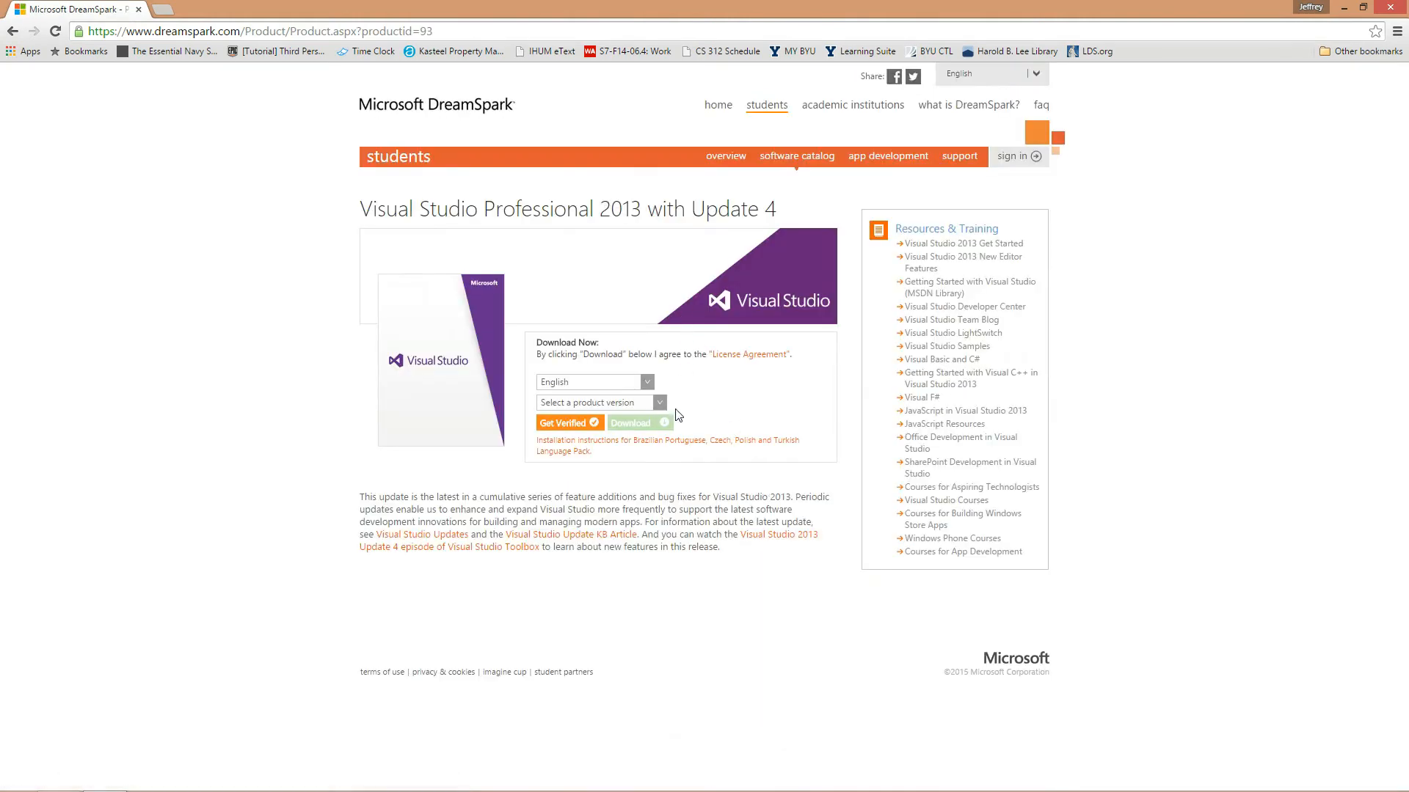
# Choose the 32-bit edition from the version dropdown and start Get Verified.
pyautogui.click(597, 401)
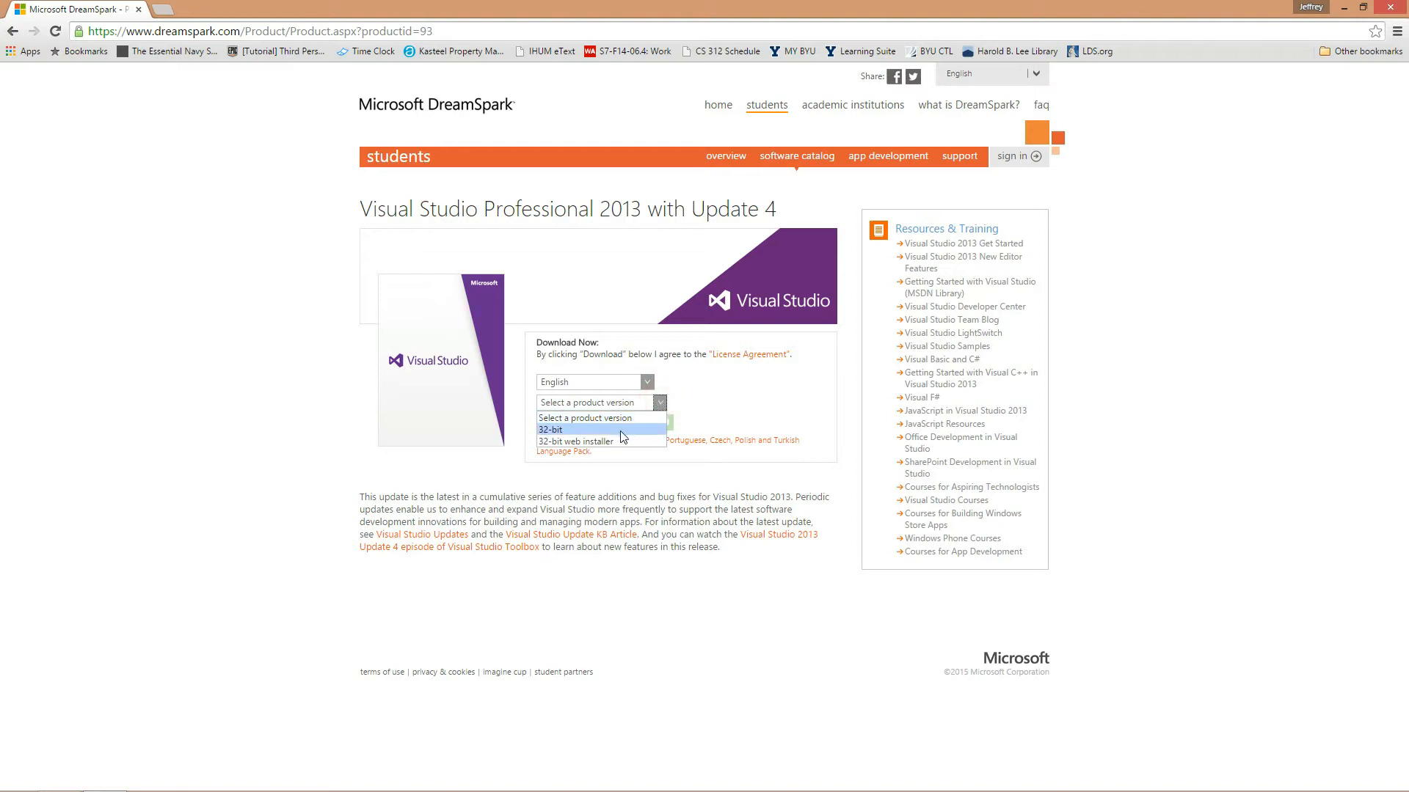
pyautogui.moveTo(599, 418)
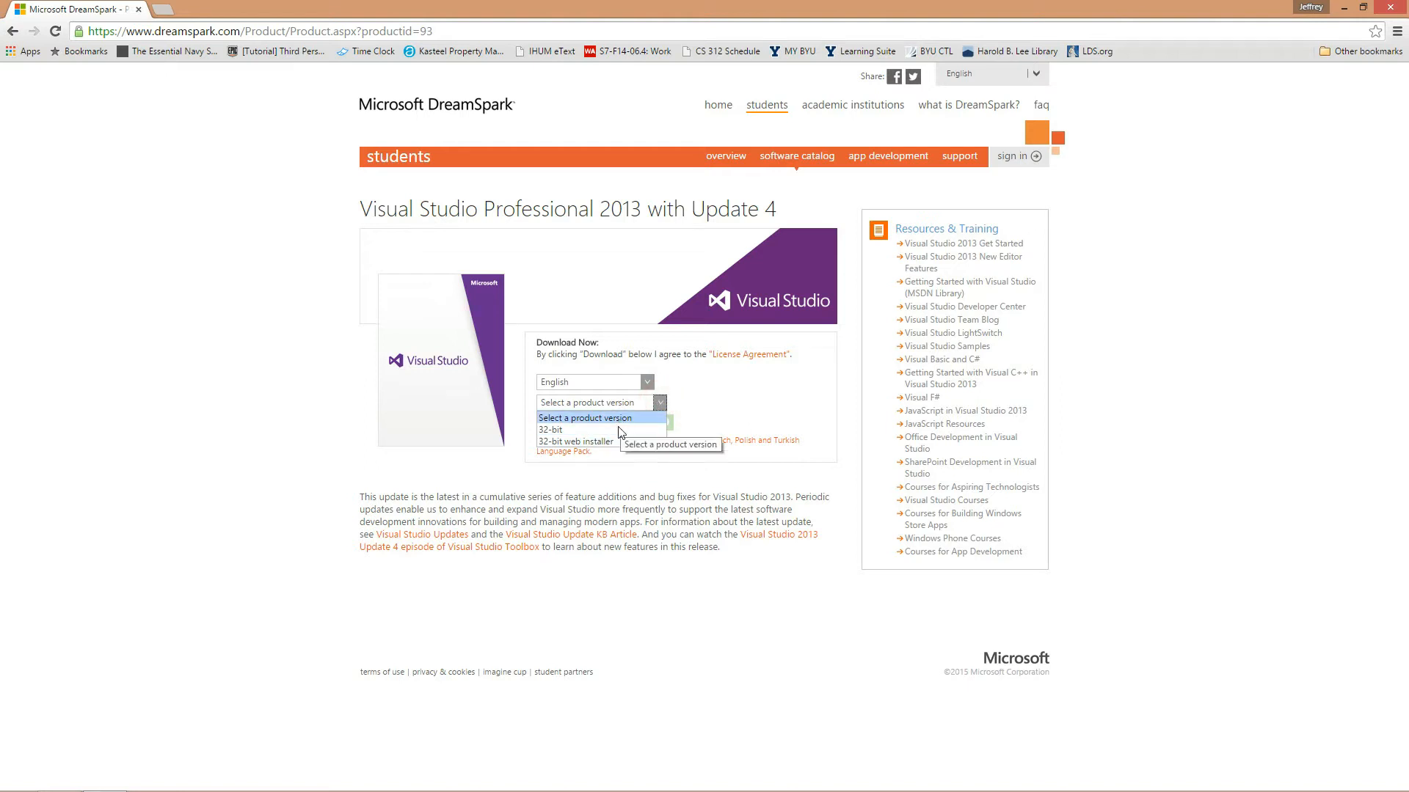
pyautogui.click(551, 430)
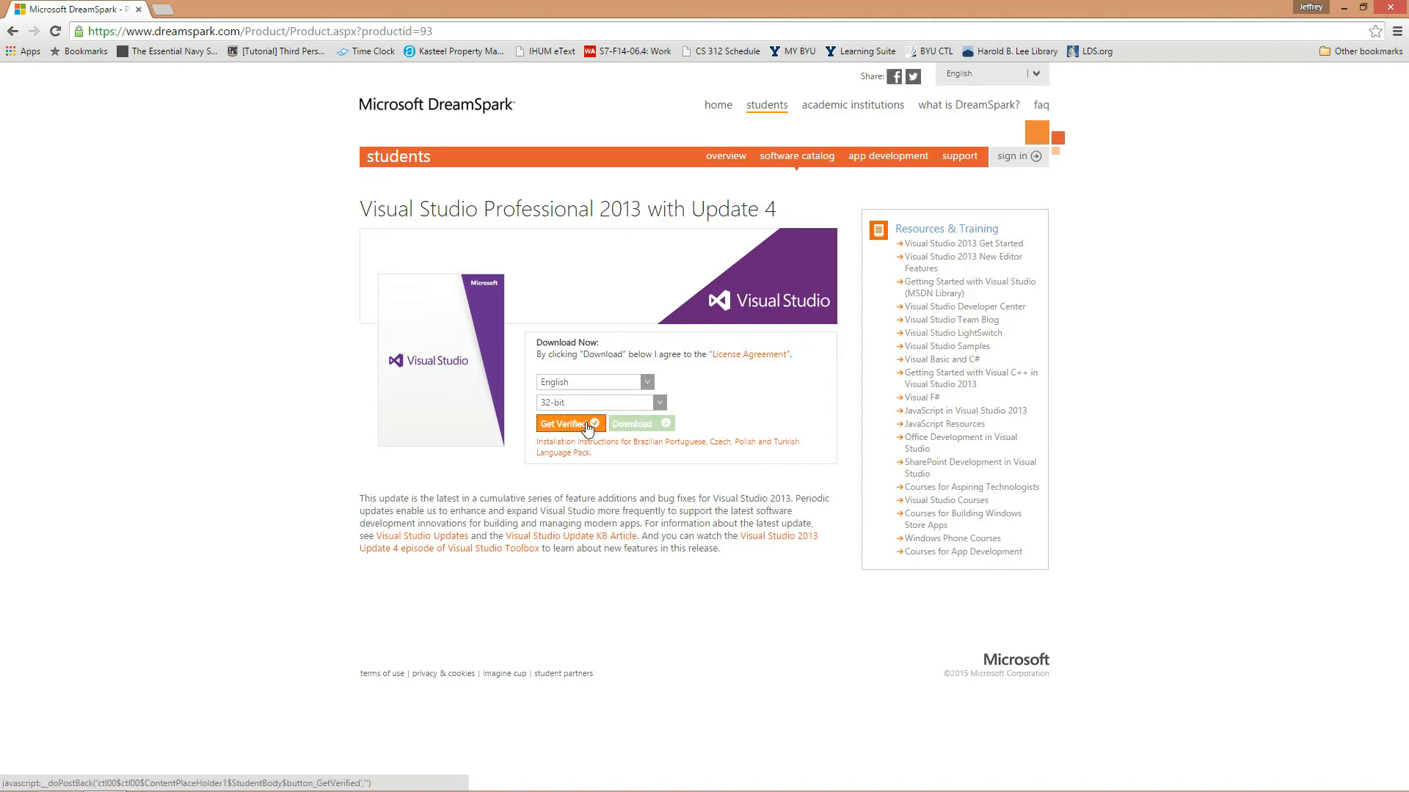
pyautogui.click(567, 423)
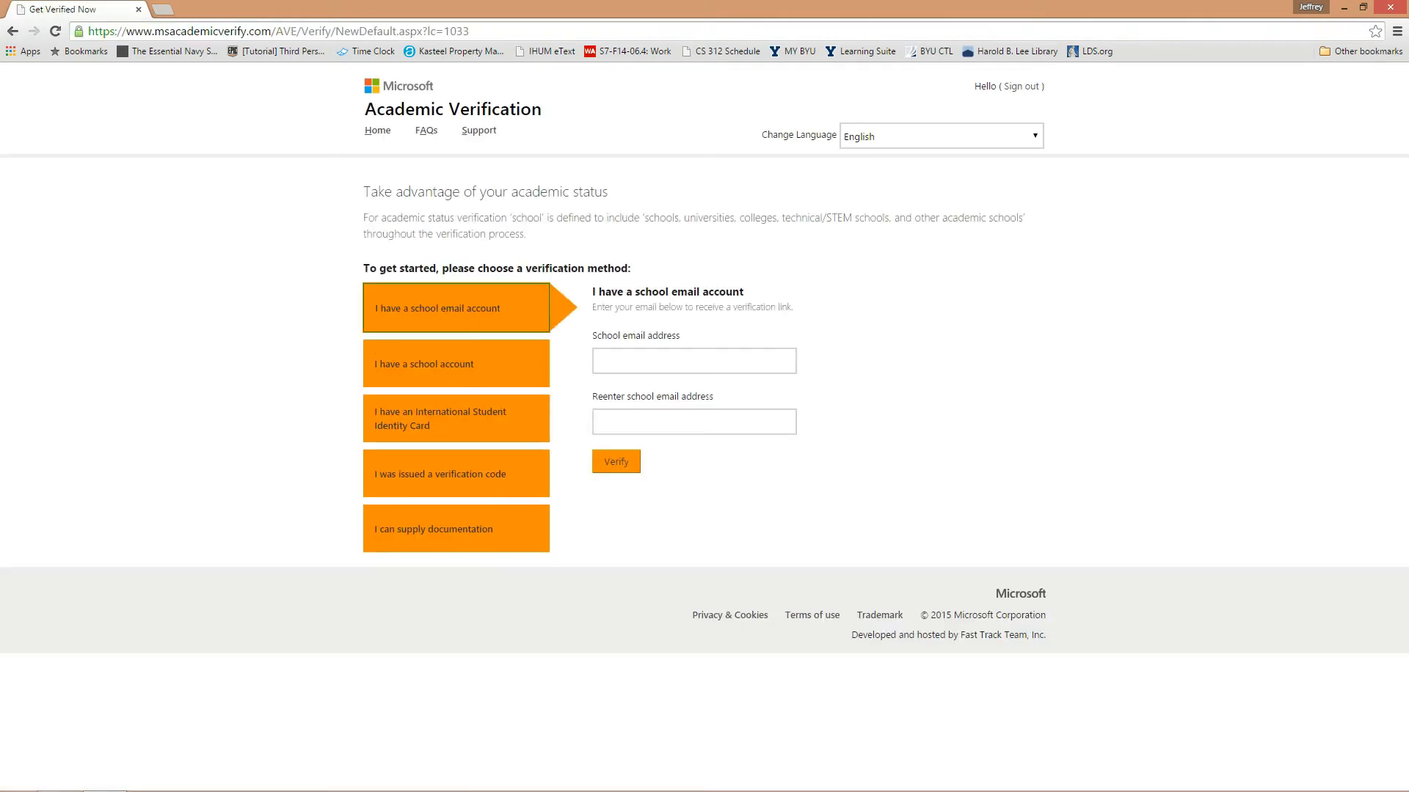
pyautogui.moveTo(585, 493)
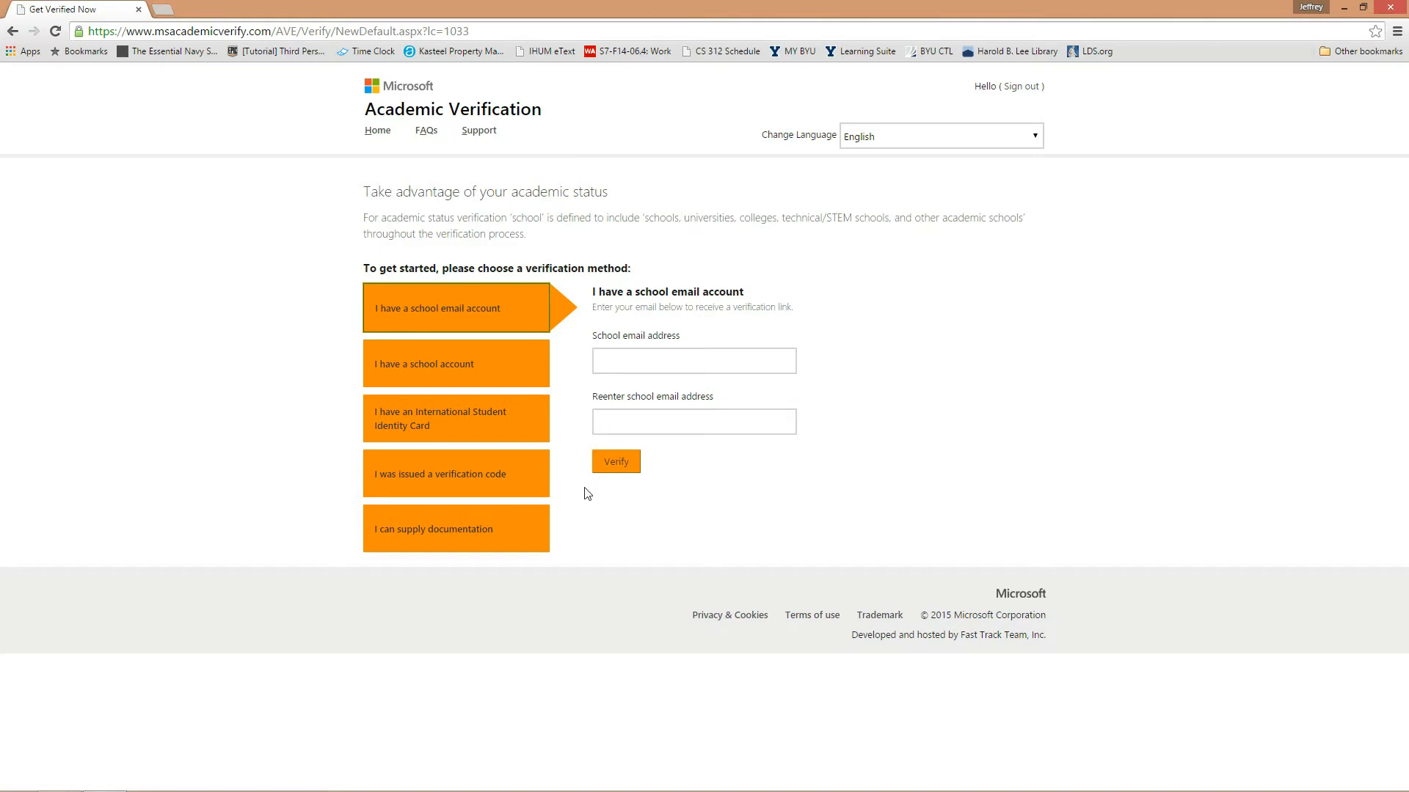
pyautogui.moveTo(931, 501)
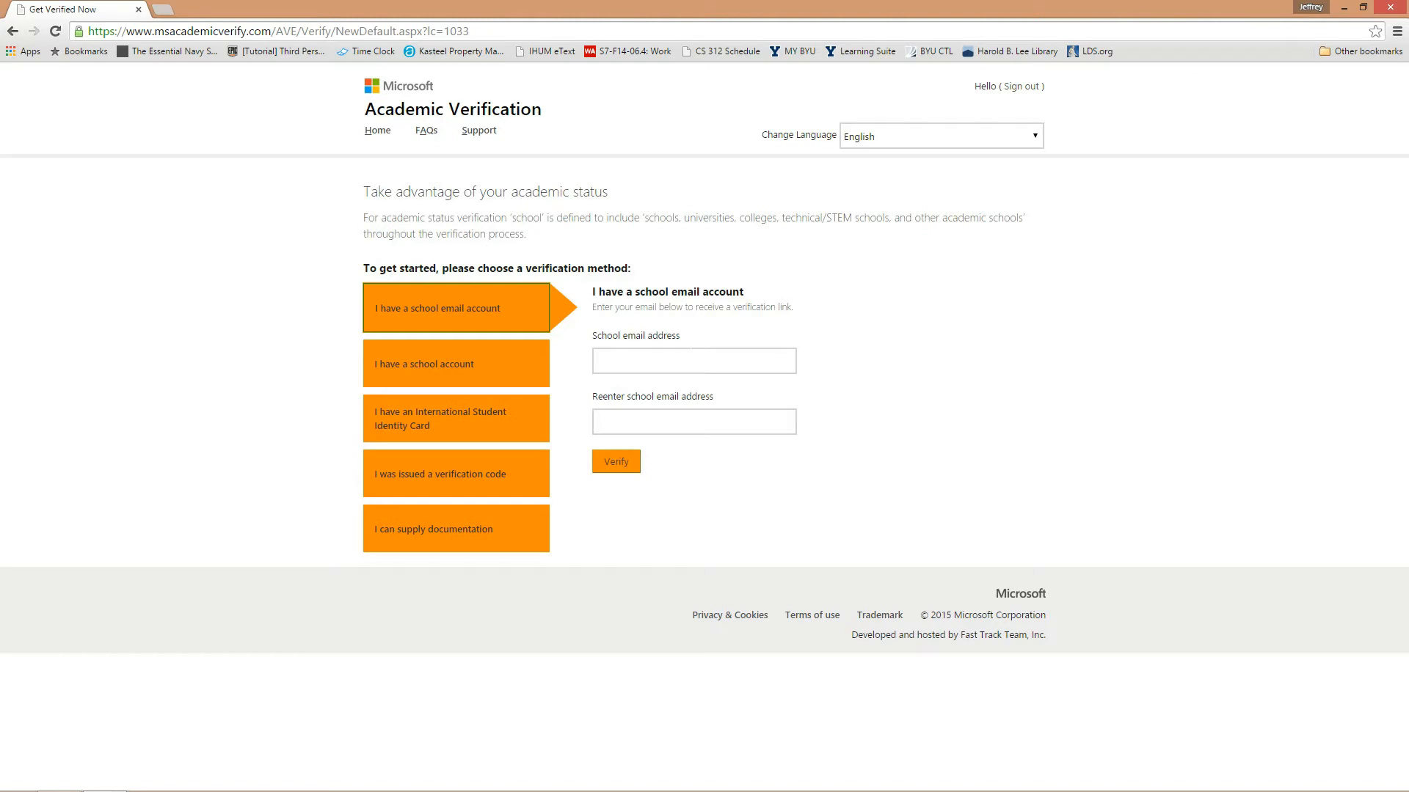
pyautogui.moveTo(860, 425)
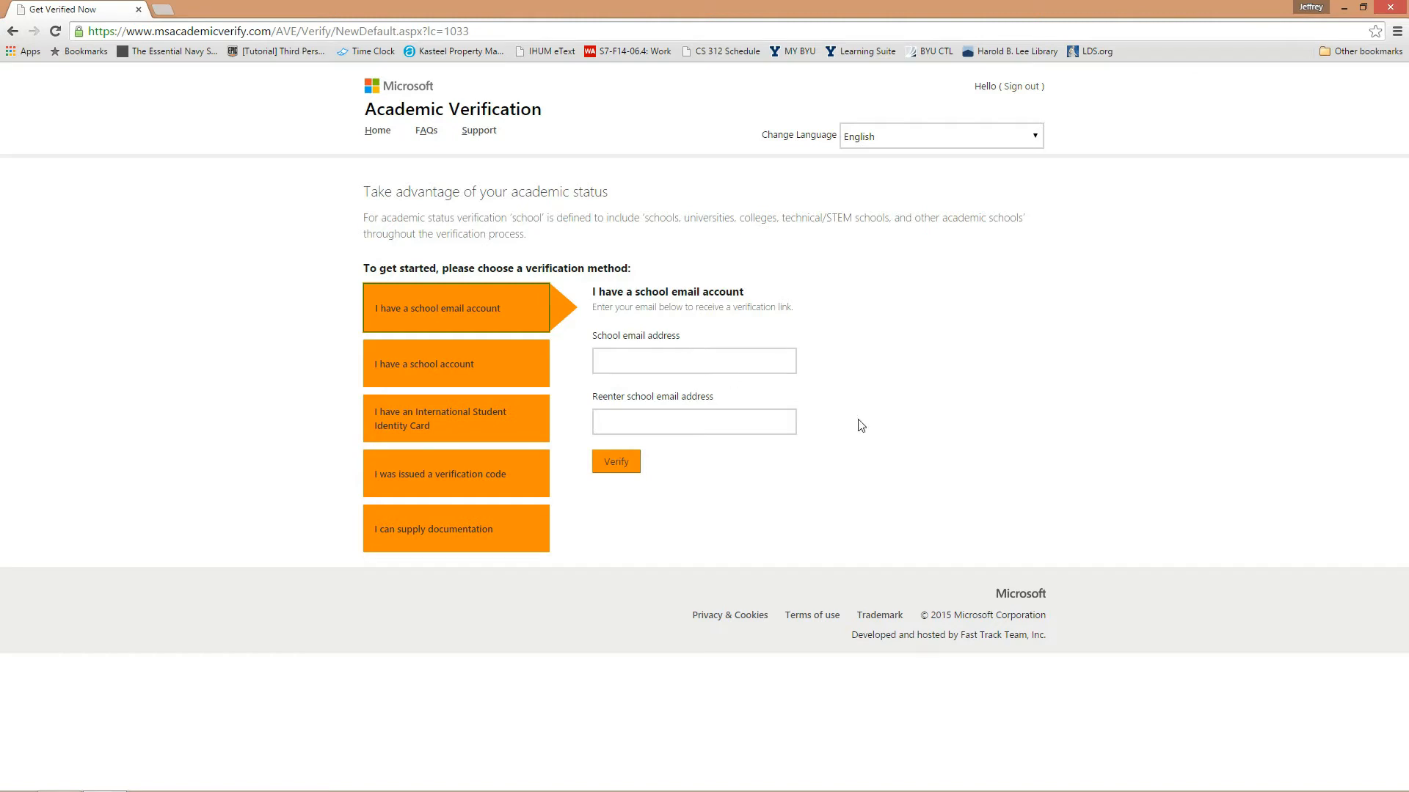
pyautogui.moveTo(714, 465)
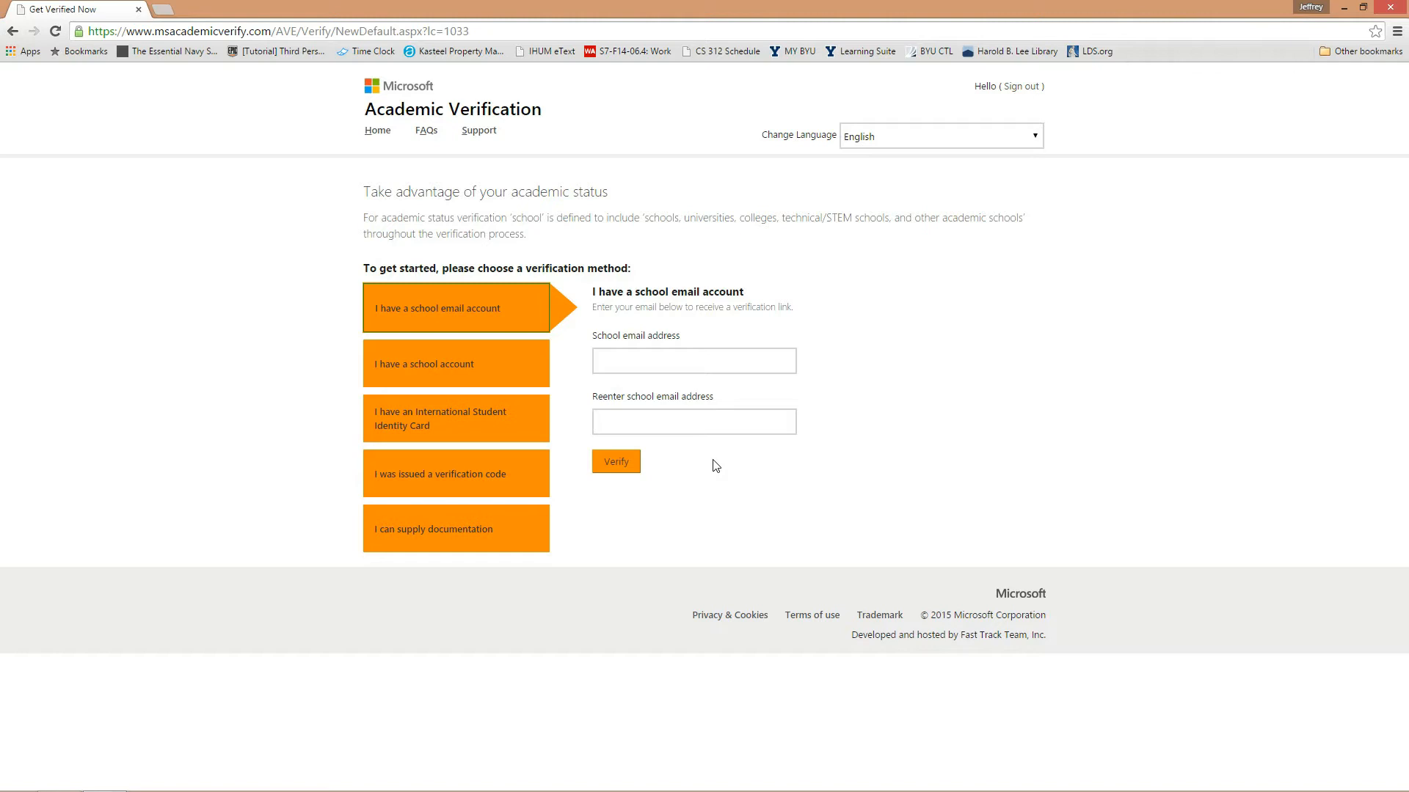
pyautogui.moveTo(389, 663)
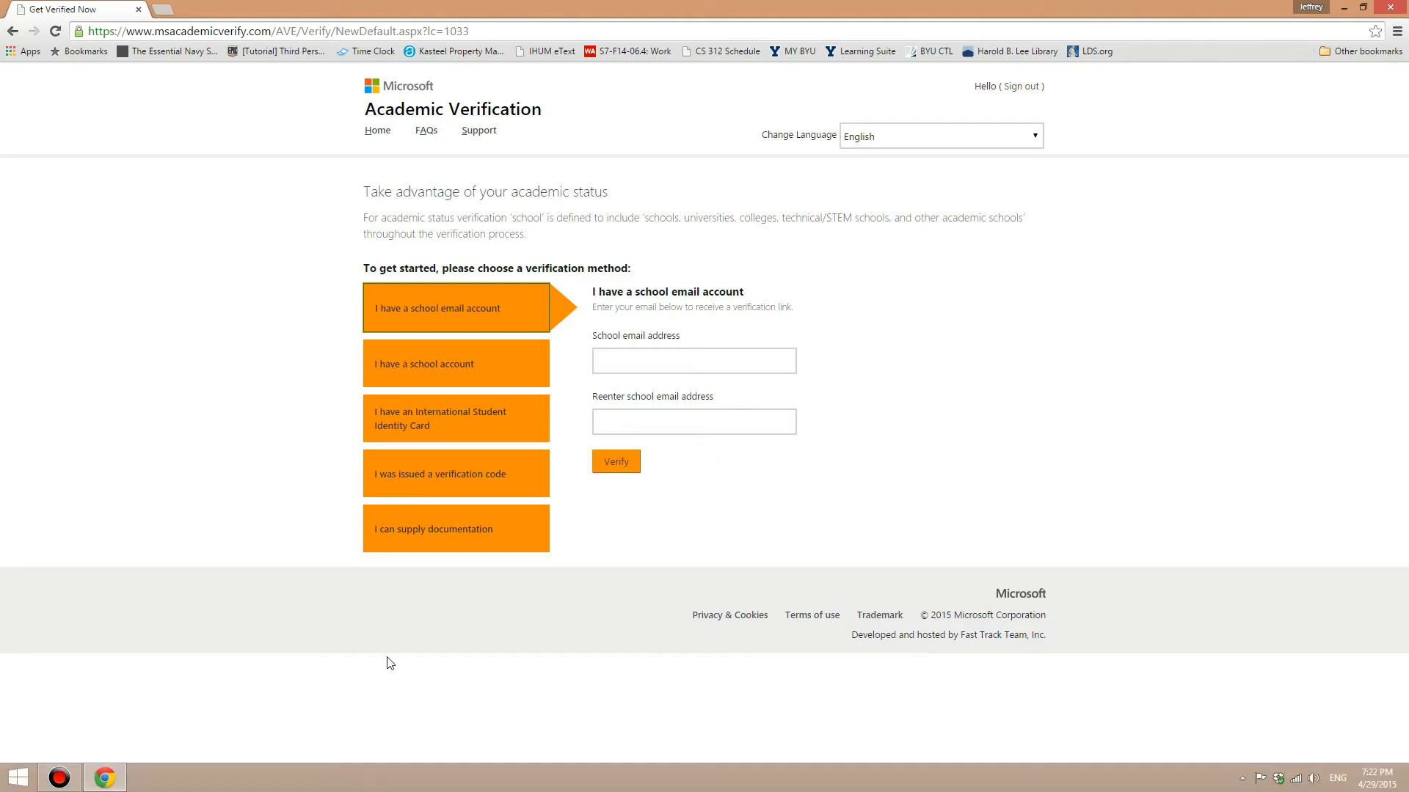
pyautogui.moveTo(483, 656)
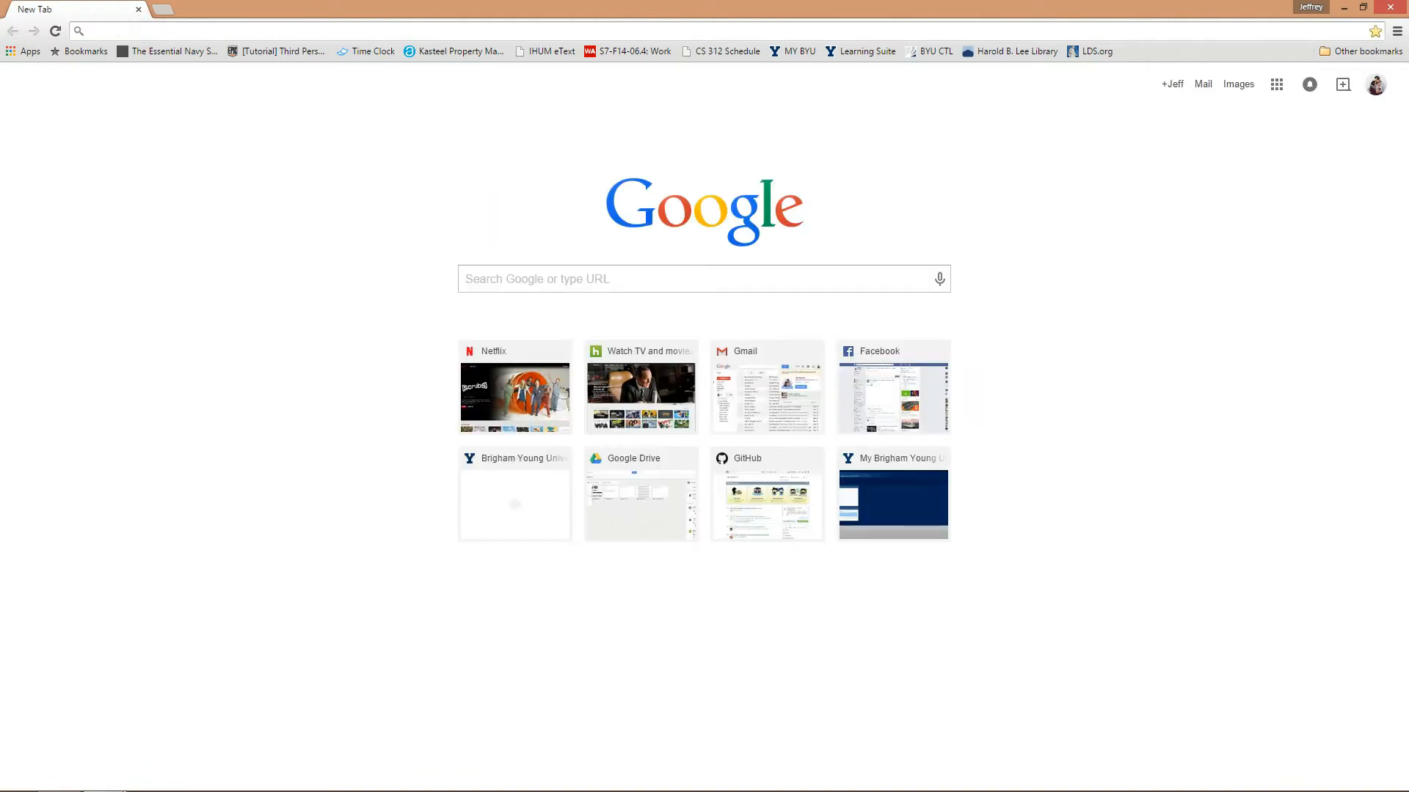
# Search for unreal engine, then sign in to the Epic Games account with email and password.
pyautogui.write('unreal engine')
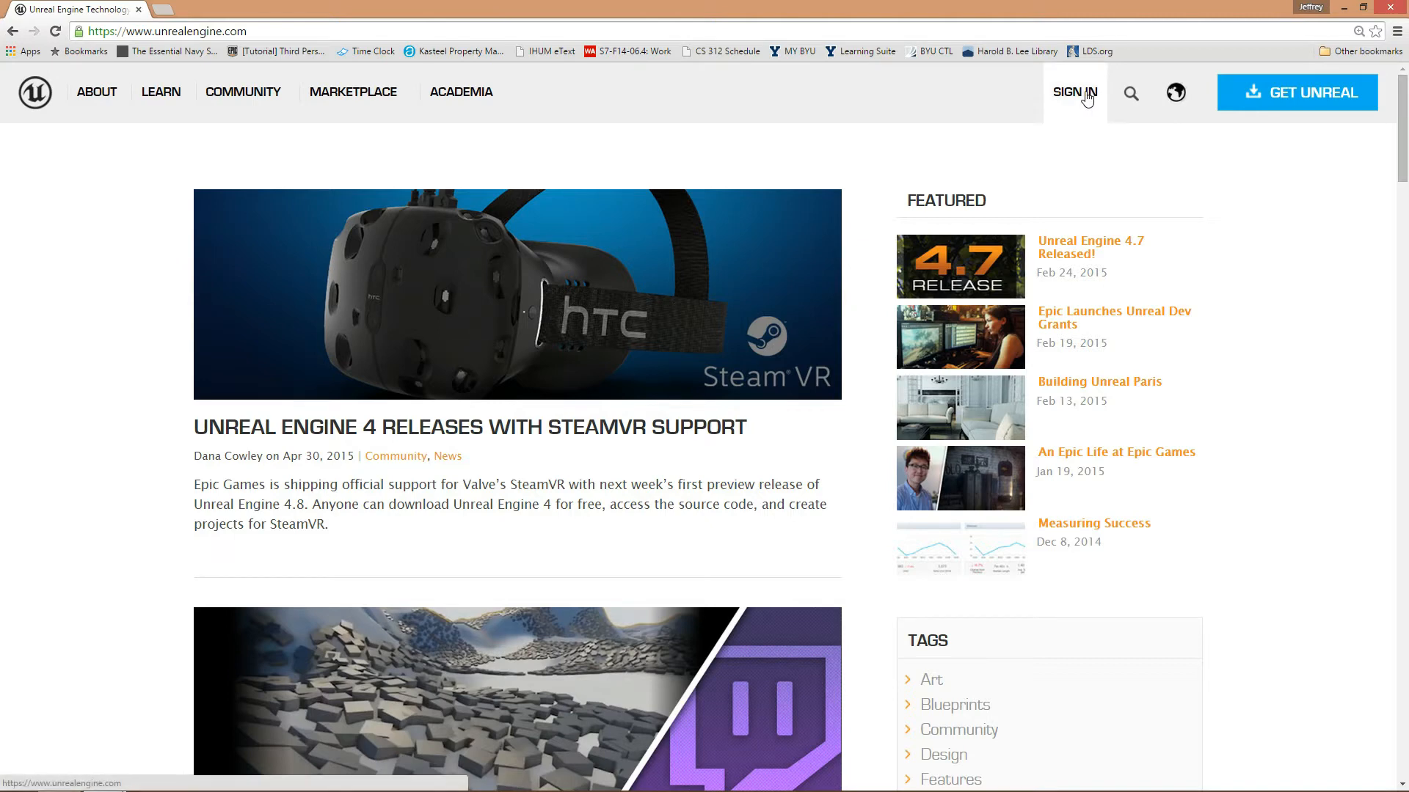
pyautogui.click(1074, 92)
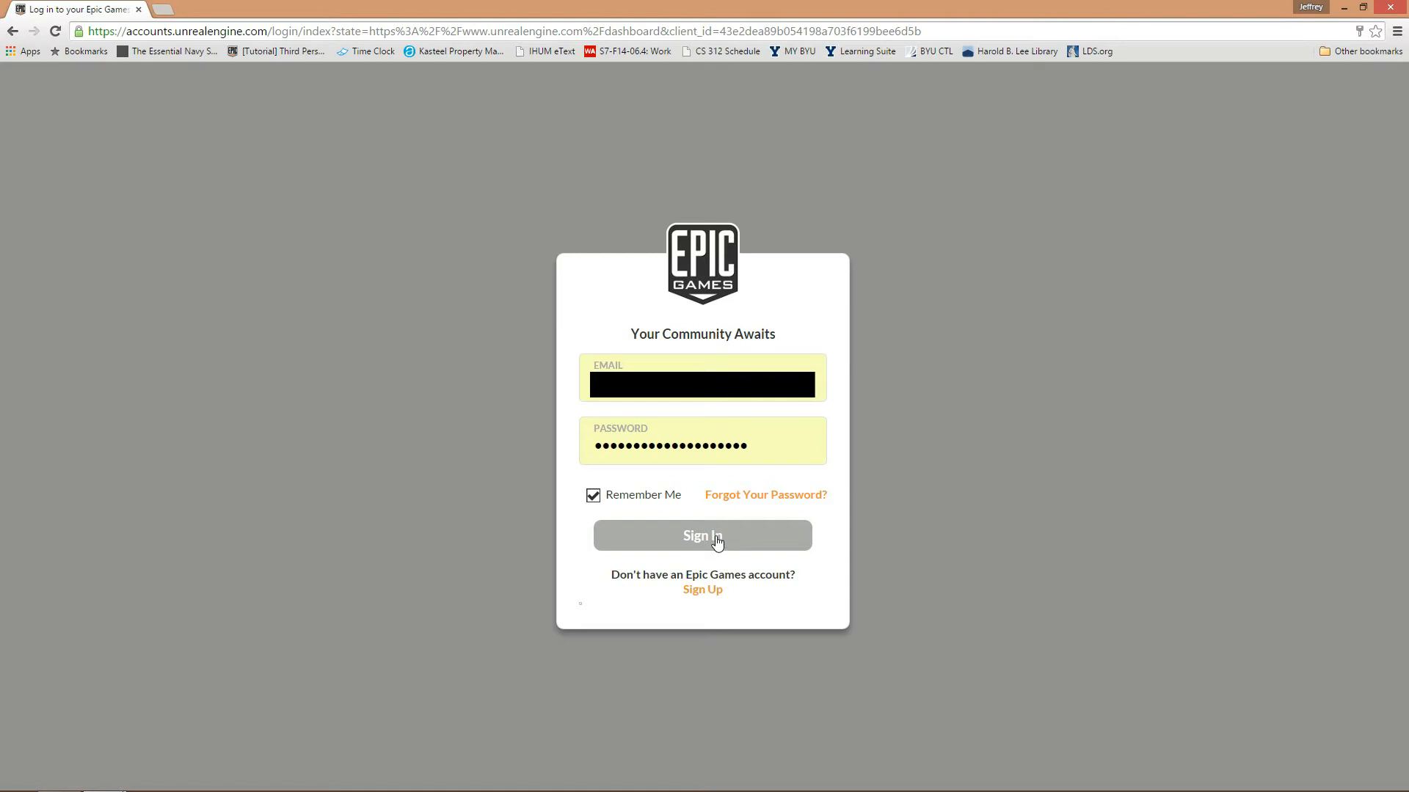
pyautogui.click(703, 535)
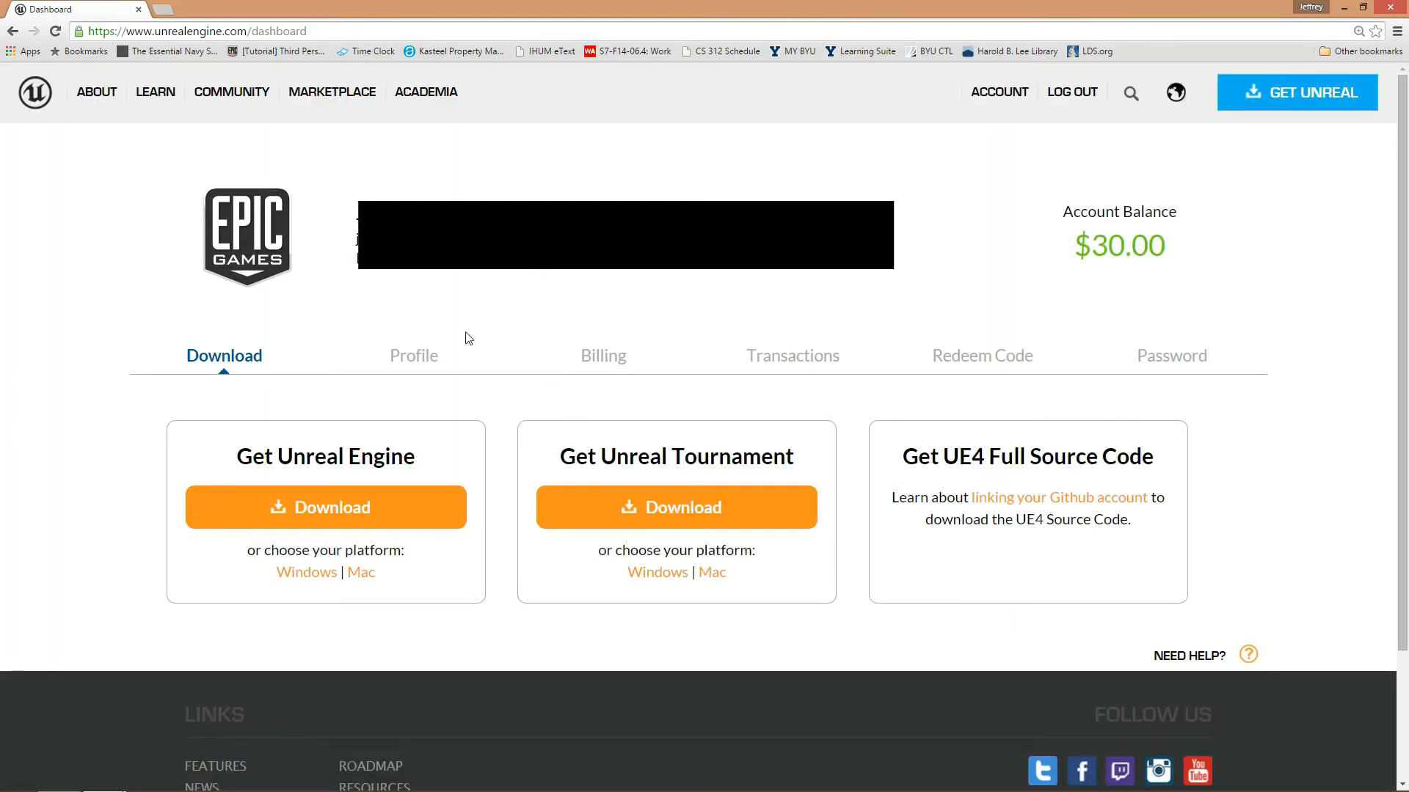
pyautogui.moveTo(413, 364)
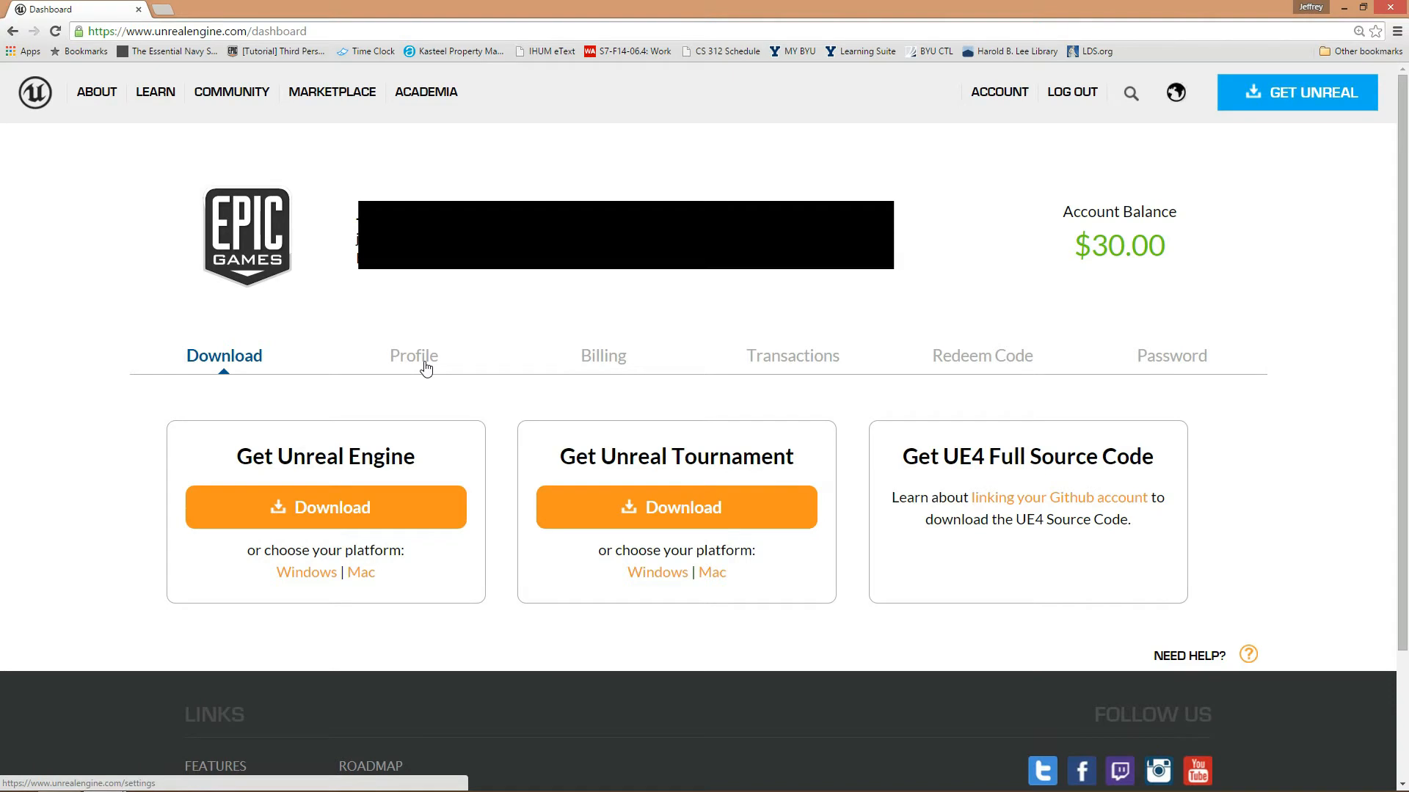
# View the Profile tab of the Unreal Engine account dashboard.
pyautogui.click(413, 355)
pyautogui.write('git')
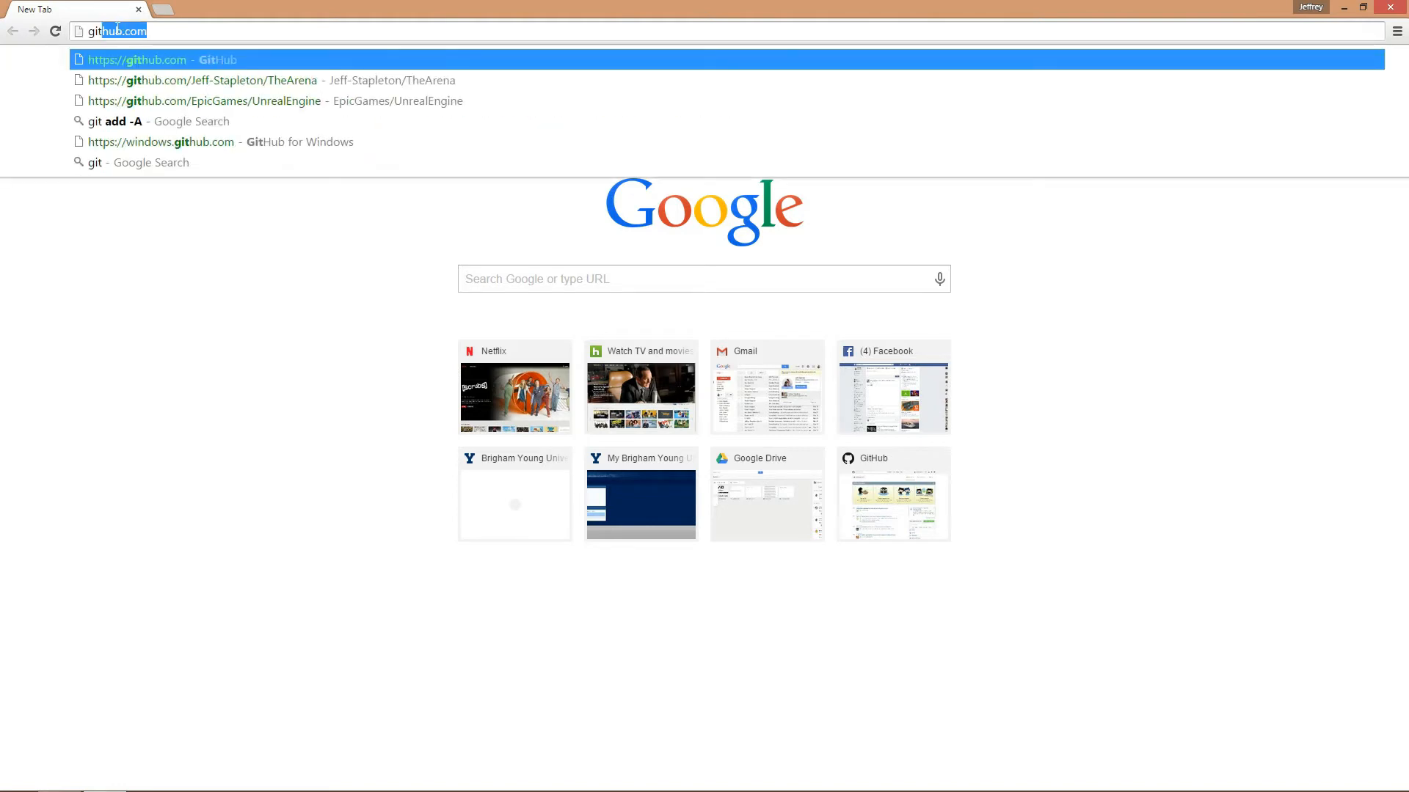
# Go to github.com/EpicGames/UnrealEngine and copy its HTTPS clone address.
pyautogui.write('//')
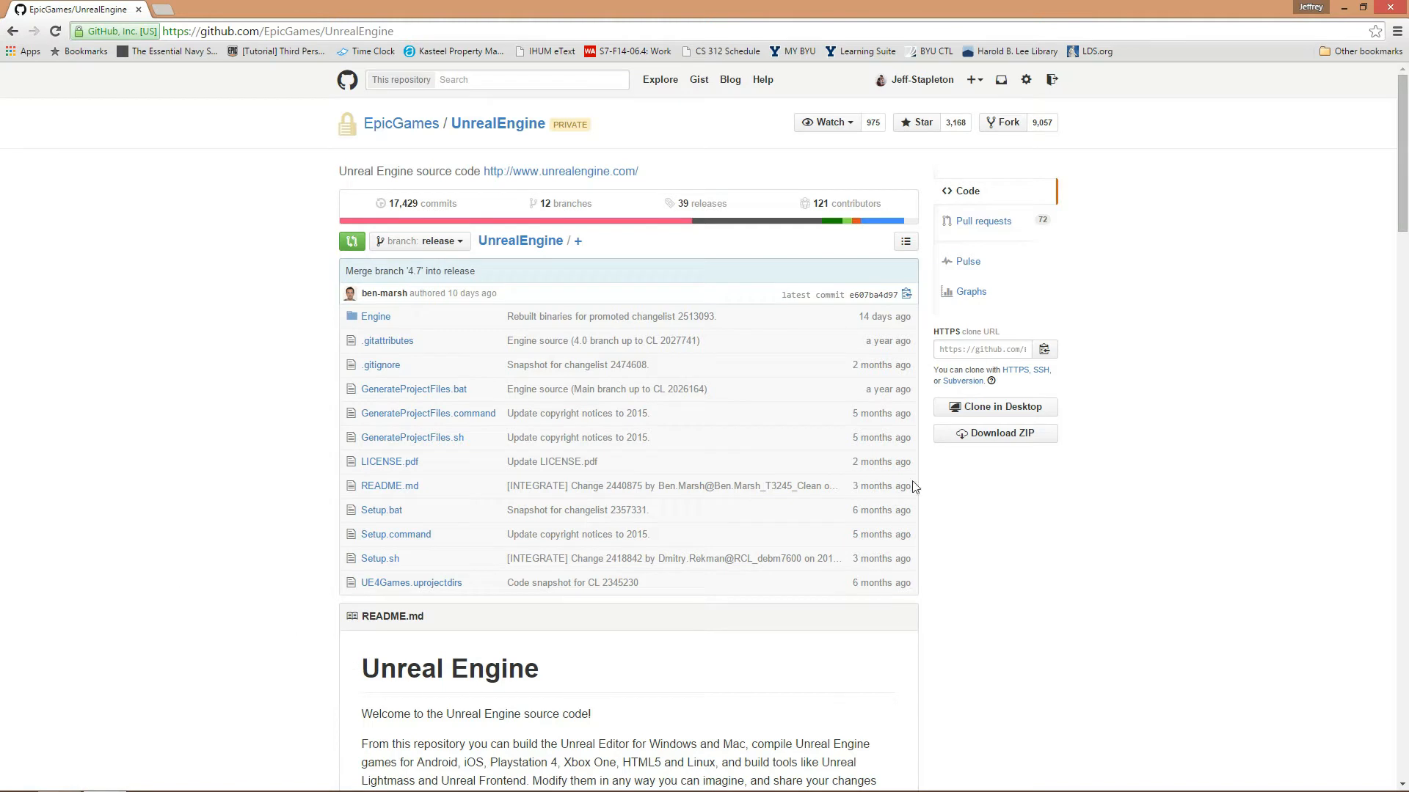
pyautogui.moveTo(1108, 433)
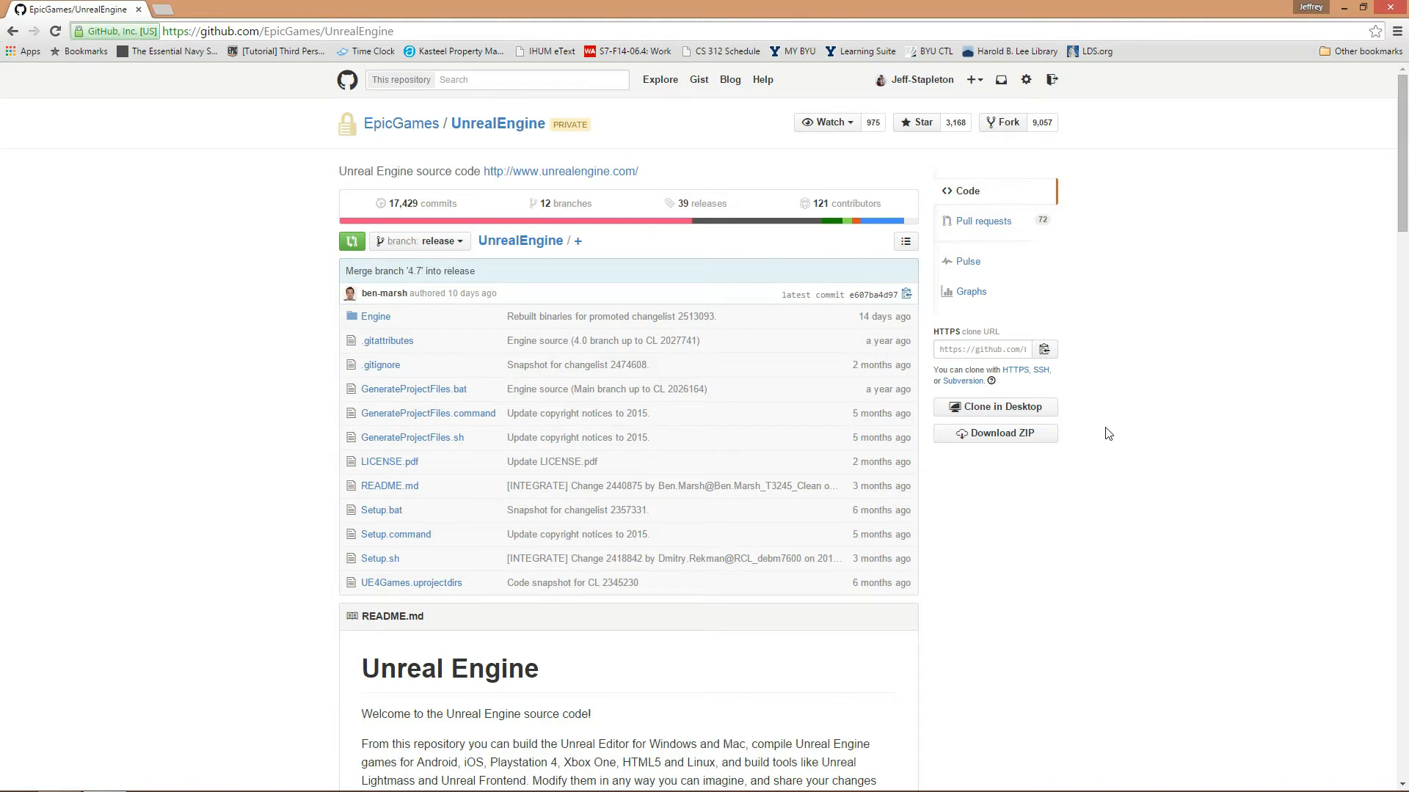
pyautogui.moveTo(1044, 348)
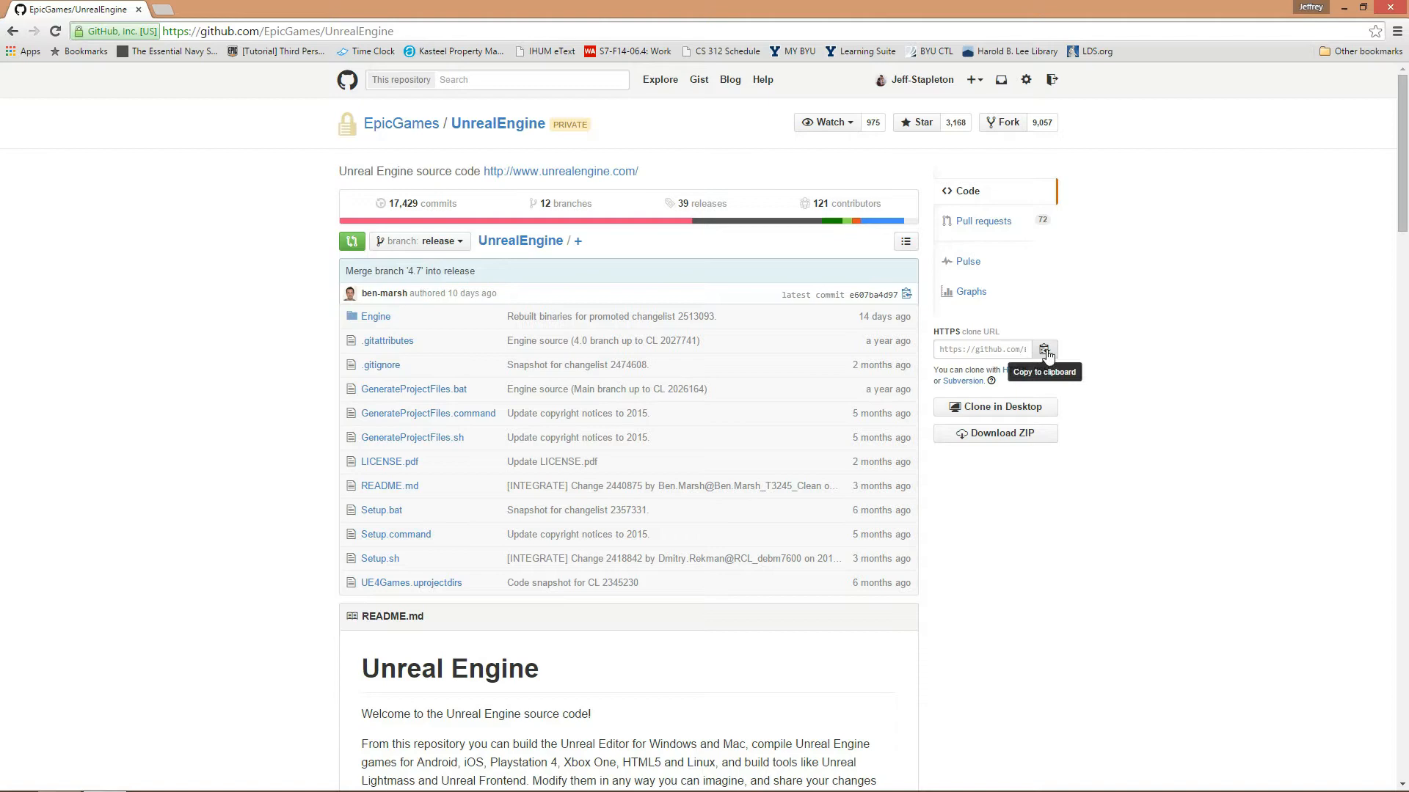
pyautogui.click(1045, 349)
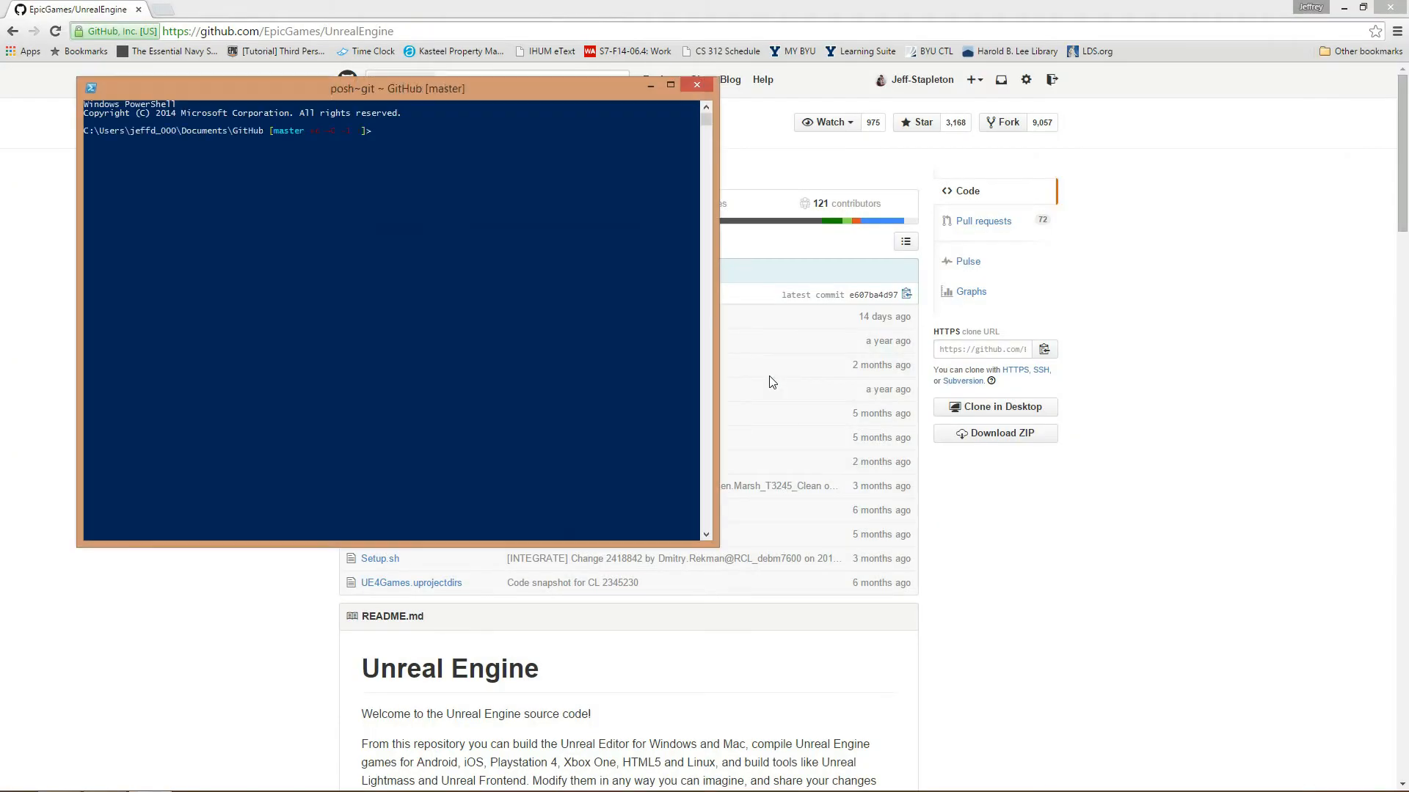
pyautogui.moveTo(395, 88); pyautogui.dragTo(492, 94)
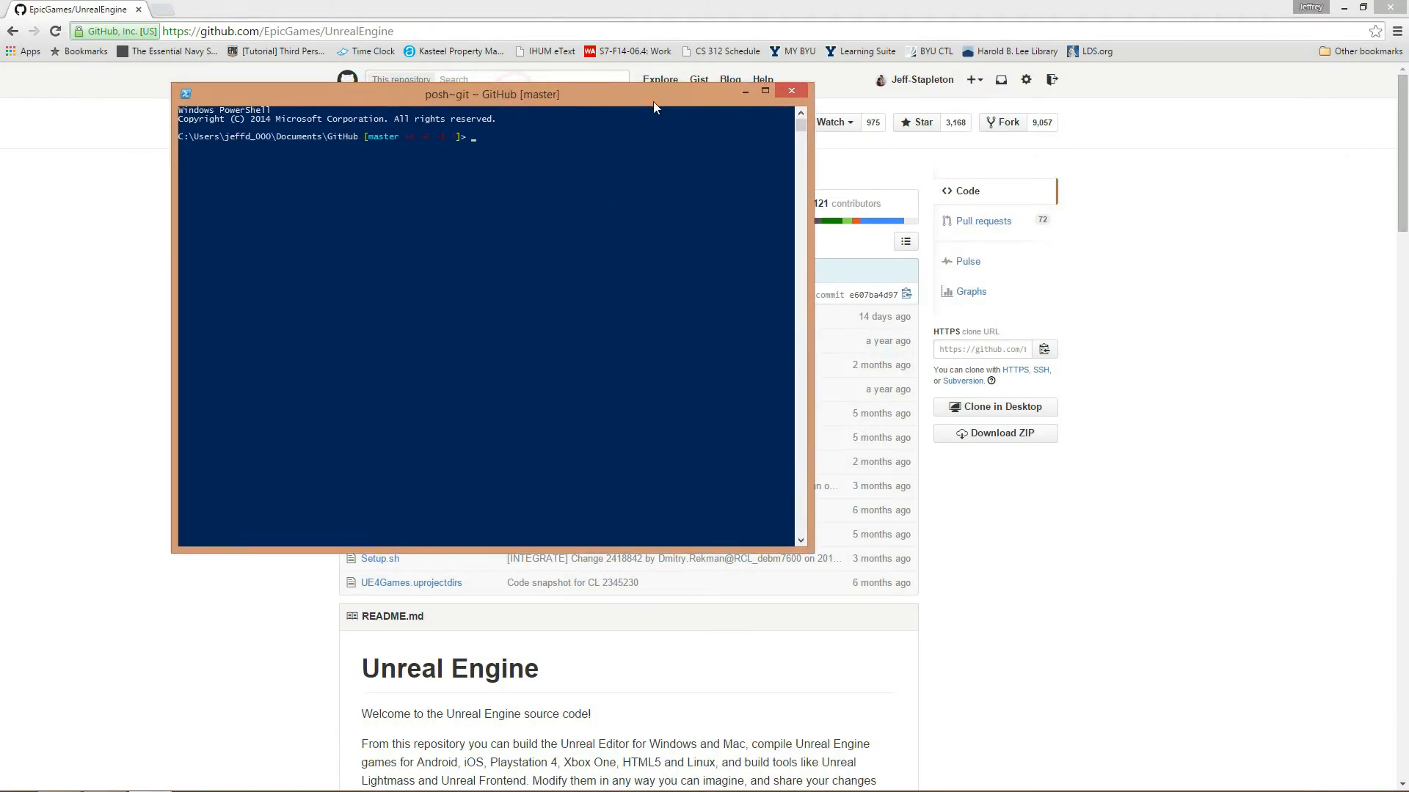
pyautogui.moveTo(492, 95); pyautogui.dragTo(676, 139)
pyautogui.write('ls')
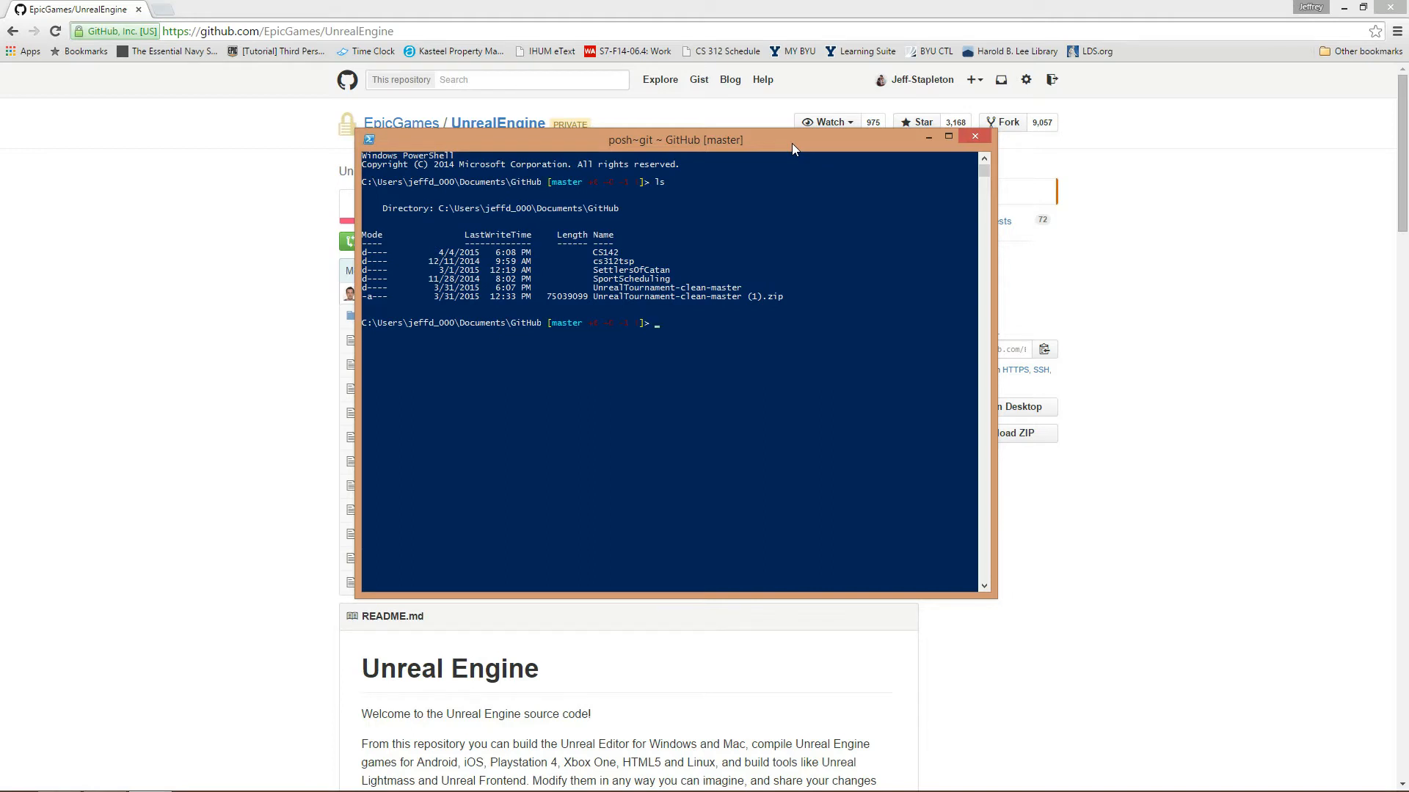
pyautogui.write('git clone')
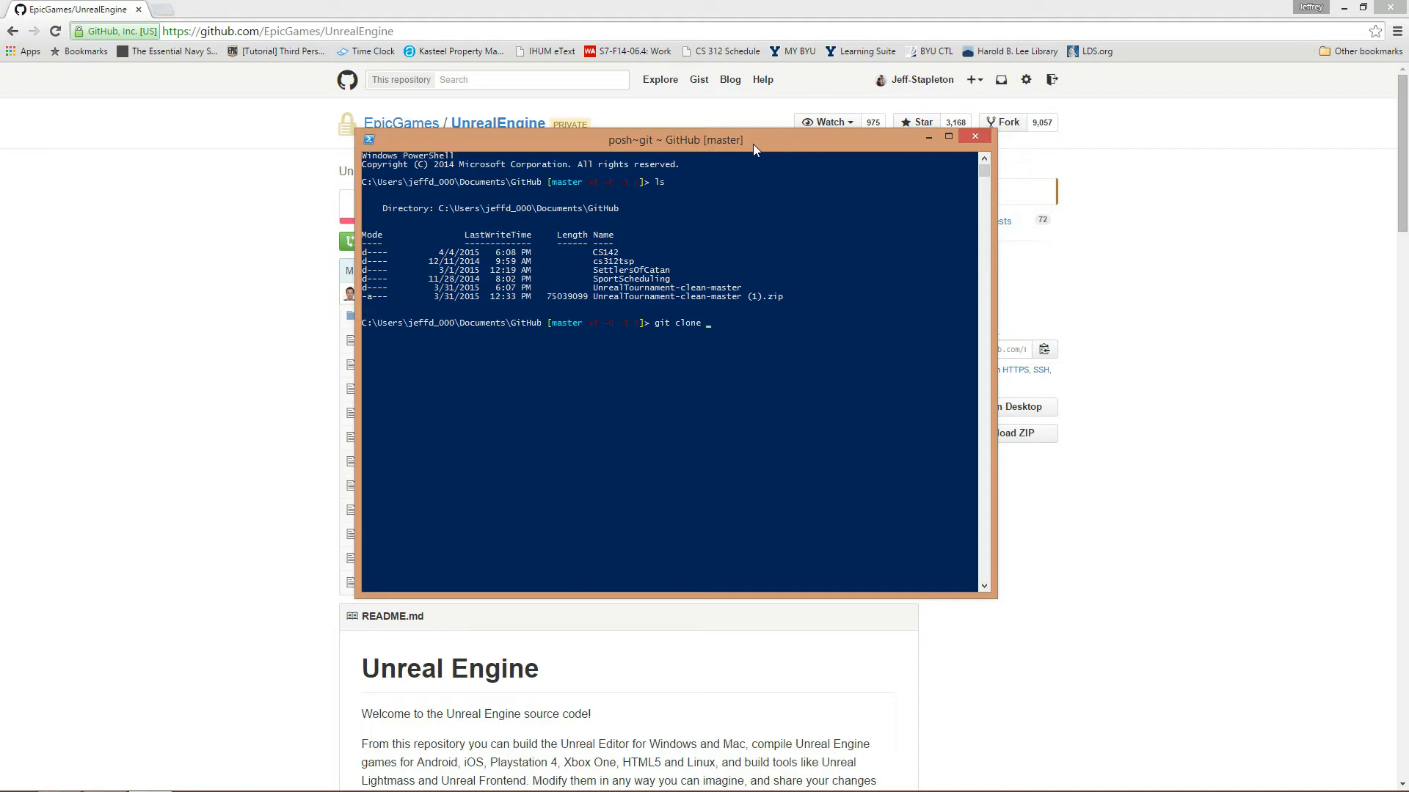
pyautogui.write('https://github.com/EpicGames/UnrealEngine.git')
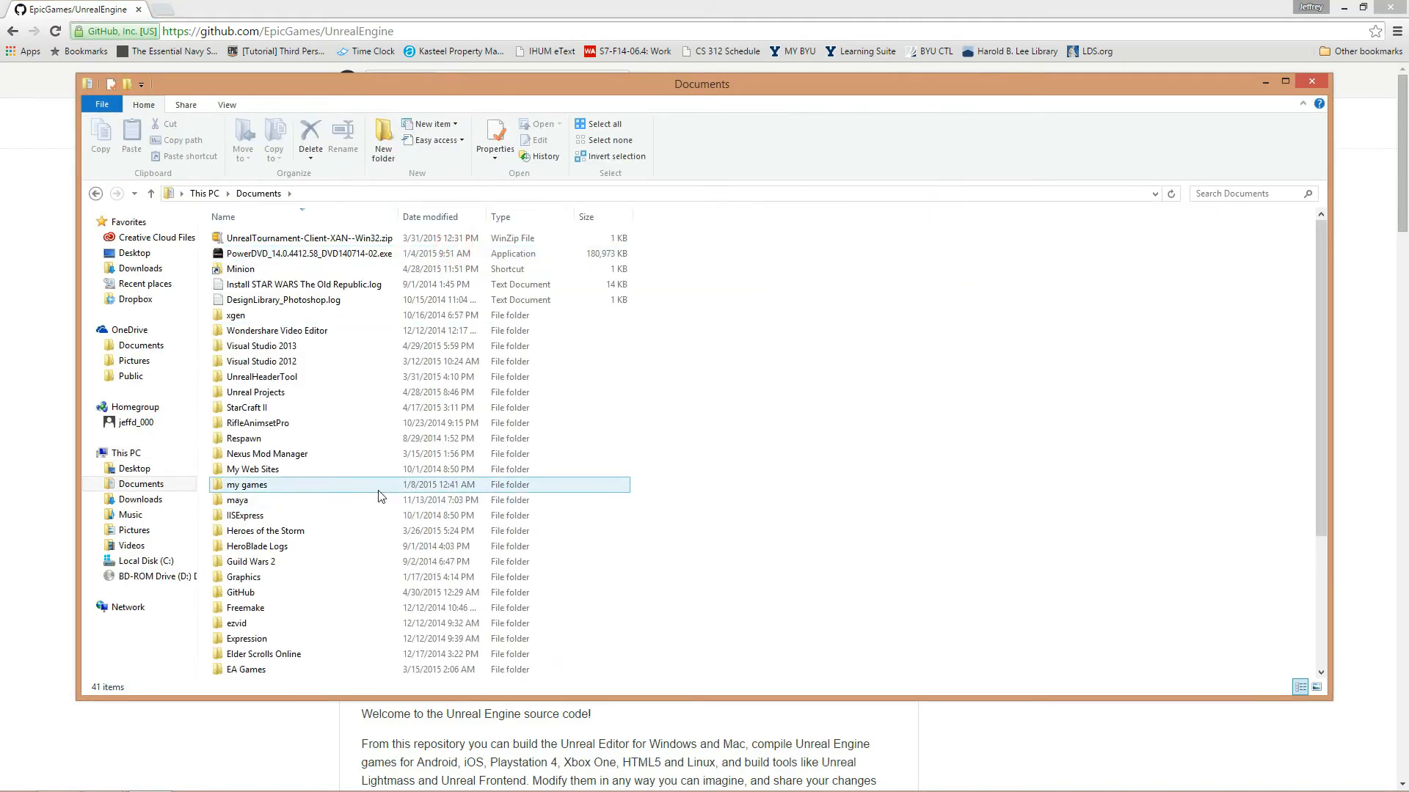
# Browse Documents > GitHub > UnrealEngine and run Setup.bat to fetch engine dependencies.
pyautogui.click(252, 561)
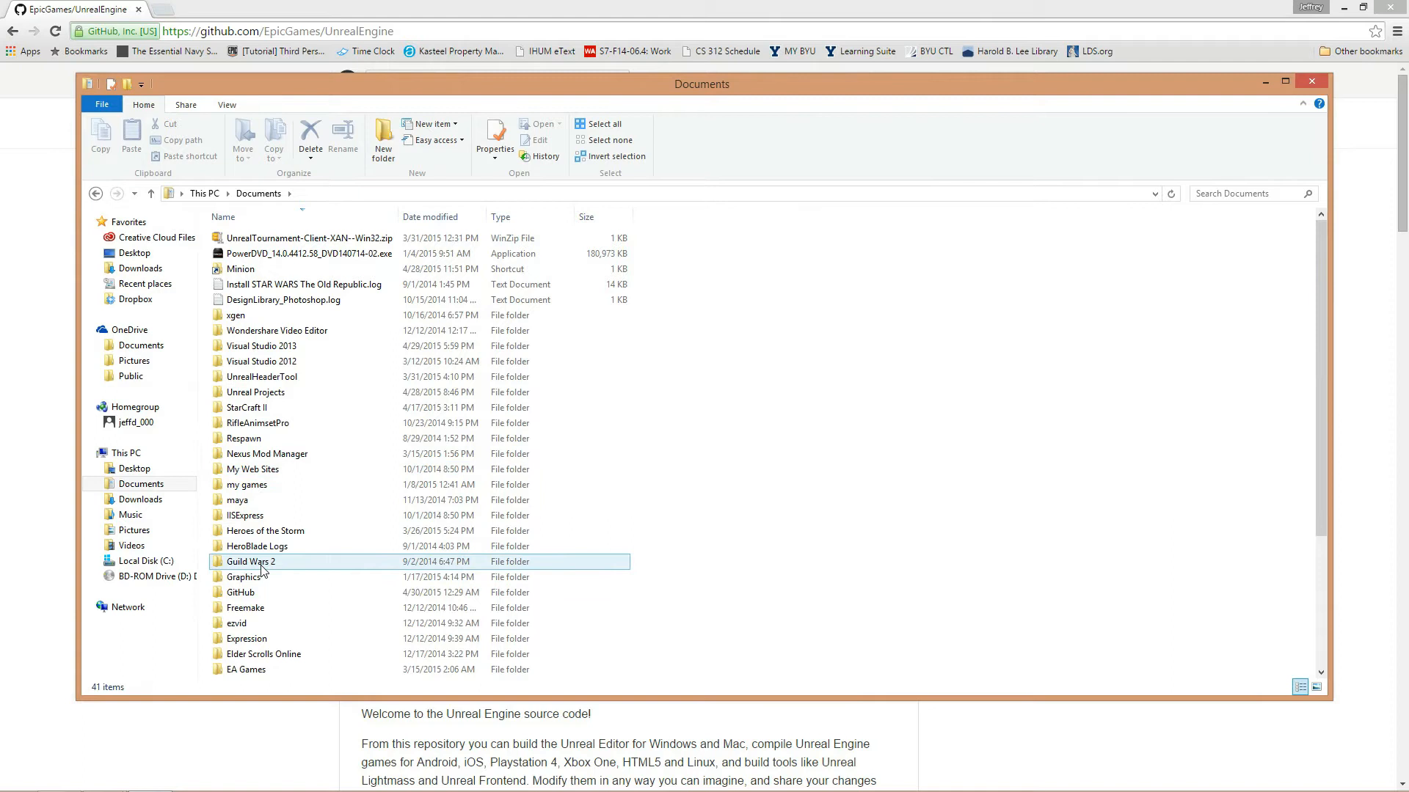
pyautogui.doubleClick(240, 592)
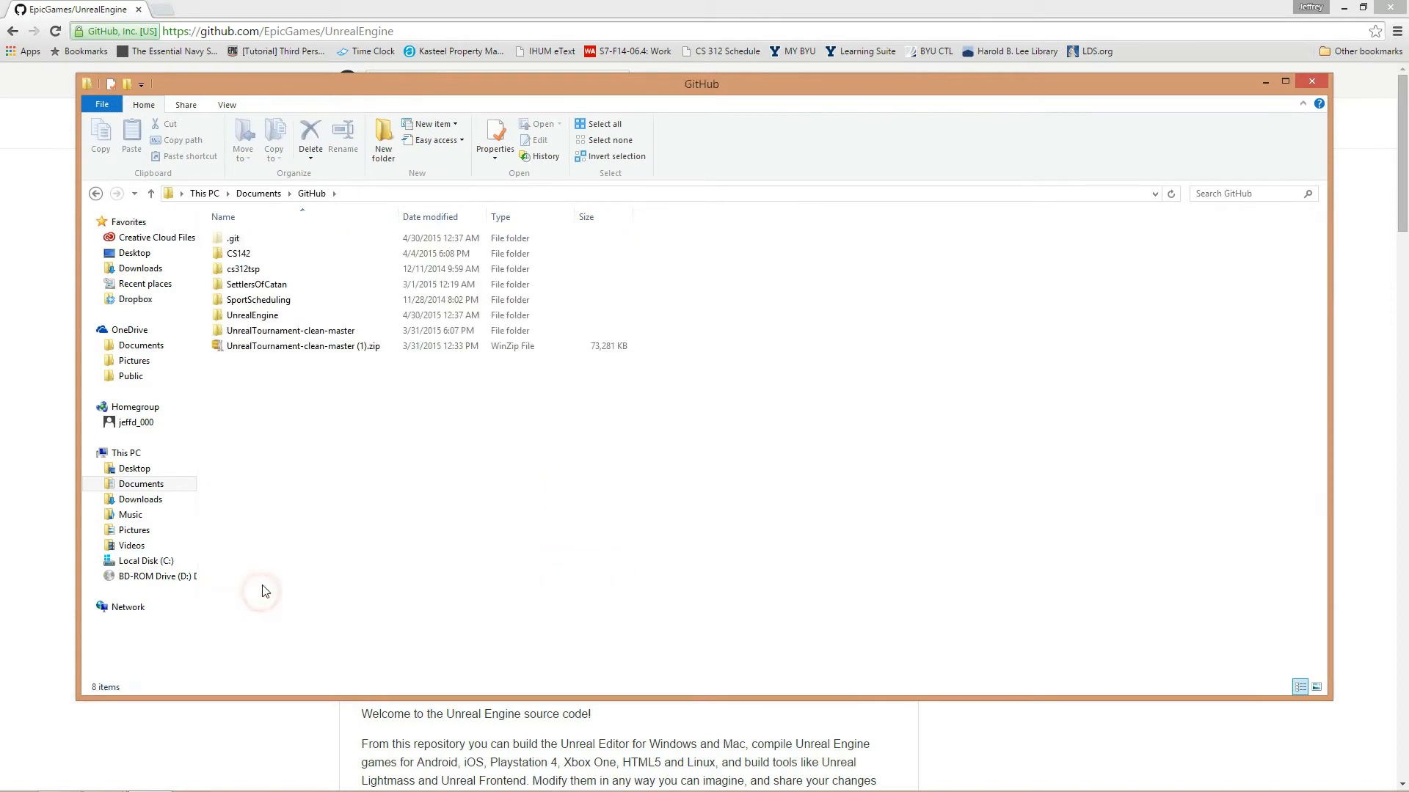
pyautogui.doubleClick(253, 315)
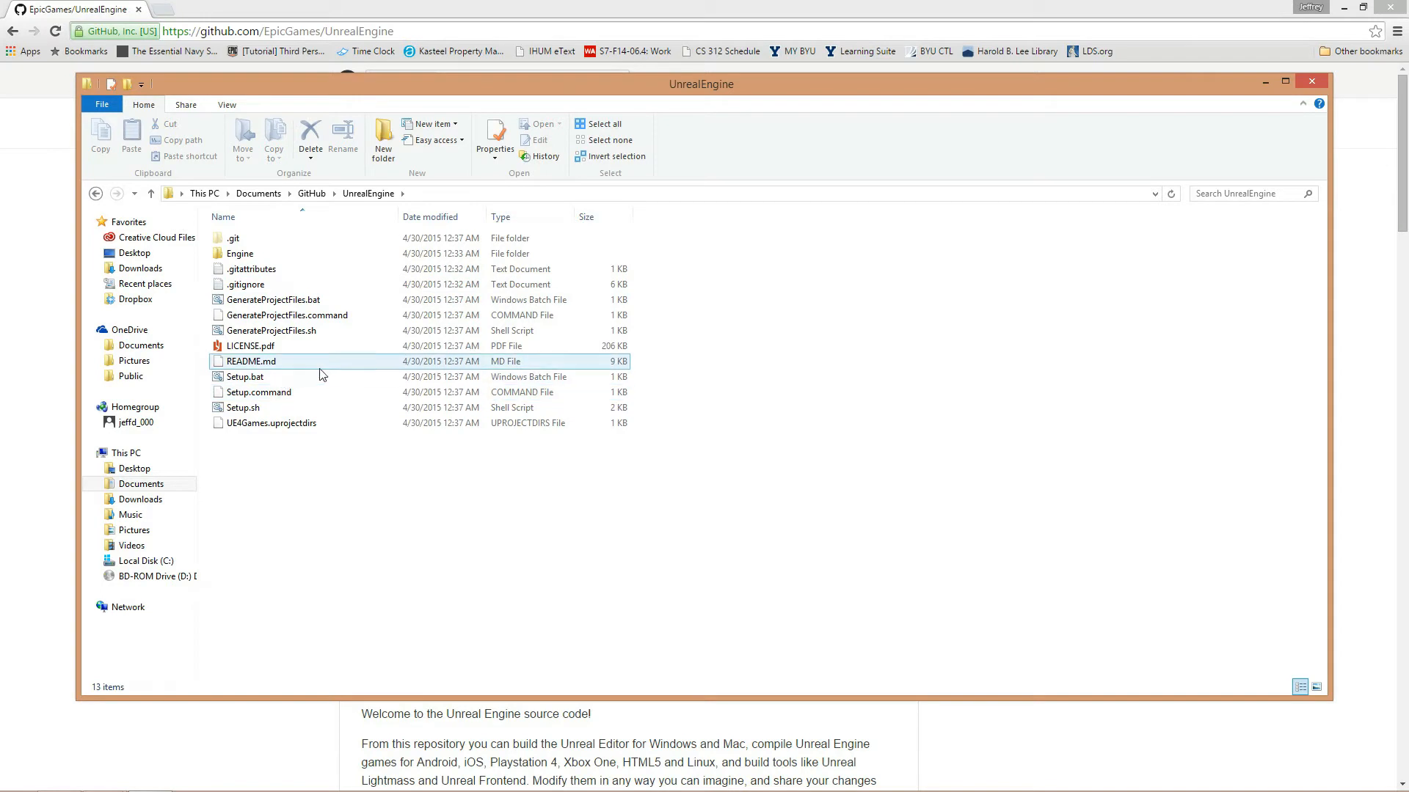
pyautogui.moveTo(245, 377)
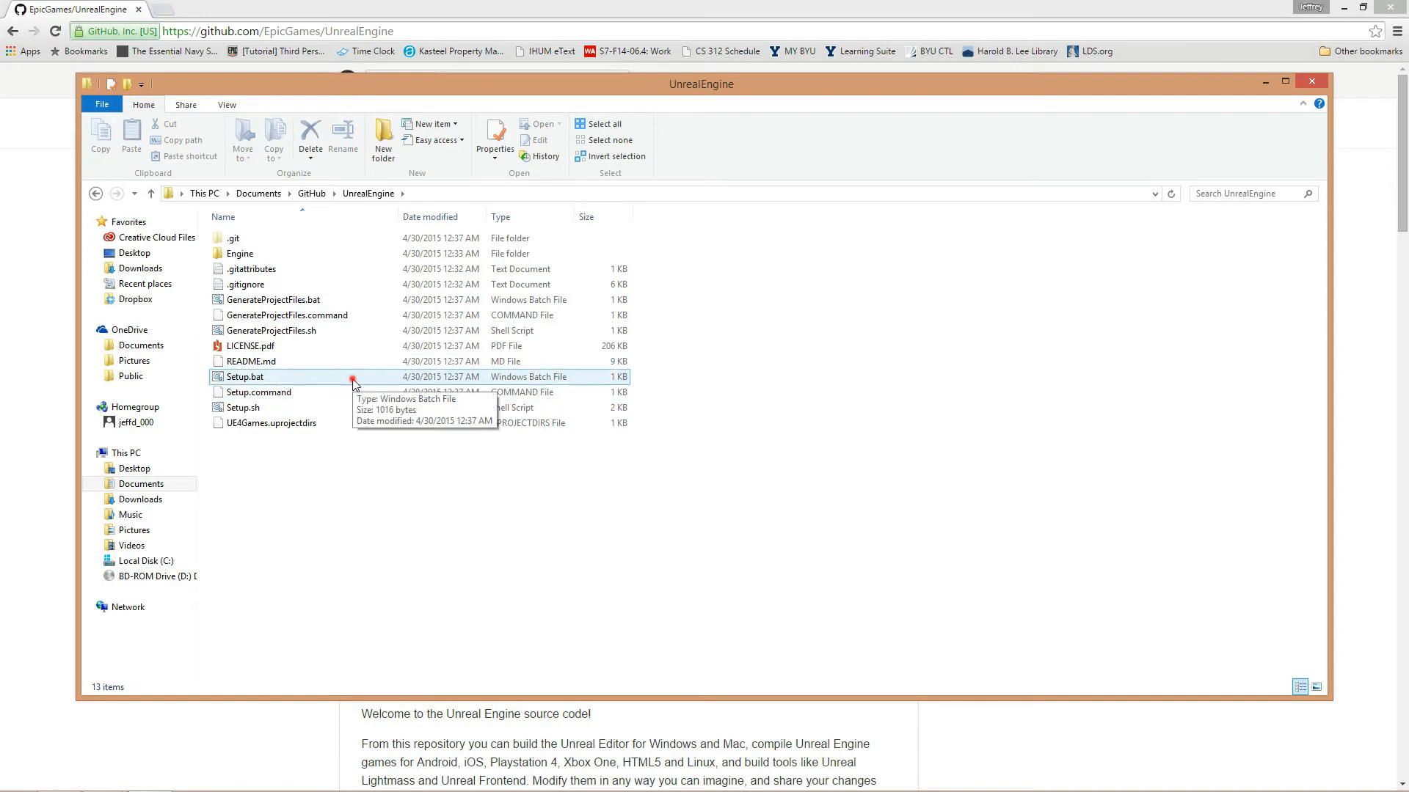
pyautogui.doubleClick(245, 377)
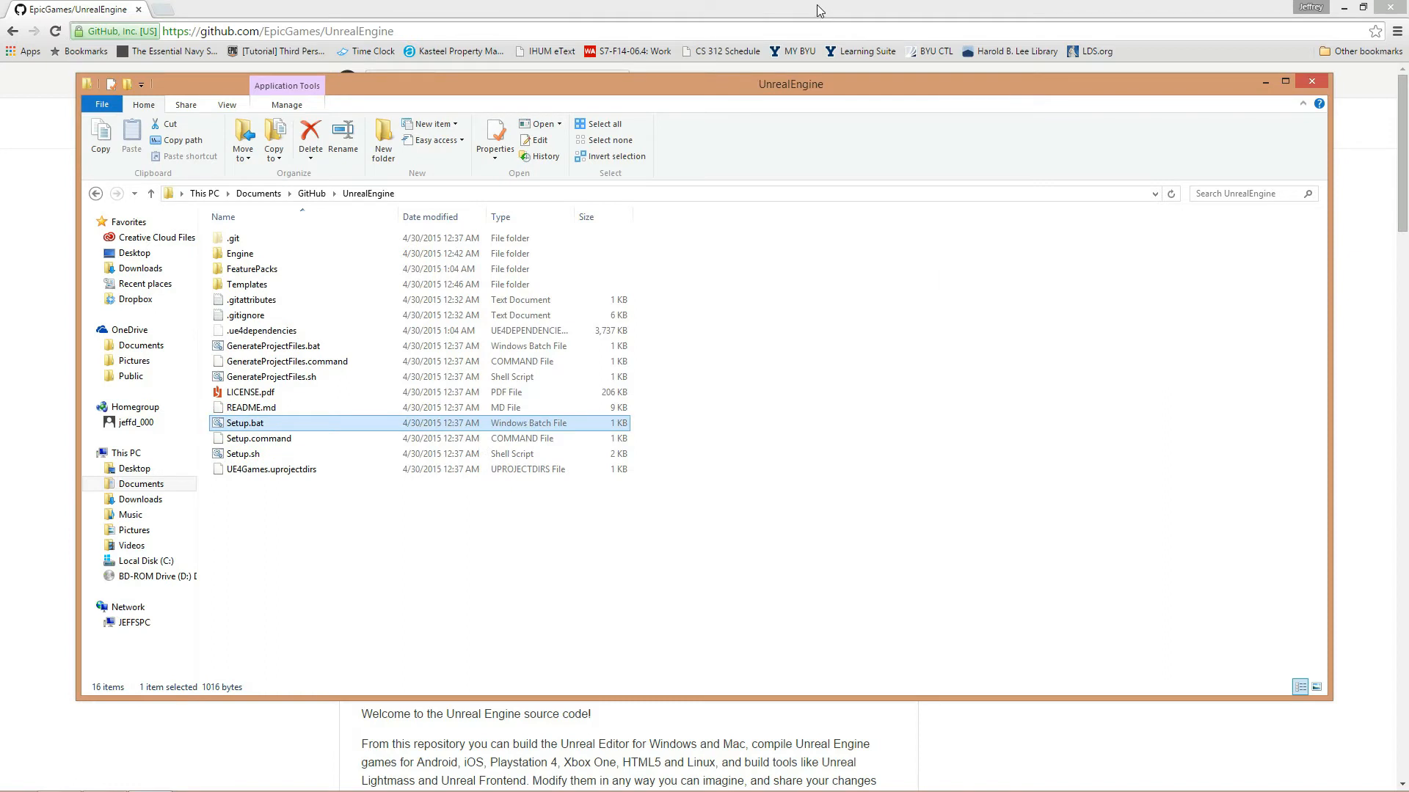
pyautogui.moveTo(308, 431)
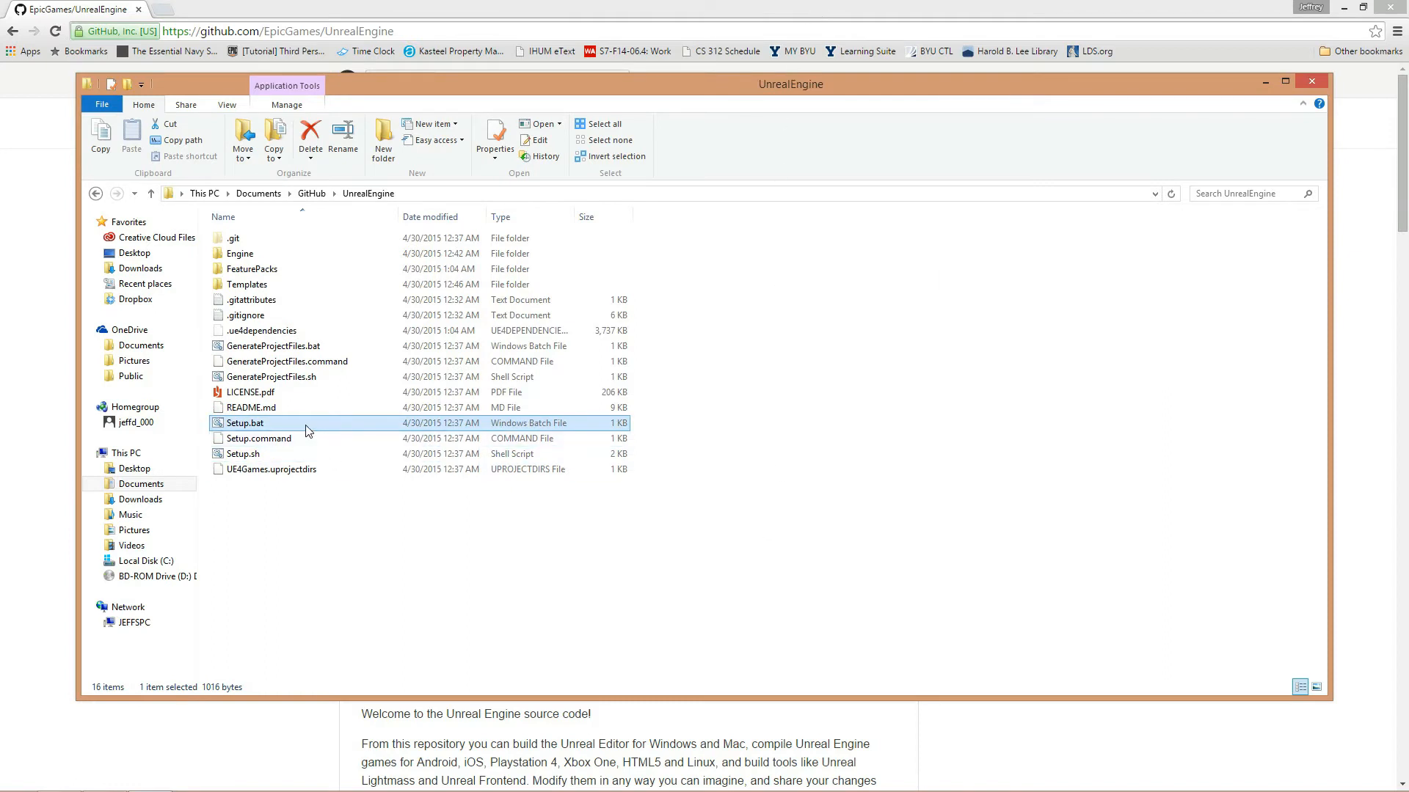
pyautogui.moveTo(302, 431)
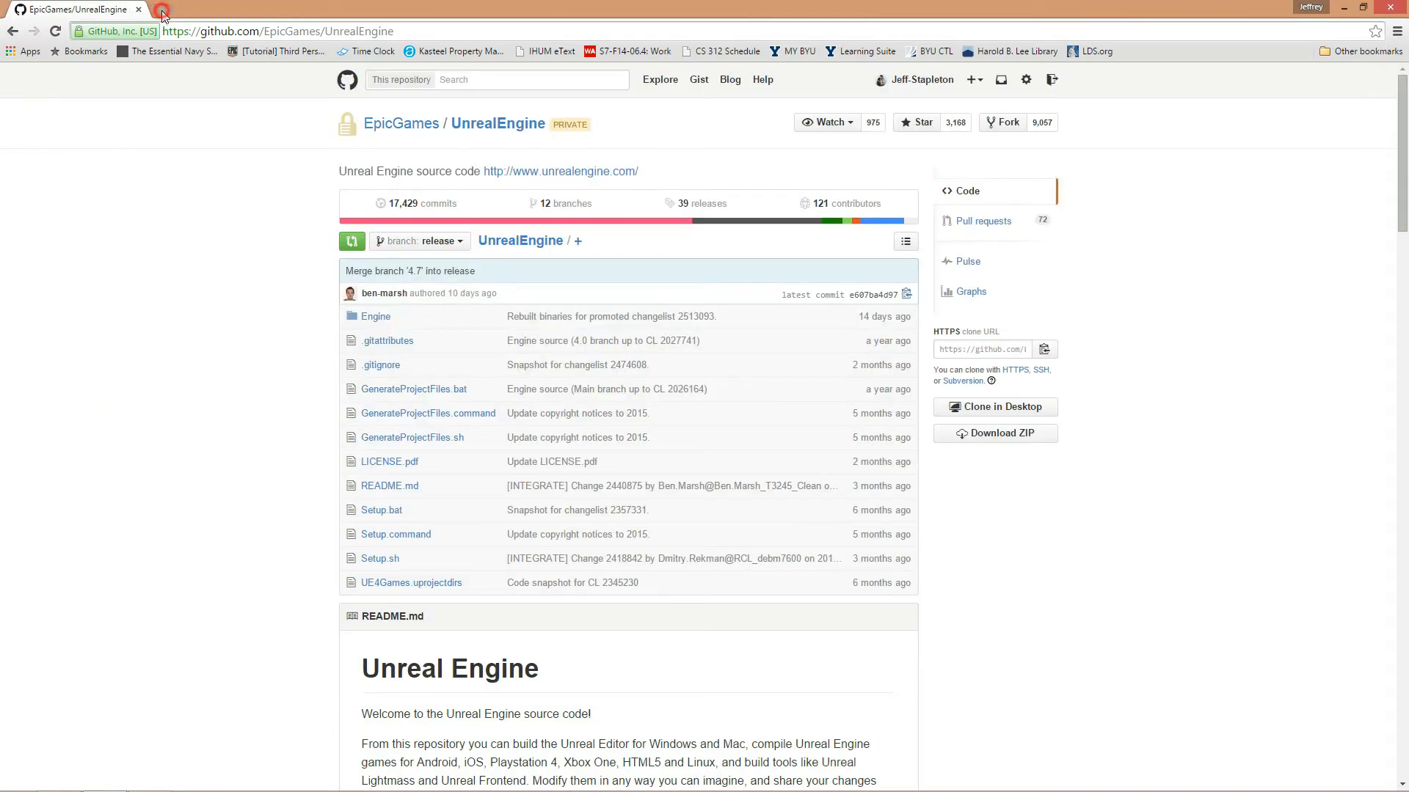
# Search the web for steamworks sdk and reach the partner.steamgames.com site.
pyautogui.click(163, 15)
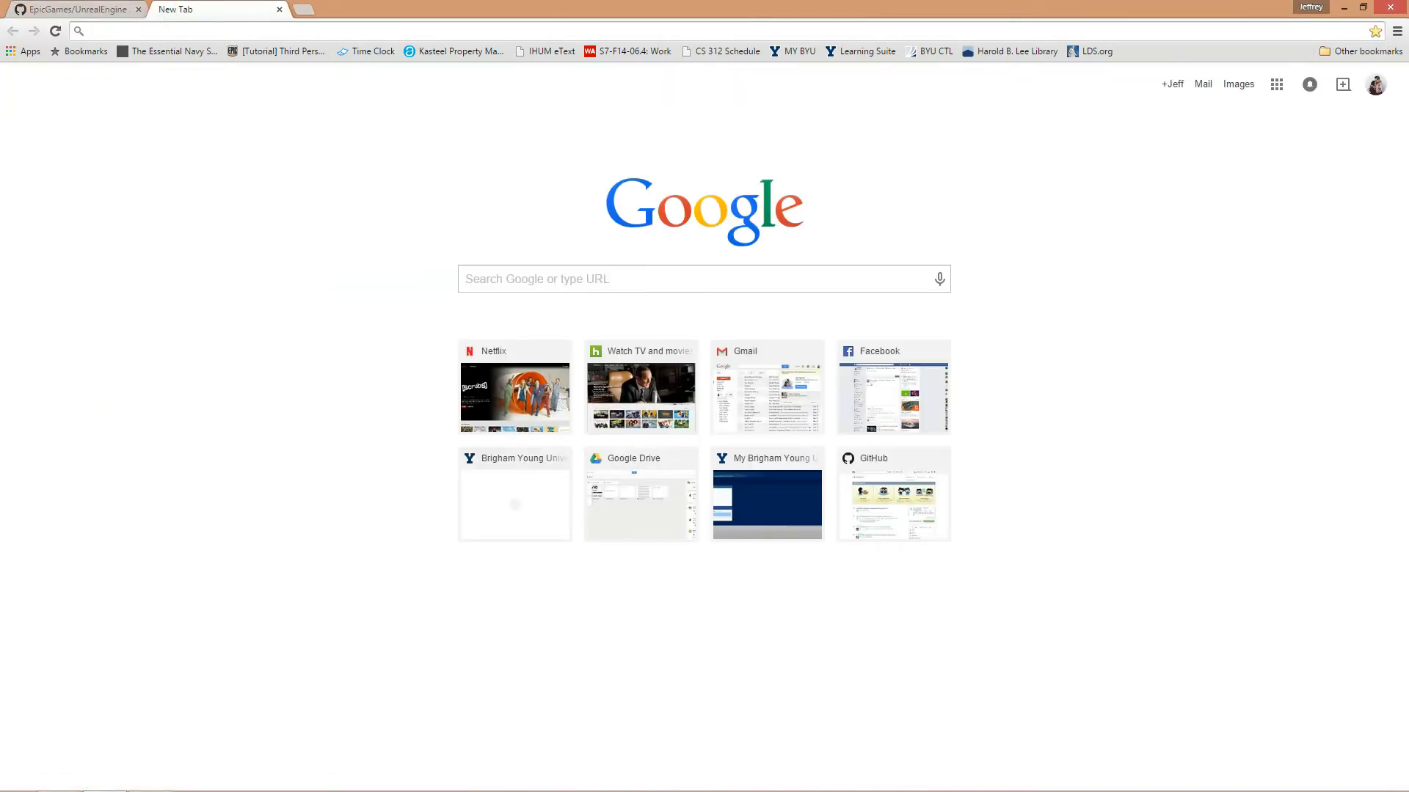
pyautogui.write('steam controller')
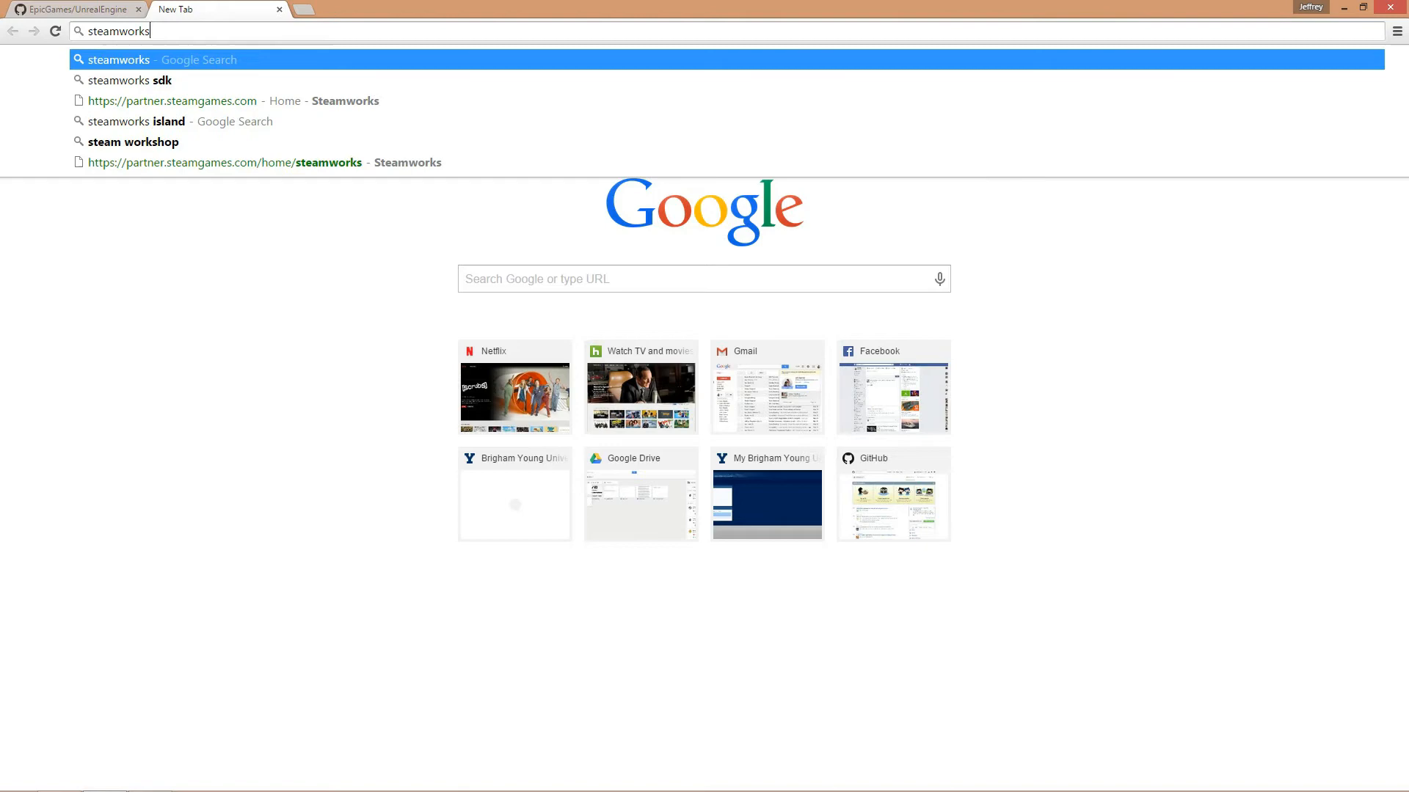
pyautogui.click(133, 80)
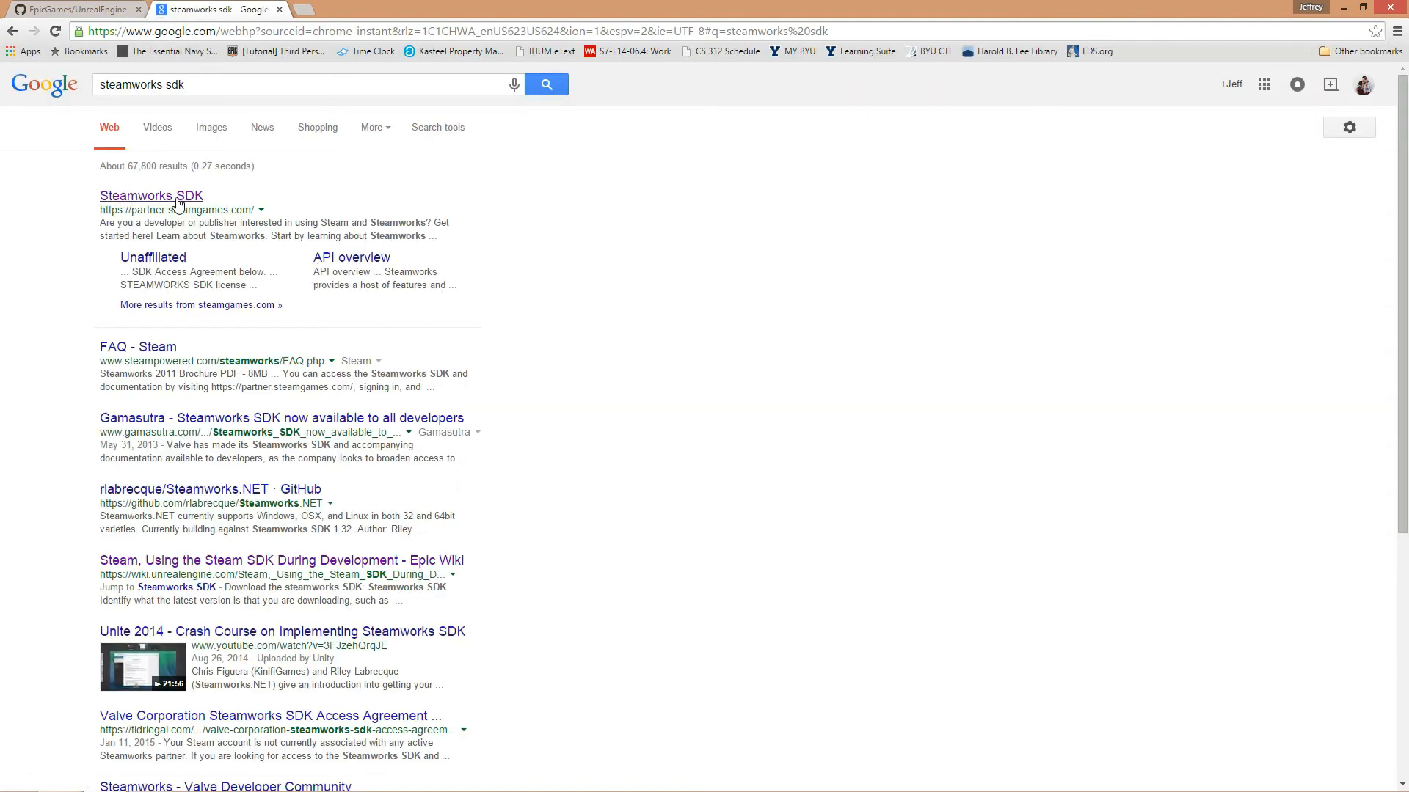
pyautogui.click(151, 195)
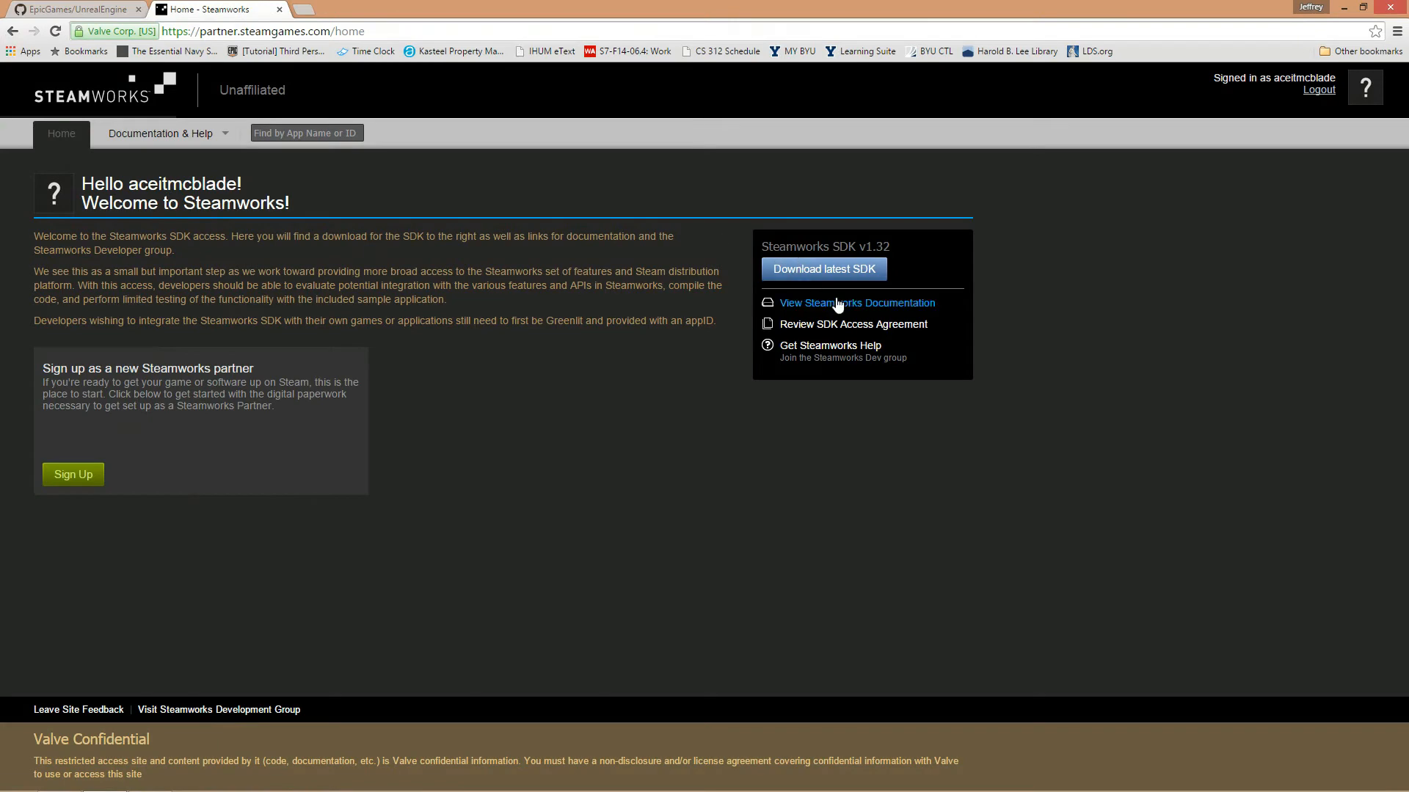
# Through Documentation and the SDK Release Archive, download Steamworks SDK v1.30.
pyautogui.click(856, 303)
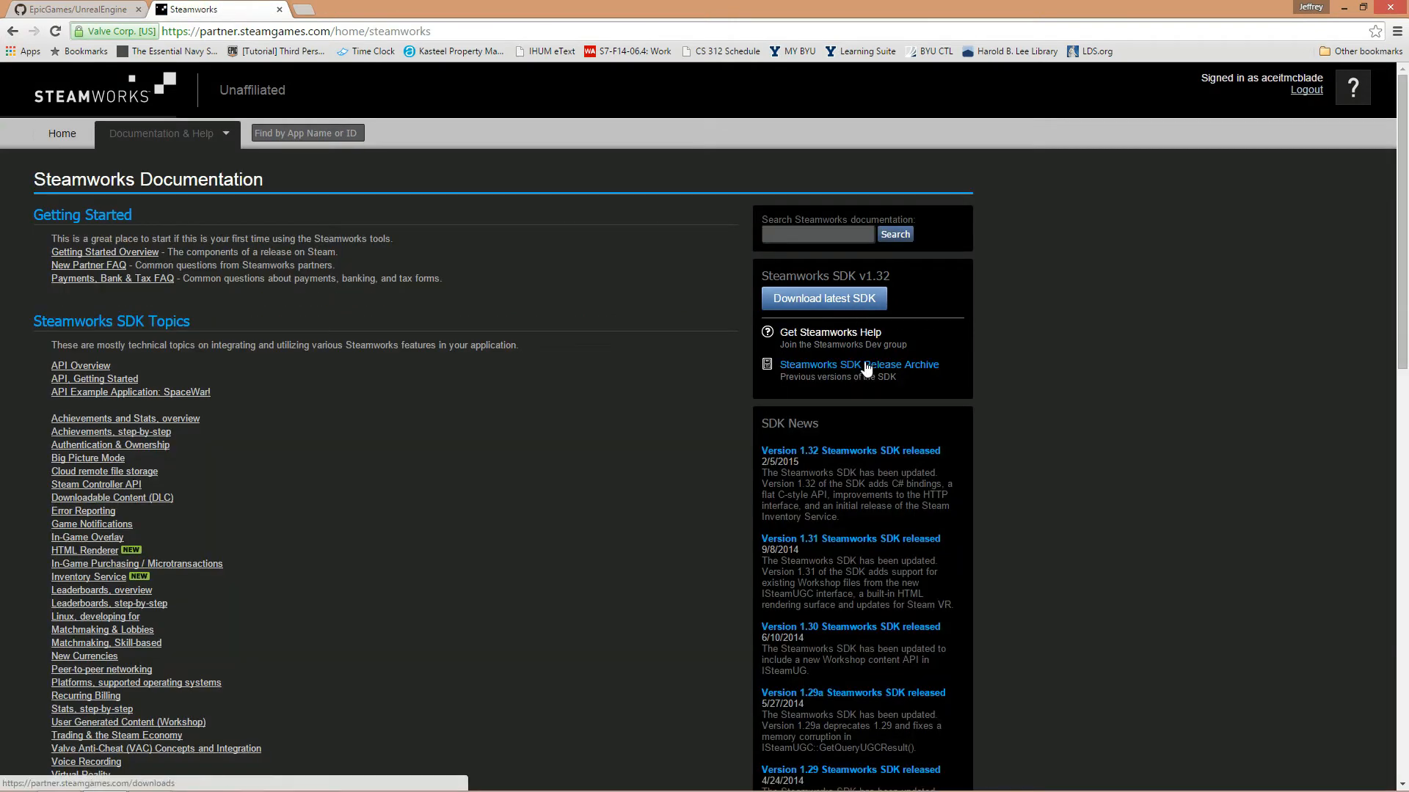
pyautogui.click(858, 365)
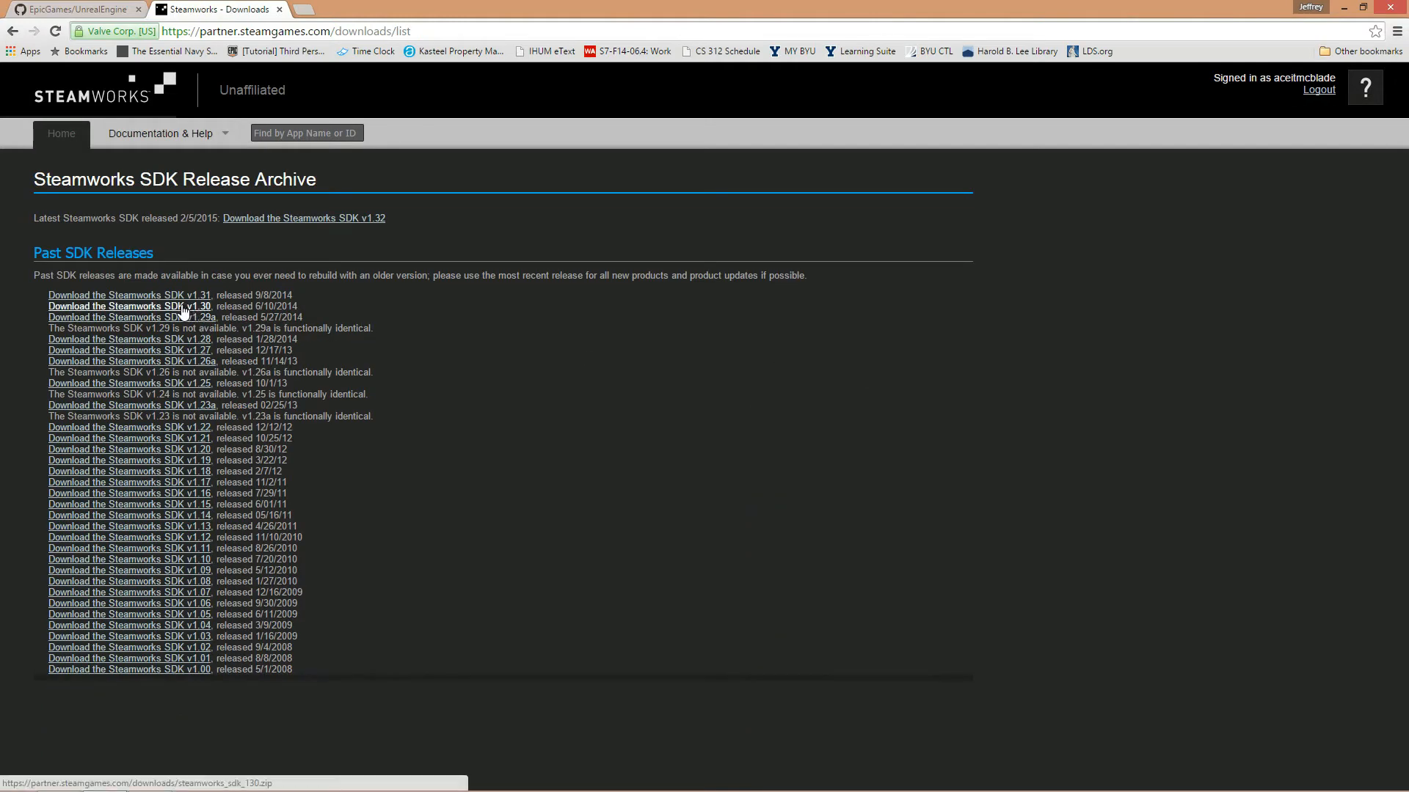
pyautogui.click(129, 305)
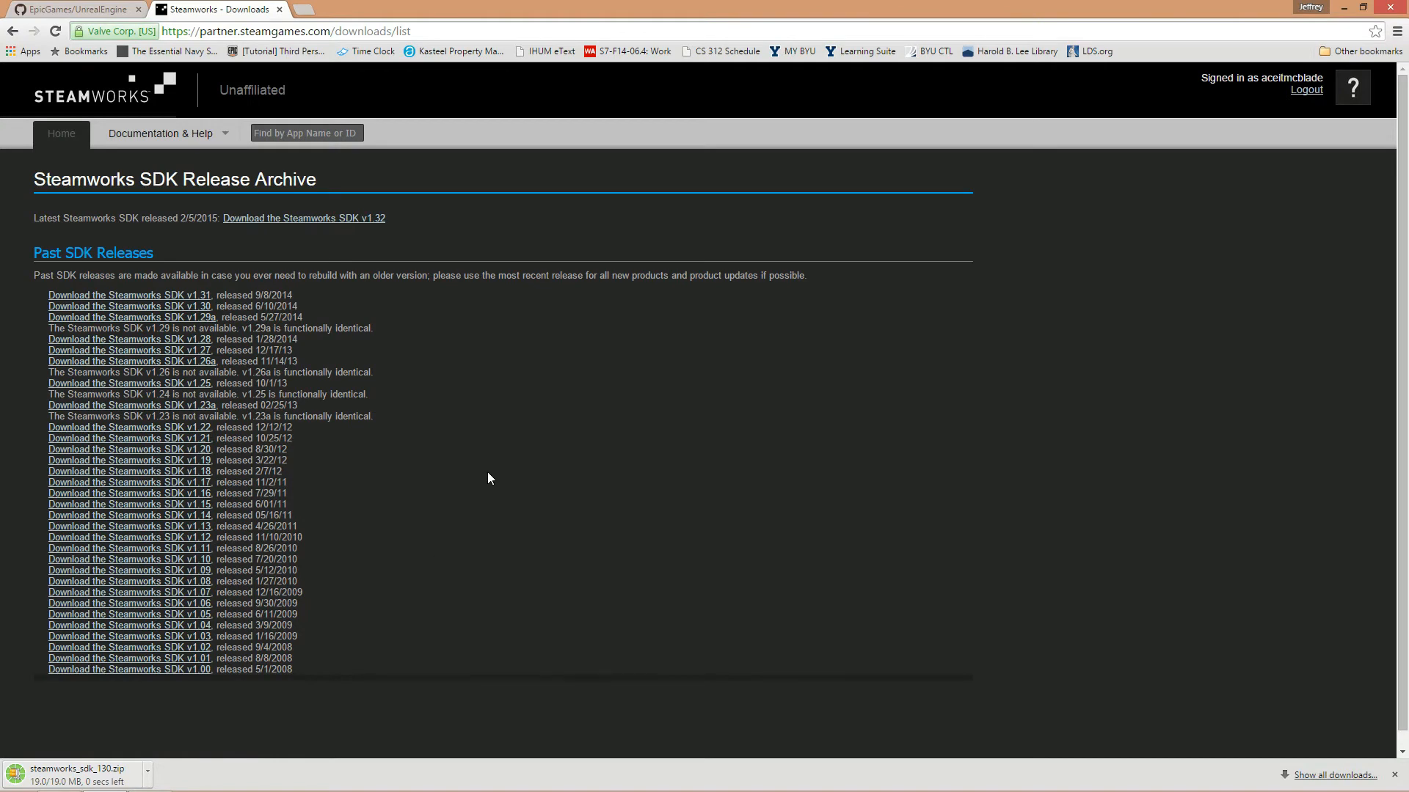
pyautogui.moveTo(503, 471)
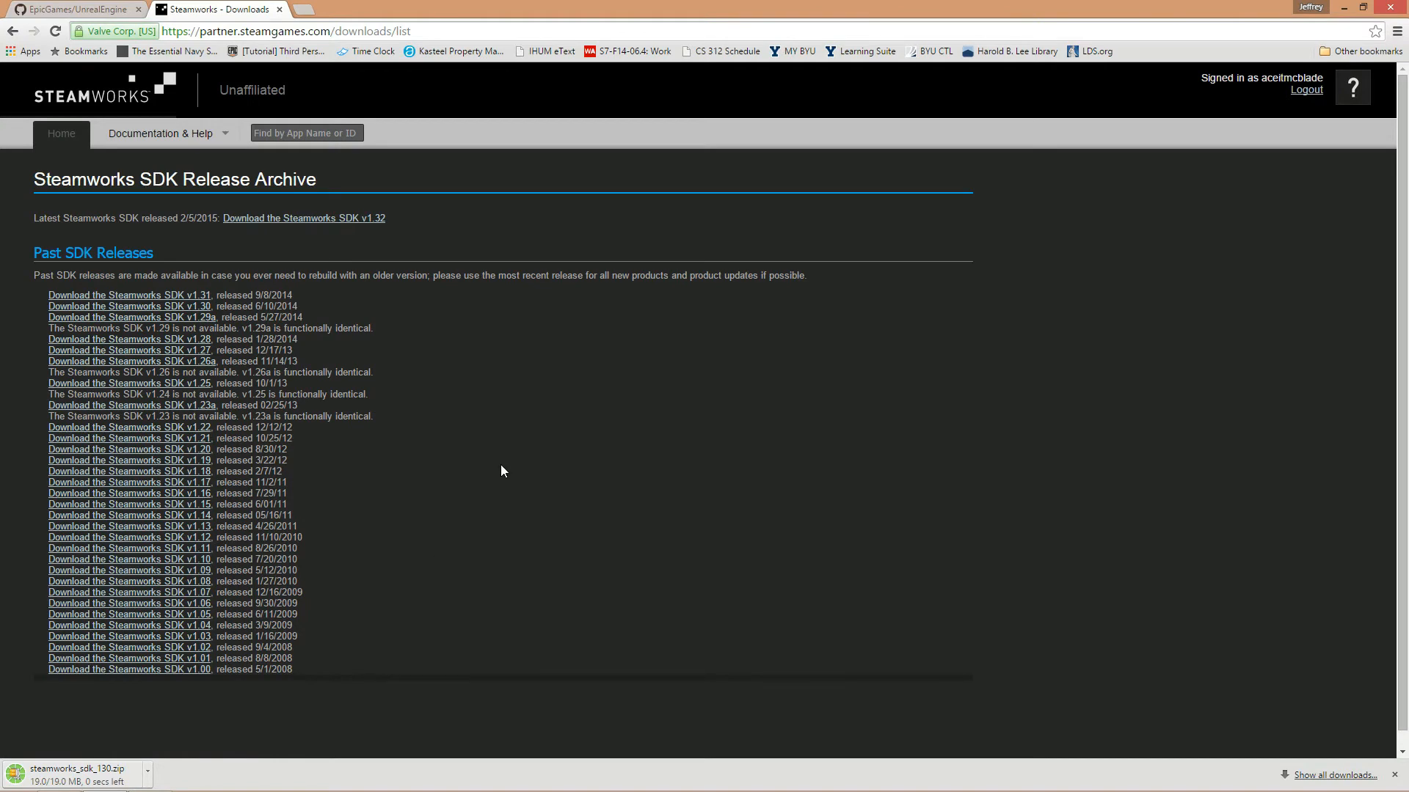
pyautogui.moveTo(323, 373)
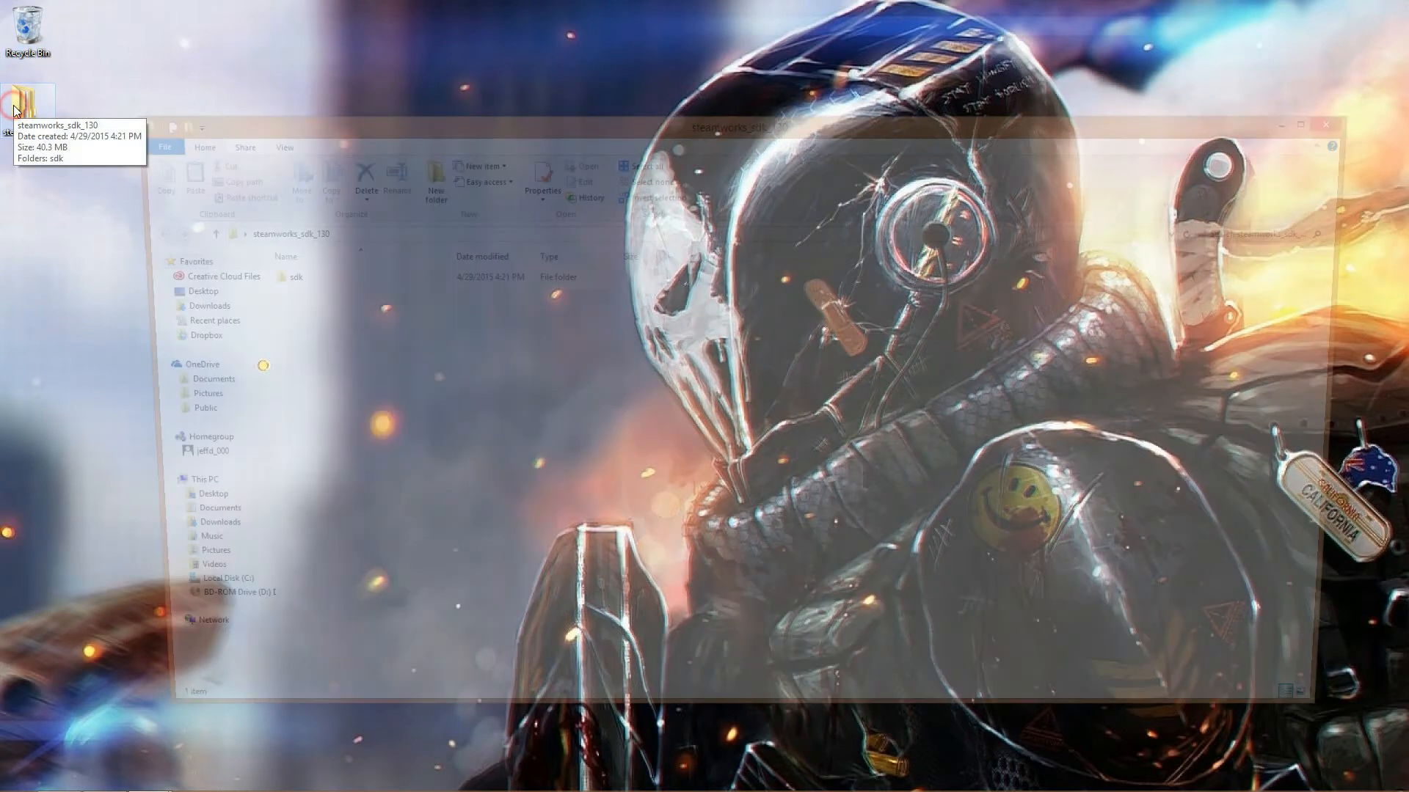
# Copy the extracted sdk folder and switch to the UnrealEngine folder window.
pyautogui.click(296, 276)
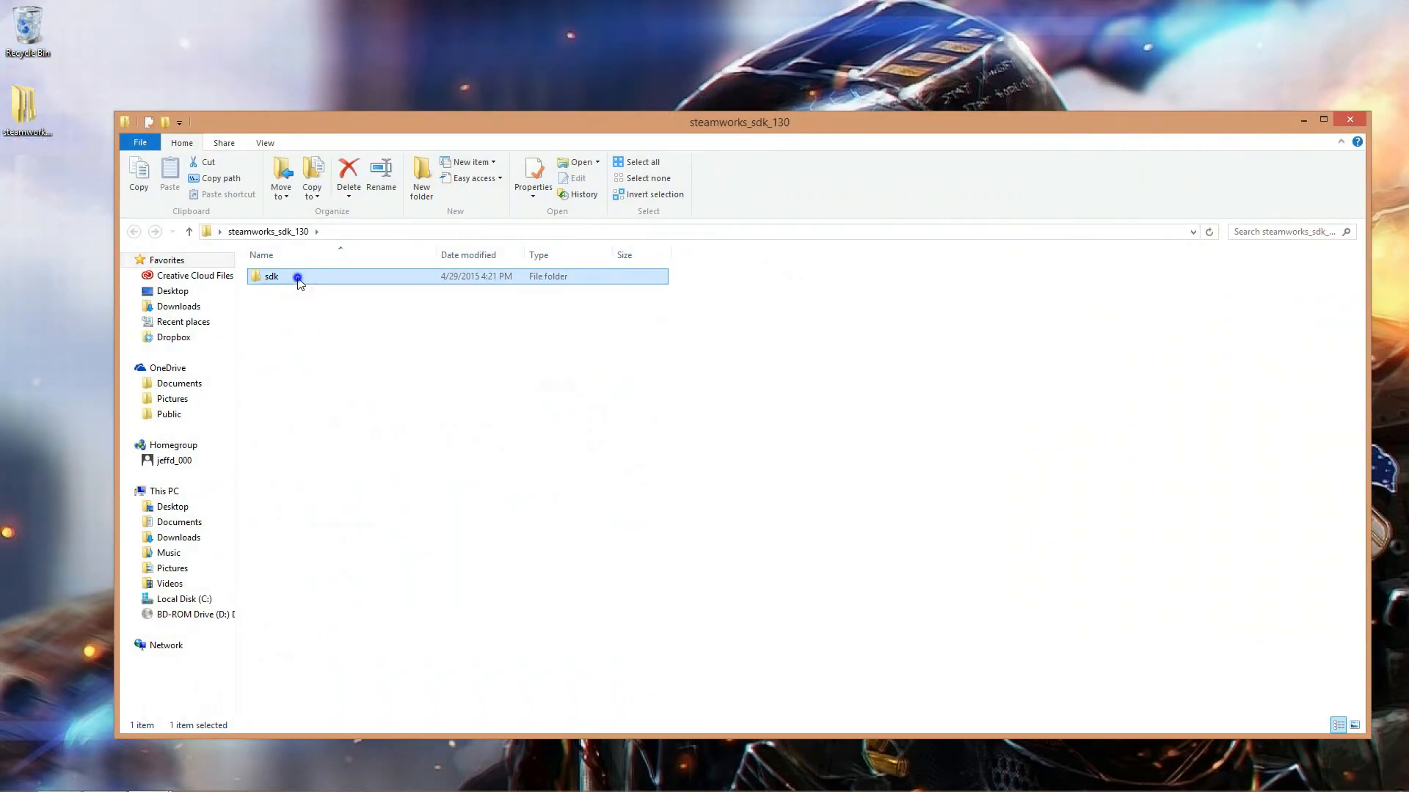
pyautogui.rightClick(270, 276)
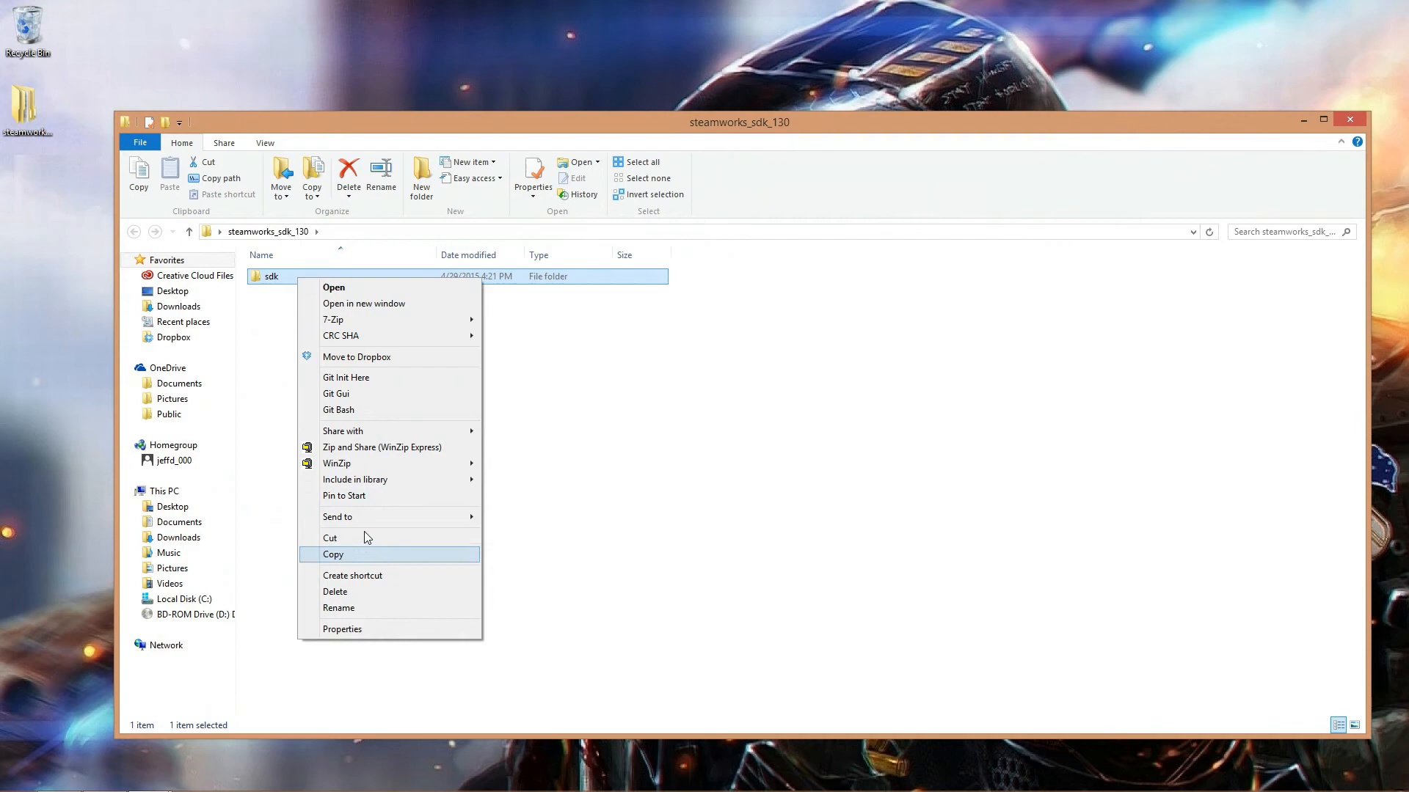
pyautogui.click(333, 555)
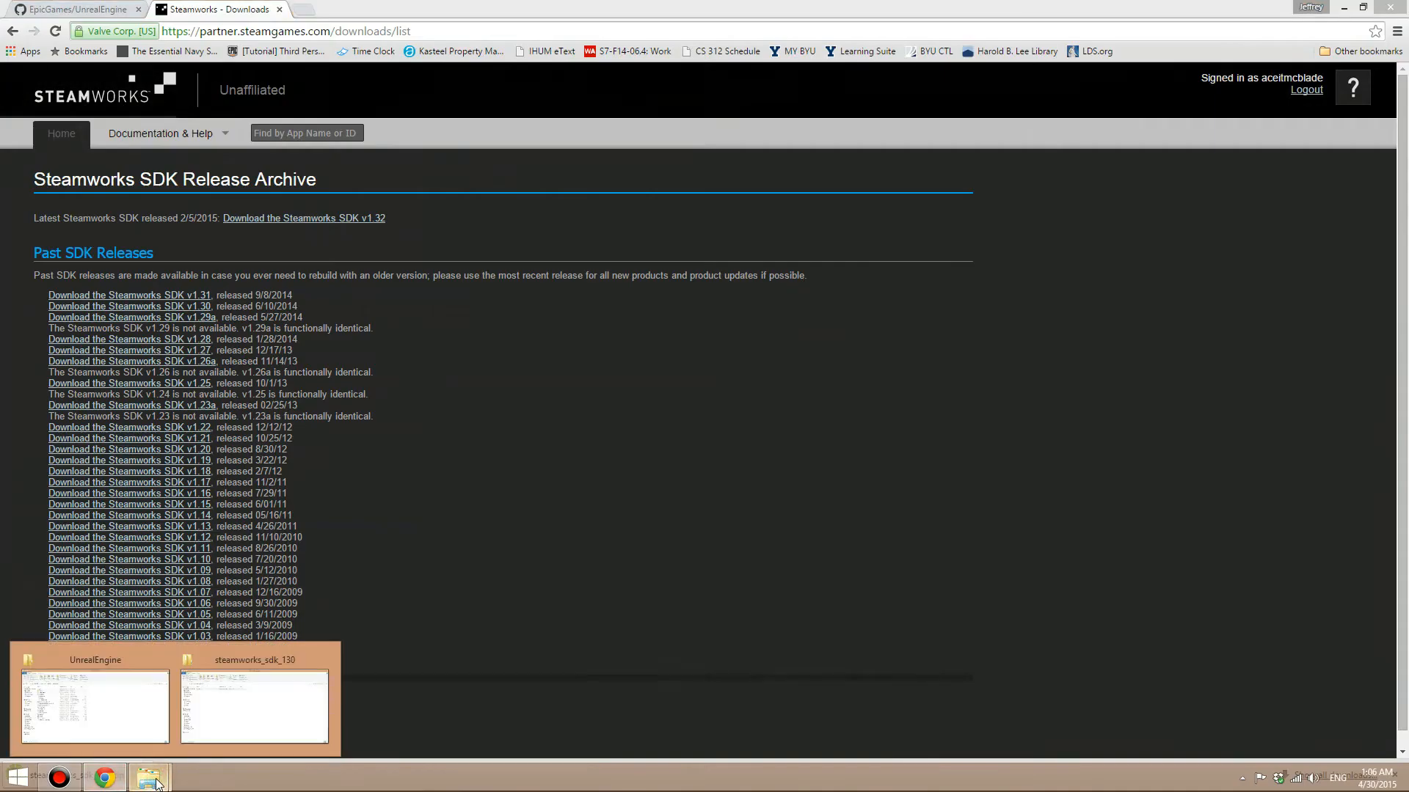
pyautogui.click(325, 665)
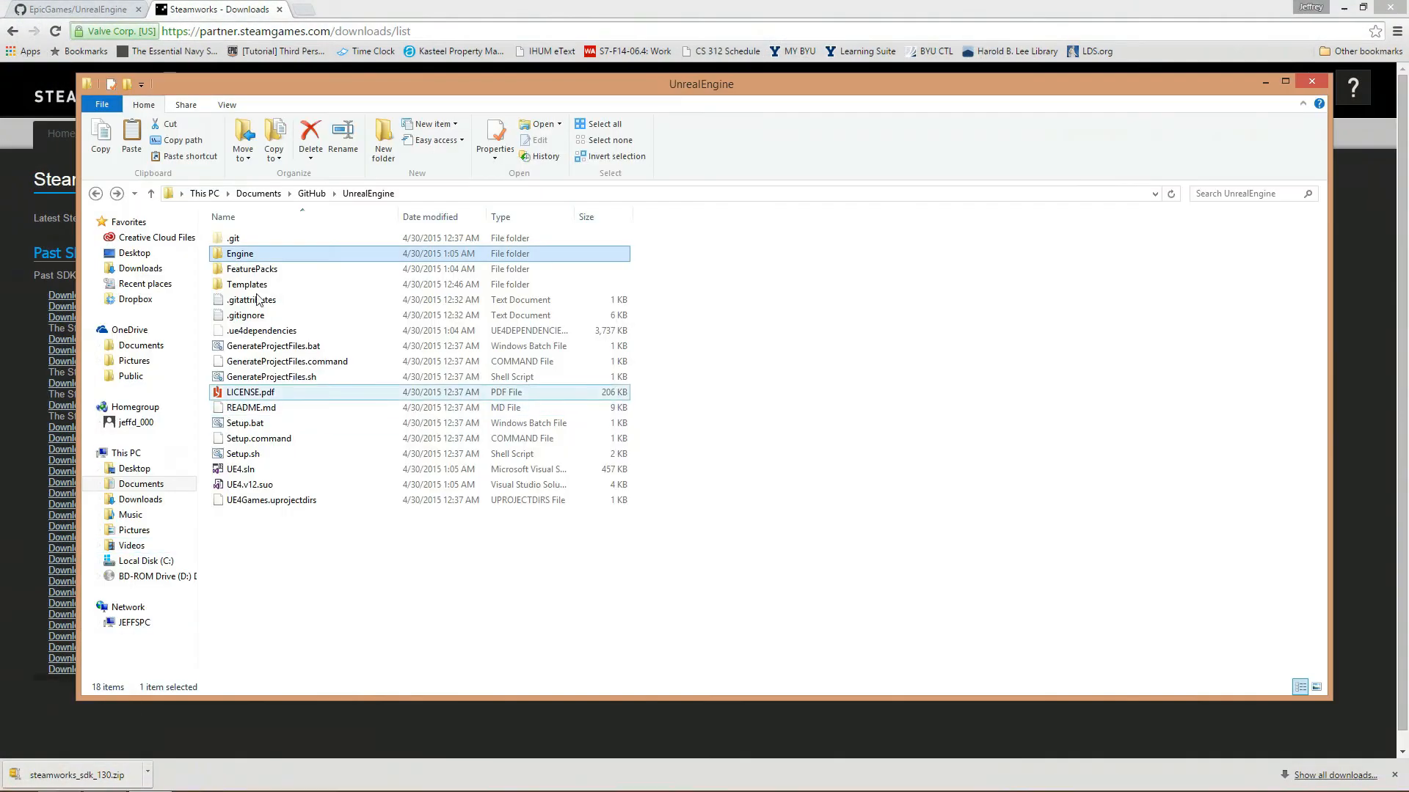
pyautogui.moveTo(273, 258)
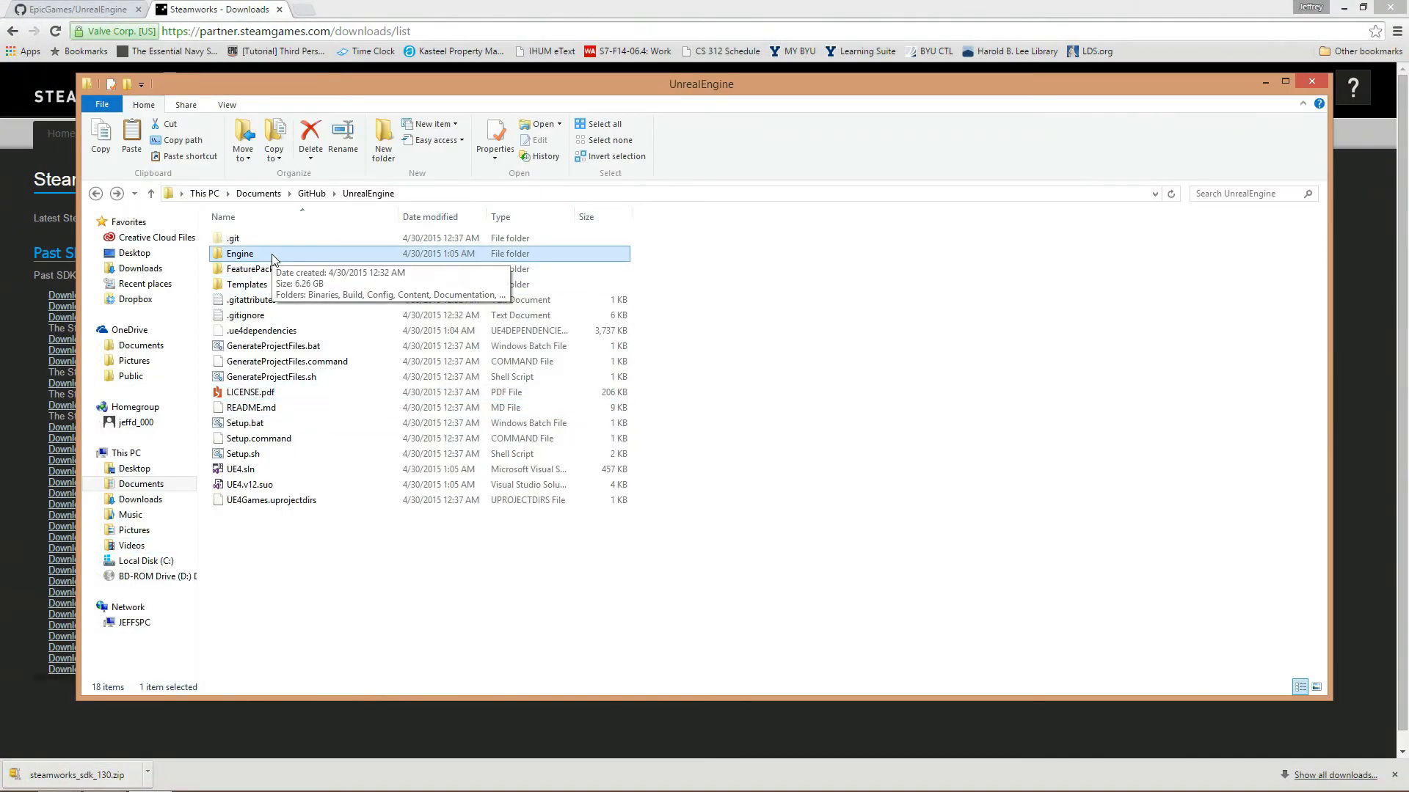
# Browse Engine > Source > ThirdParty > Steamworks > Steamv130 and close the Steamworks downloads tab.
pyautogui.doubleClick(240, 254)
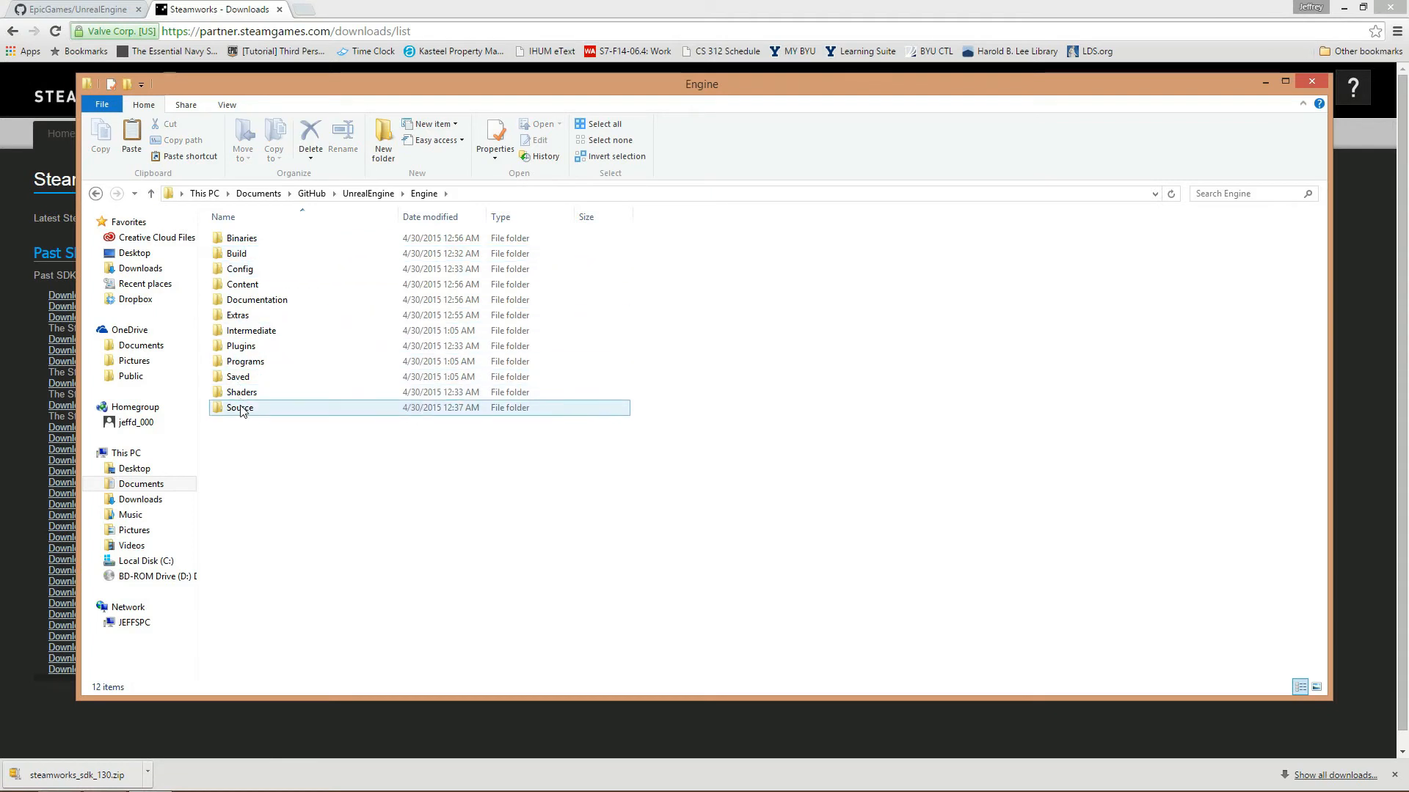
pyautogui.doubleClick(240, 407)
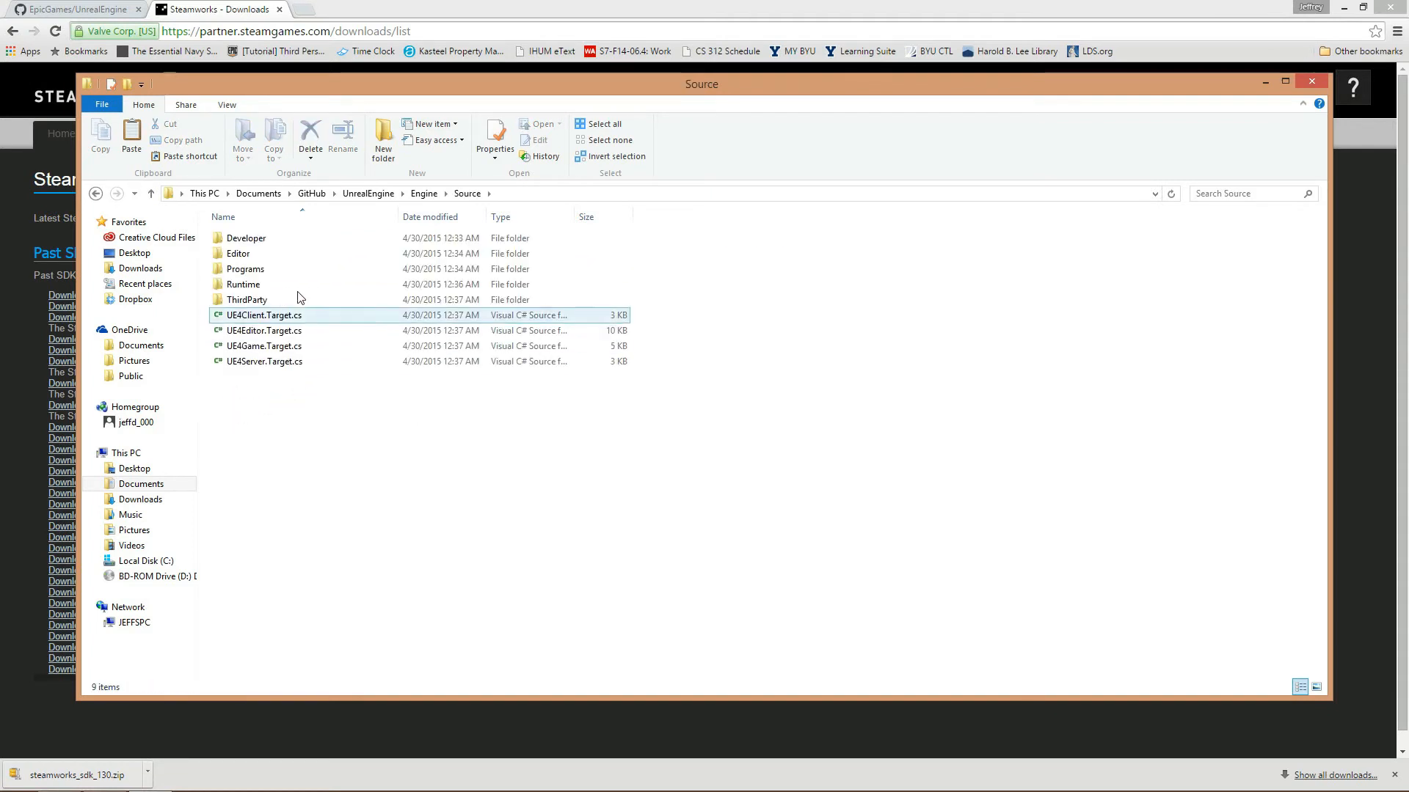
pyautogui.doubleClick(248, 300)
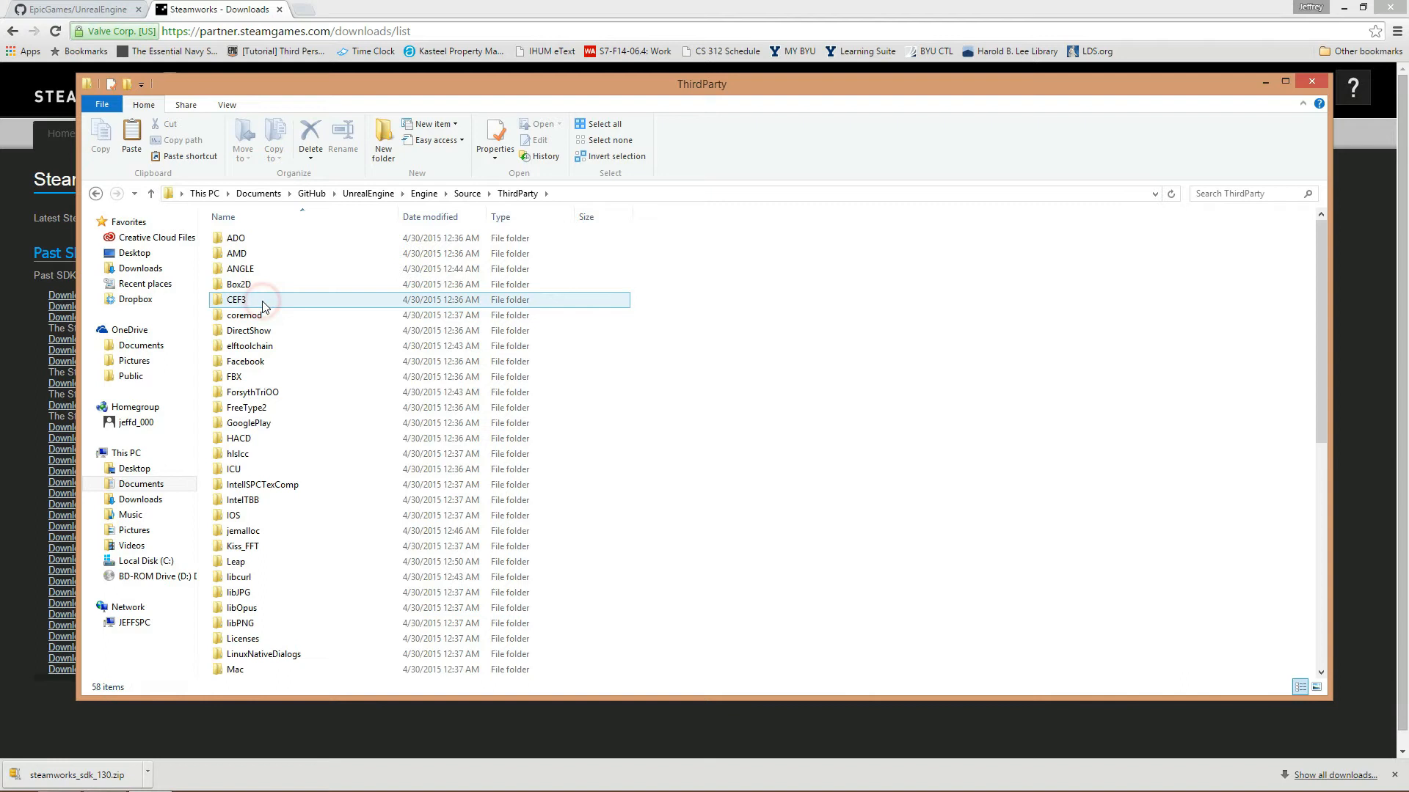
pyautogui.scroll(-3)
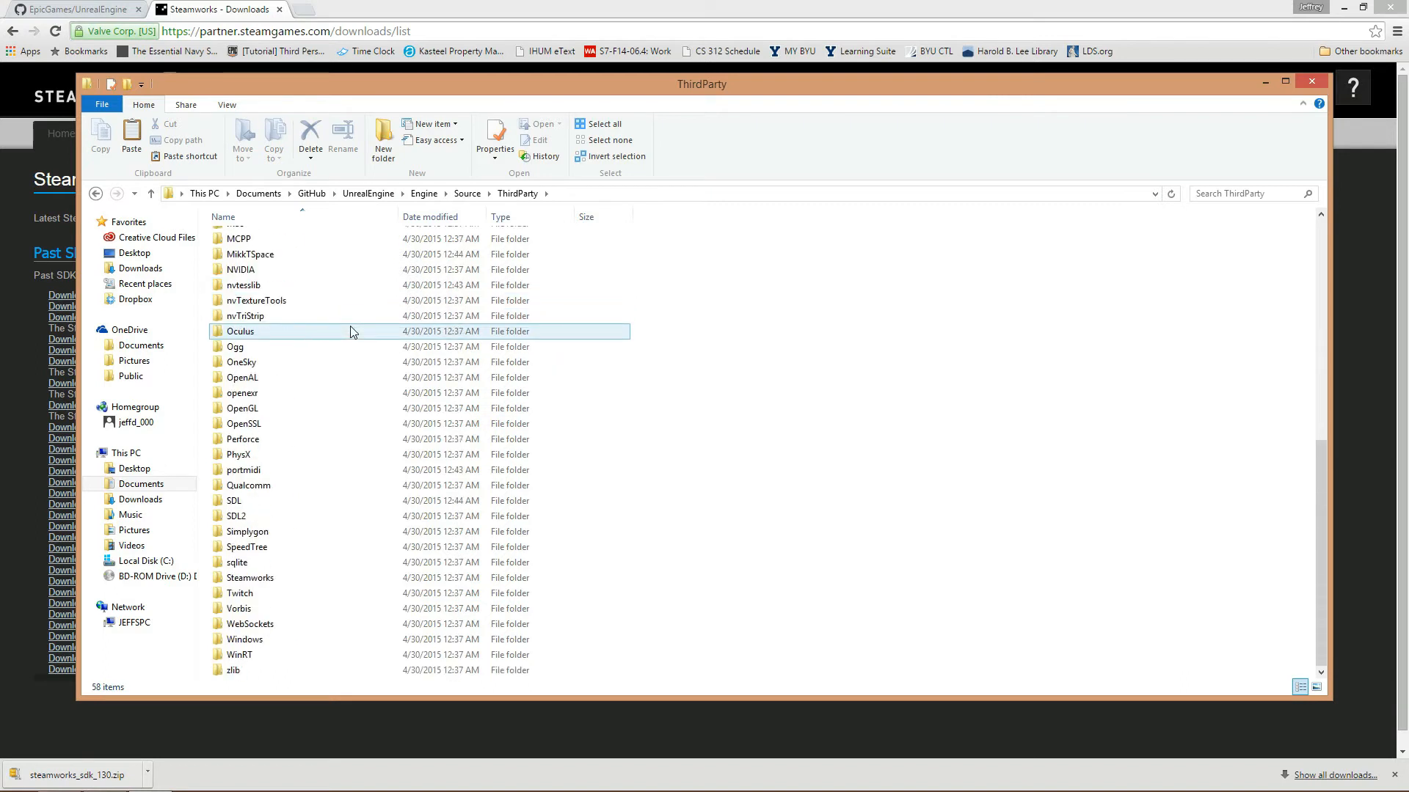
pyautogui.click(250, 578)
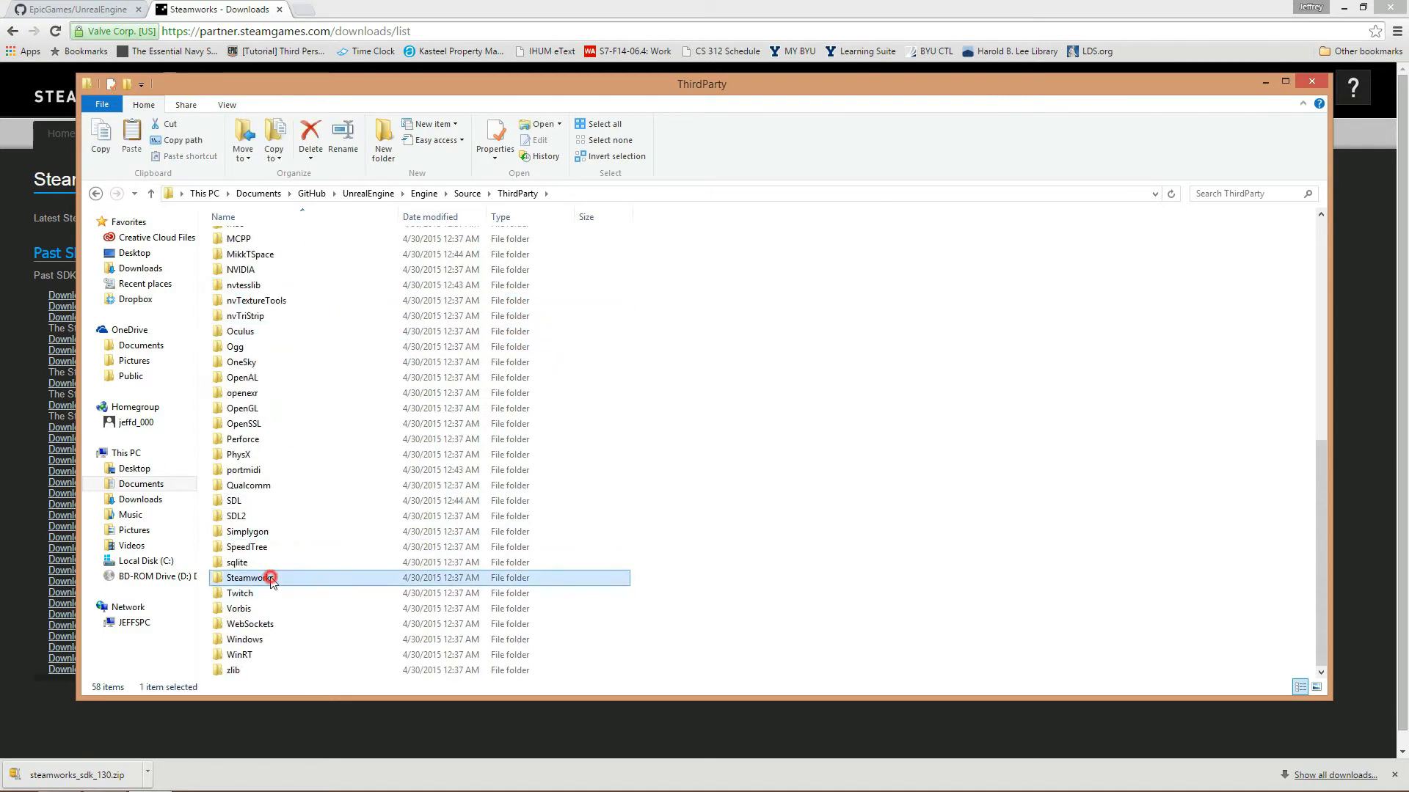
pyautogui.doubleClick(251, 577)
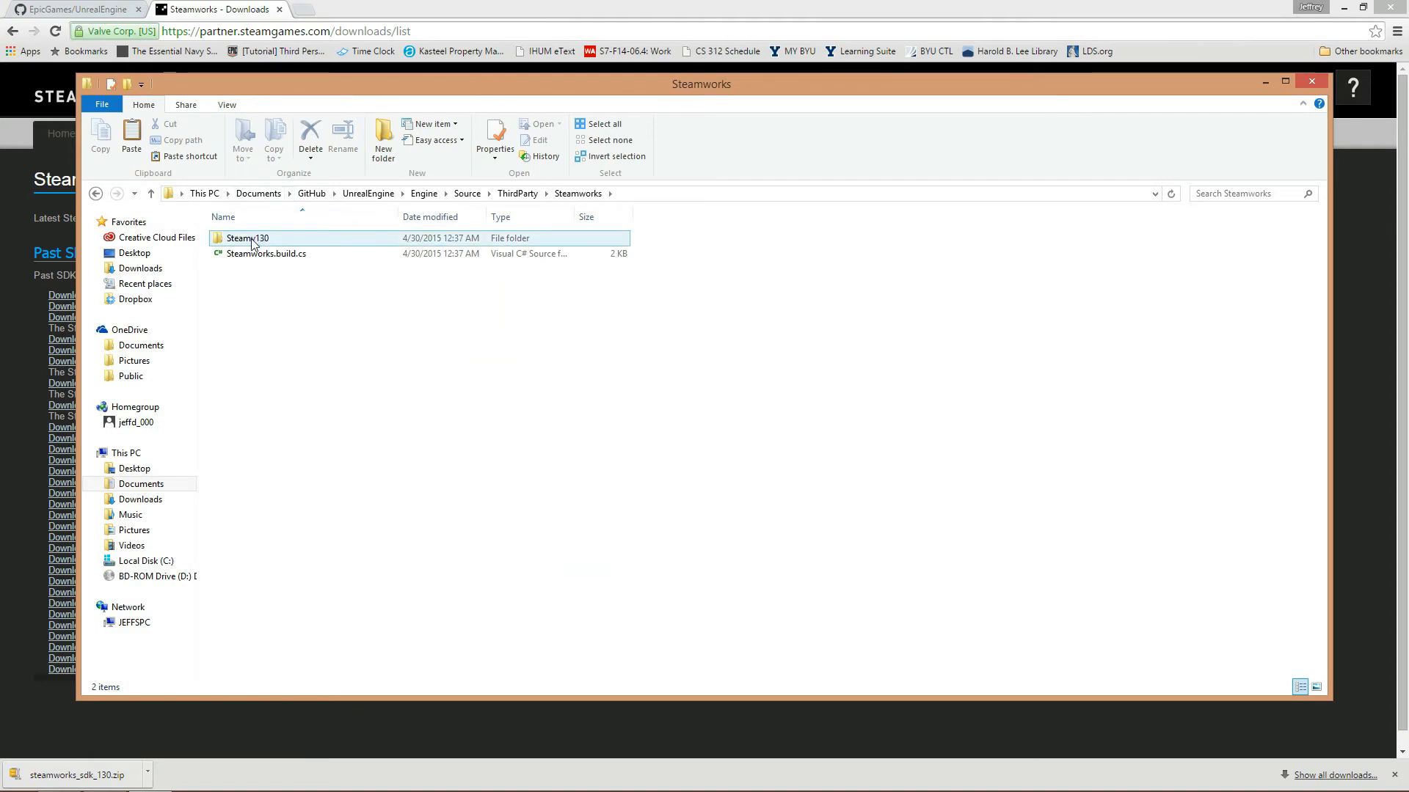
pyautogui.doubleClick(247, 237)
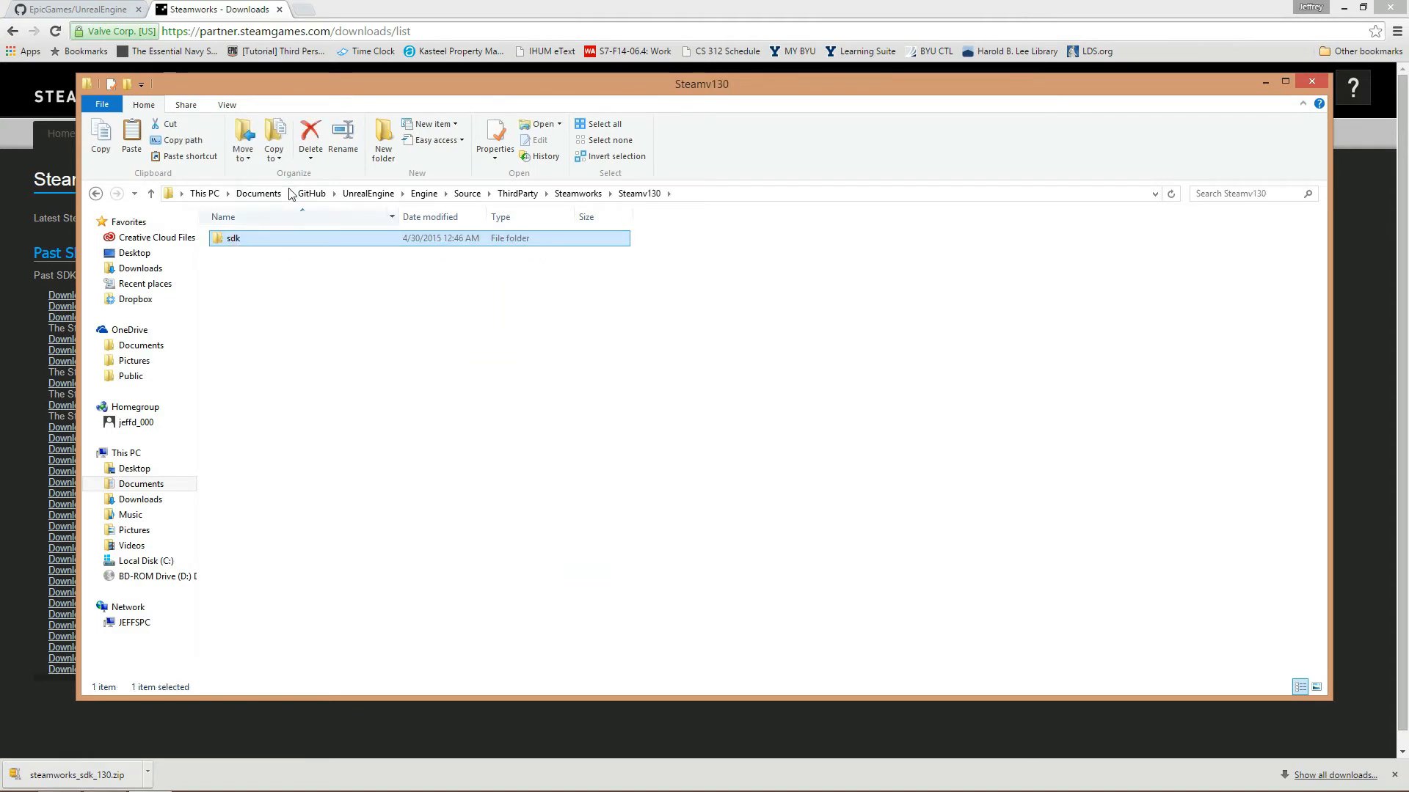
pyautogui.click(310, 137)
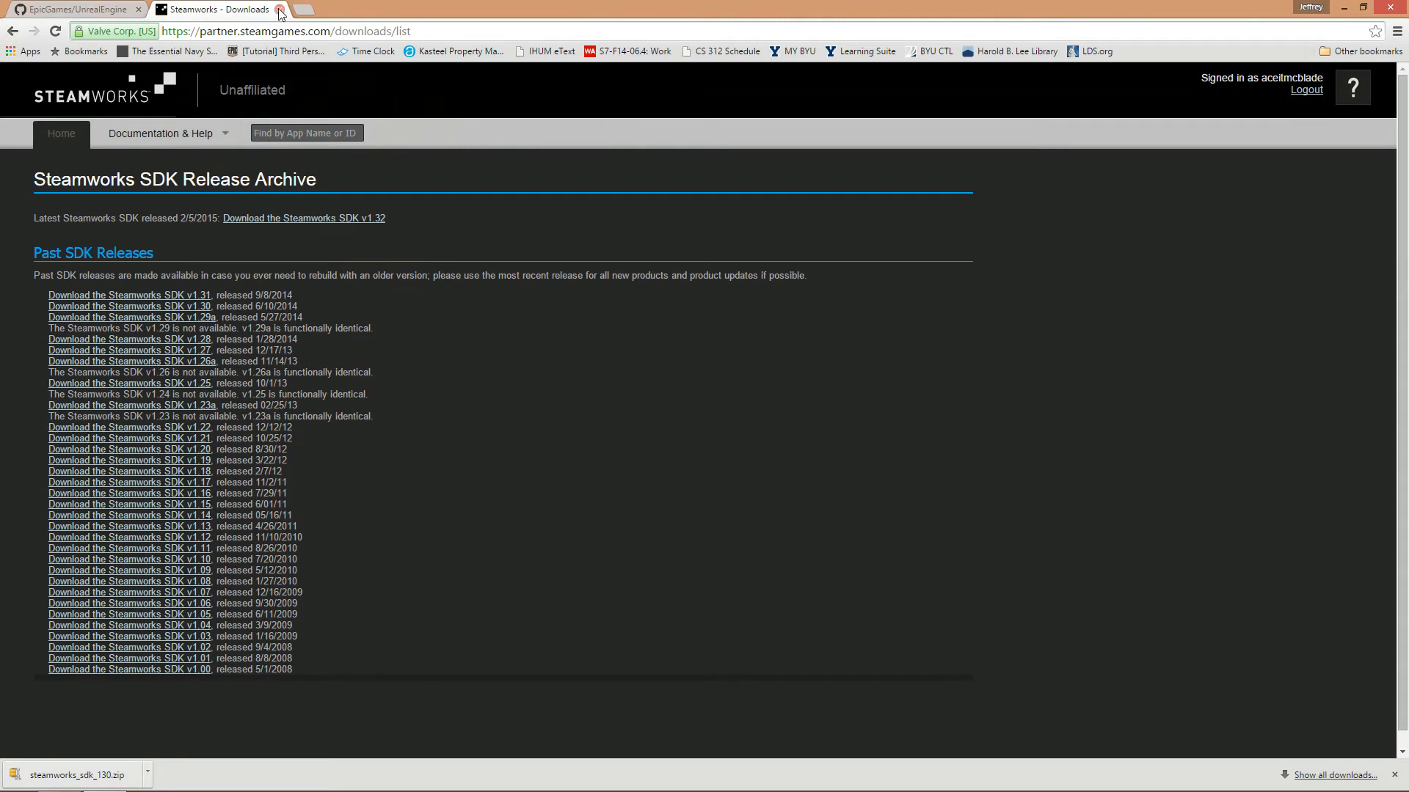
pyautogui.click(72, 9)
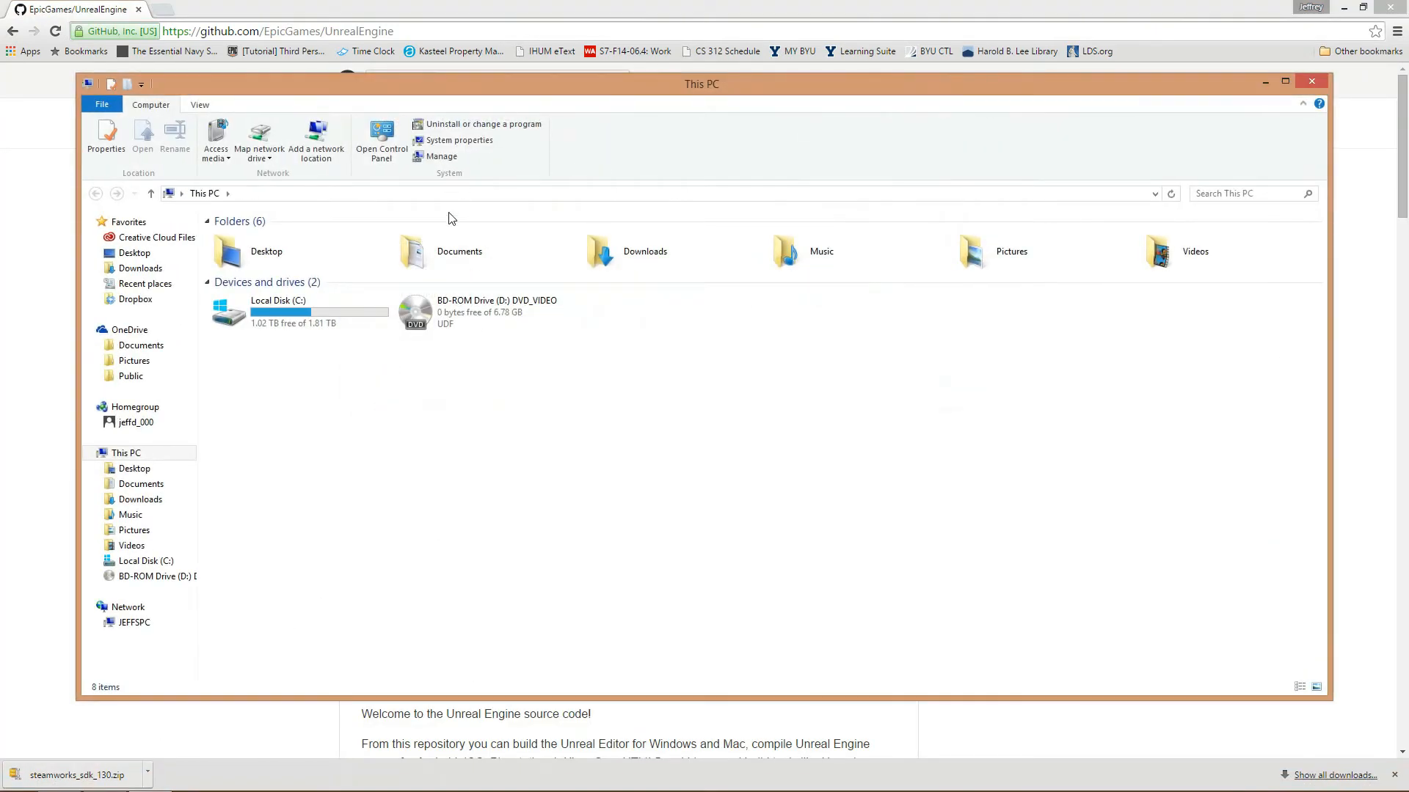
# Navigate into Documents > GitHub > UnrealEngine in File Explorer.
pyautogui.doubleClick(460, 251)
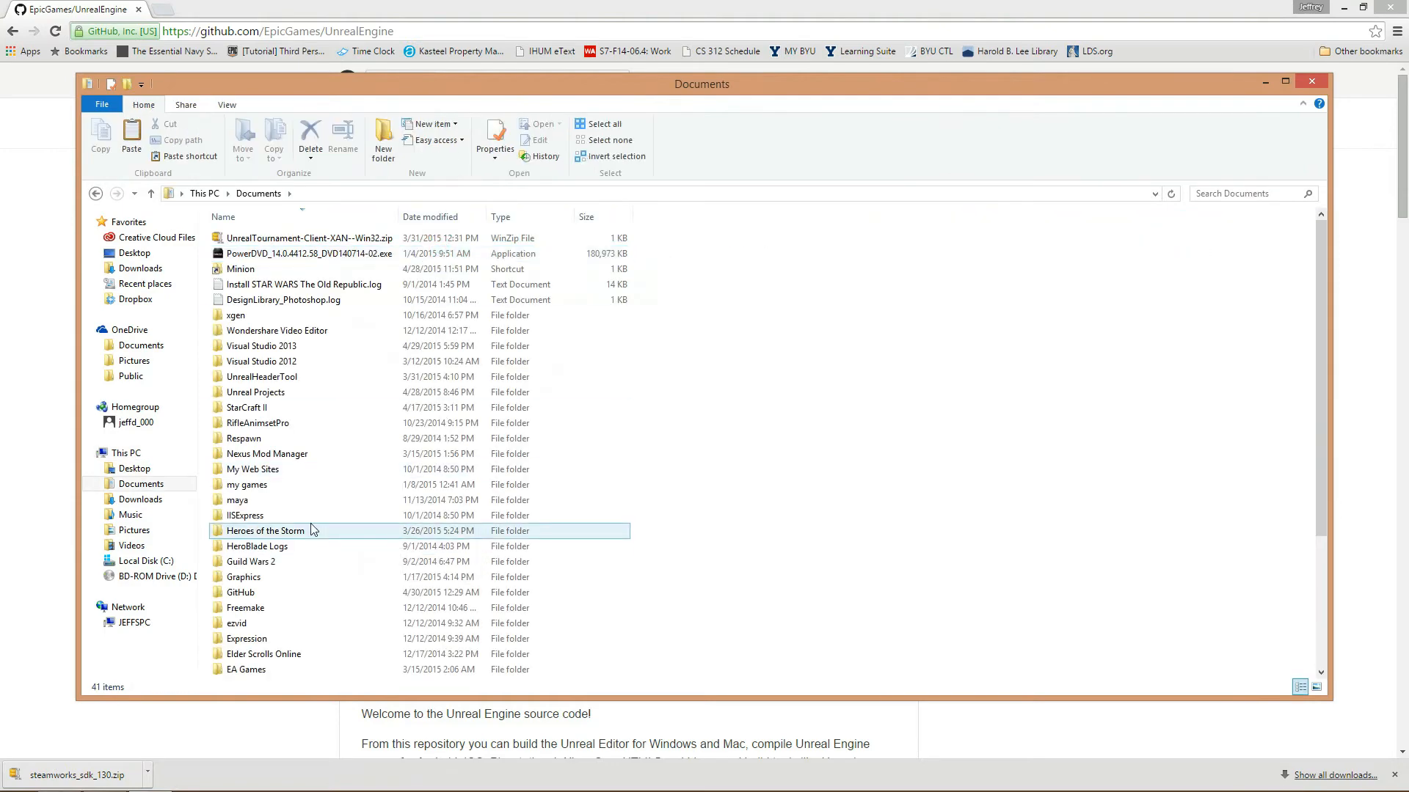
pyautogui.click(240, 592)
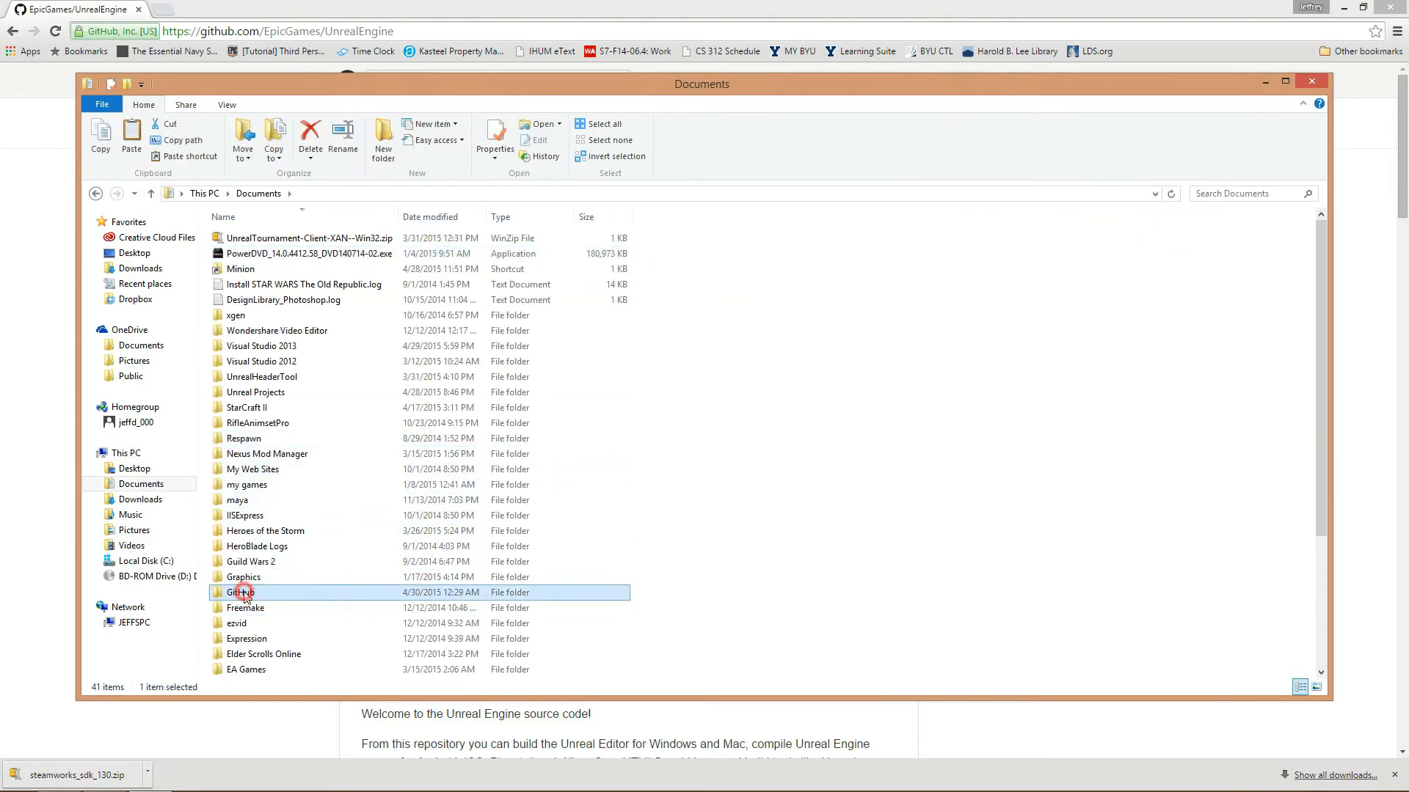
pyautogui.doubleClick(240, 593)
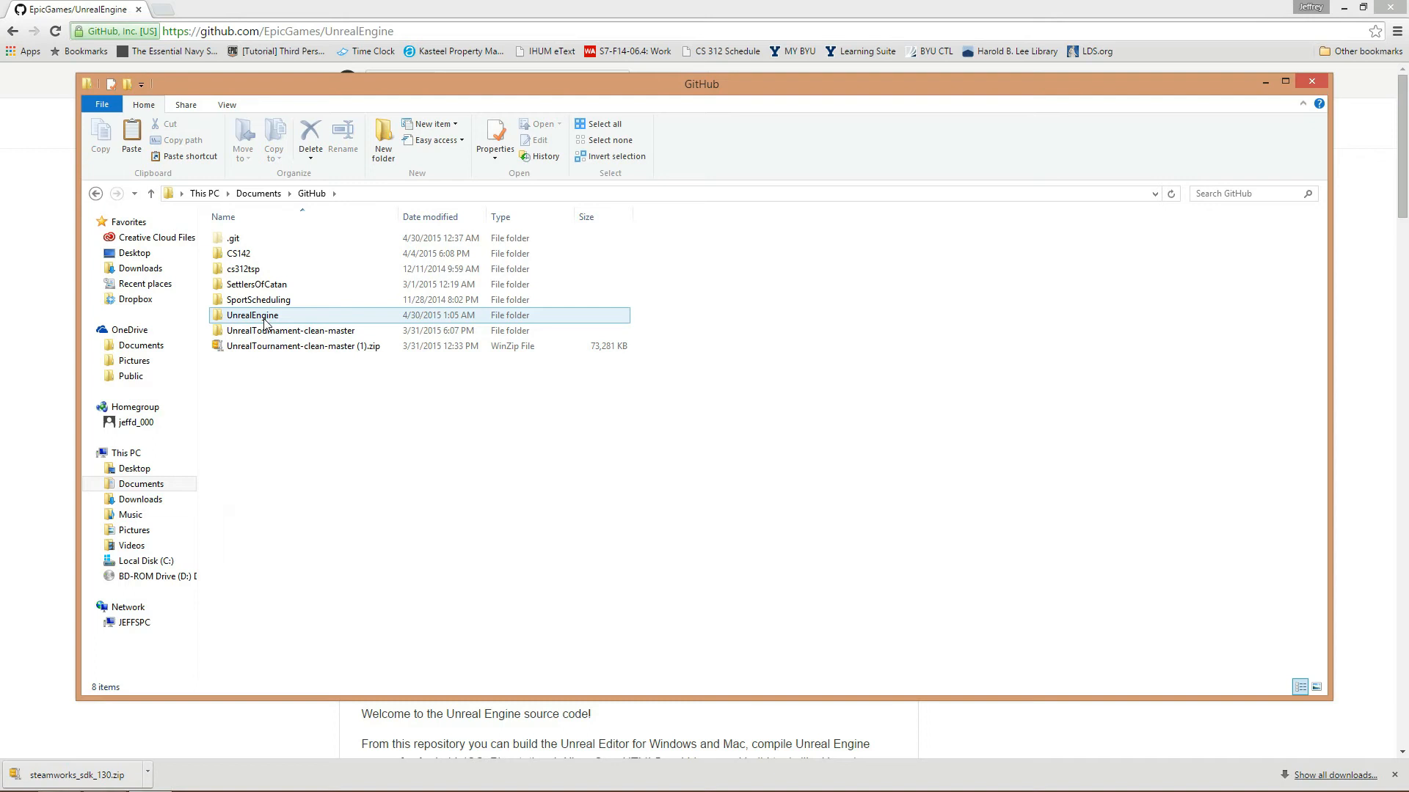
pyautogui.doubleClick(252, 315)
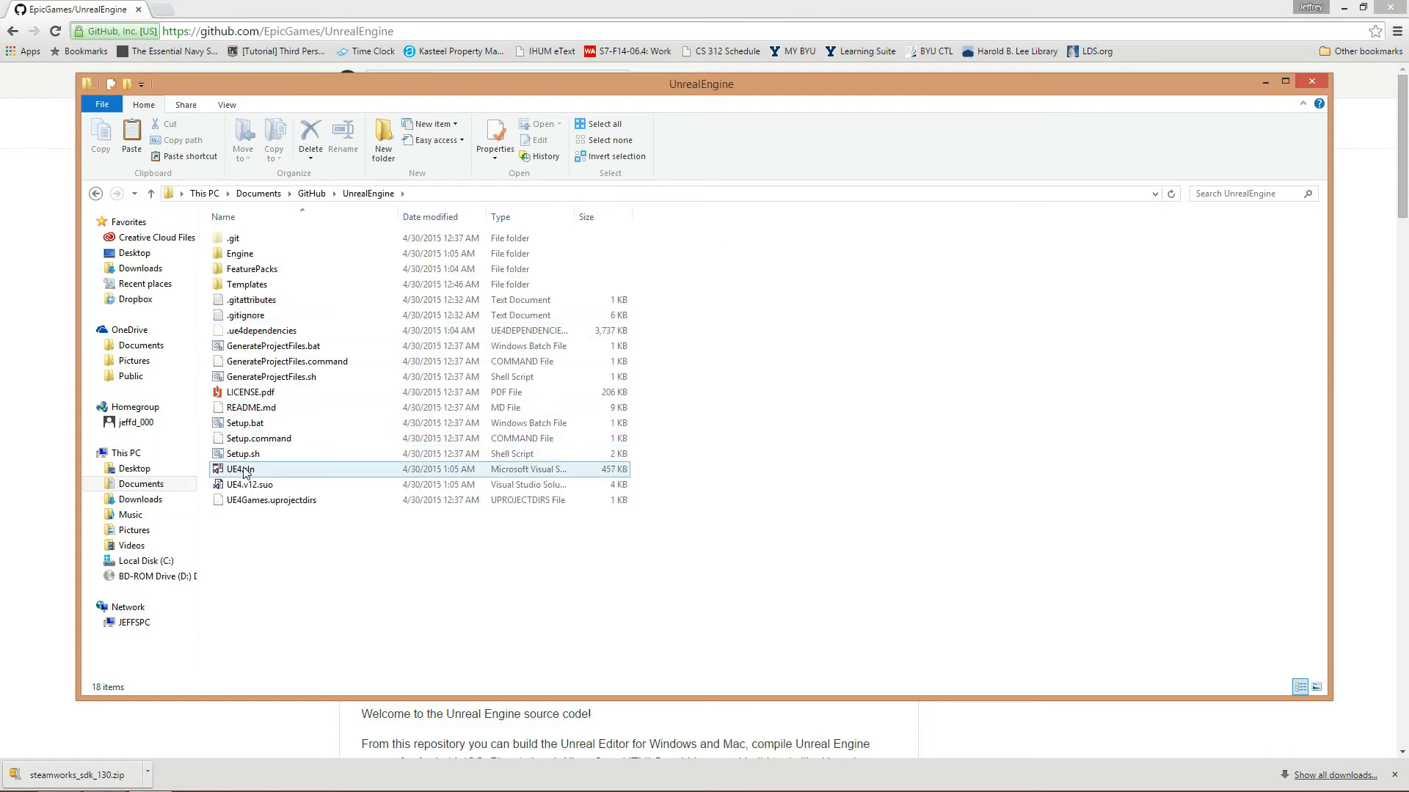
# Launch UE4.sln so it opens in Visual Studio 2013.
pyautogui.click(240, 469)
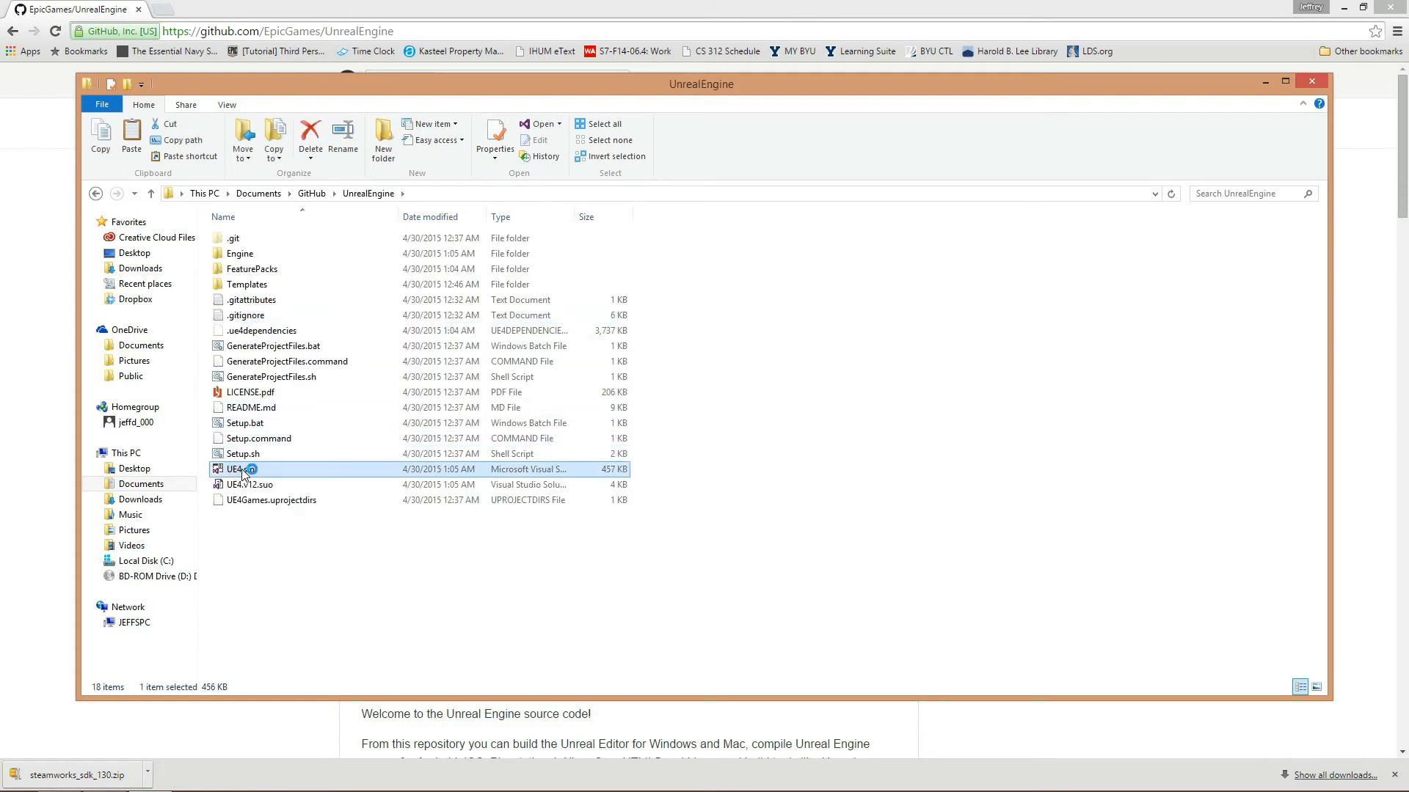
pyautogui.doubleClick(240, 469)
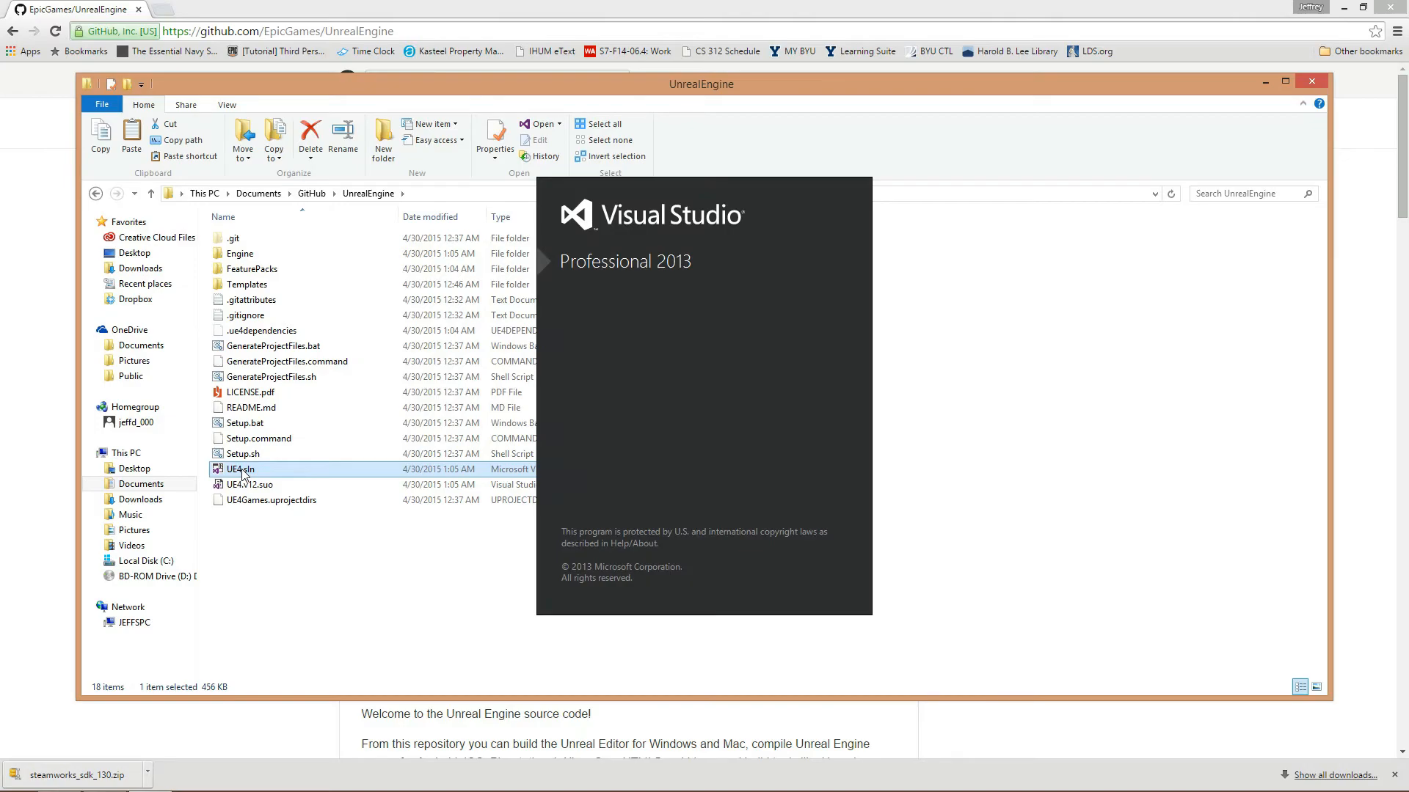
# Let Visual Studio load UE4.sln, then select the Engine folder in Solution Explorer.
pyautogui.doubleClick(240, 468)
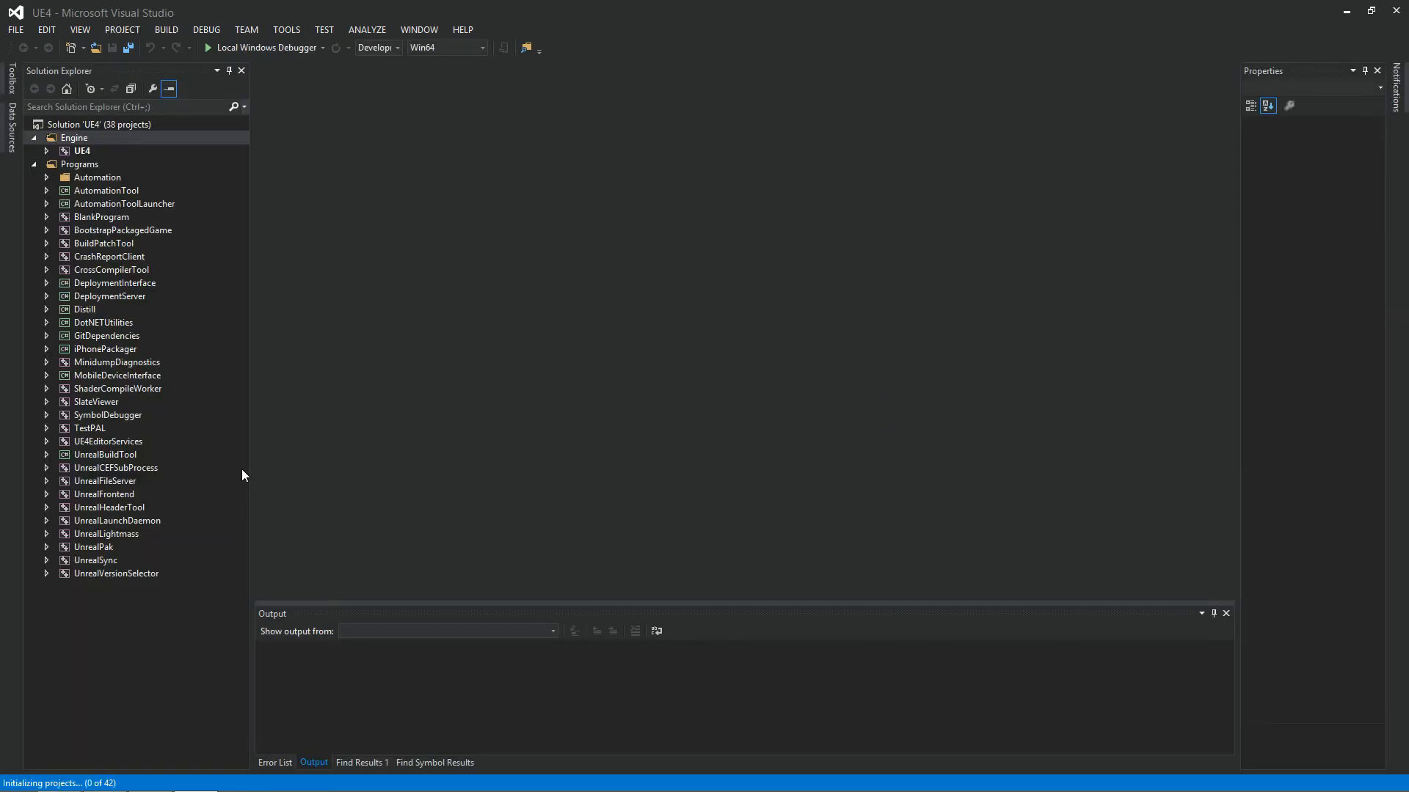
pyautogui.click(75, 137)
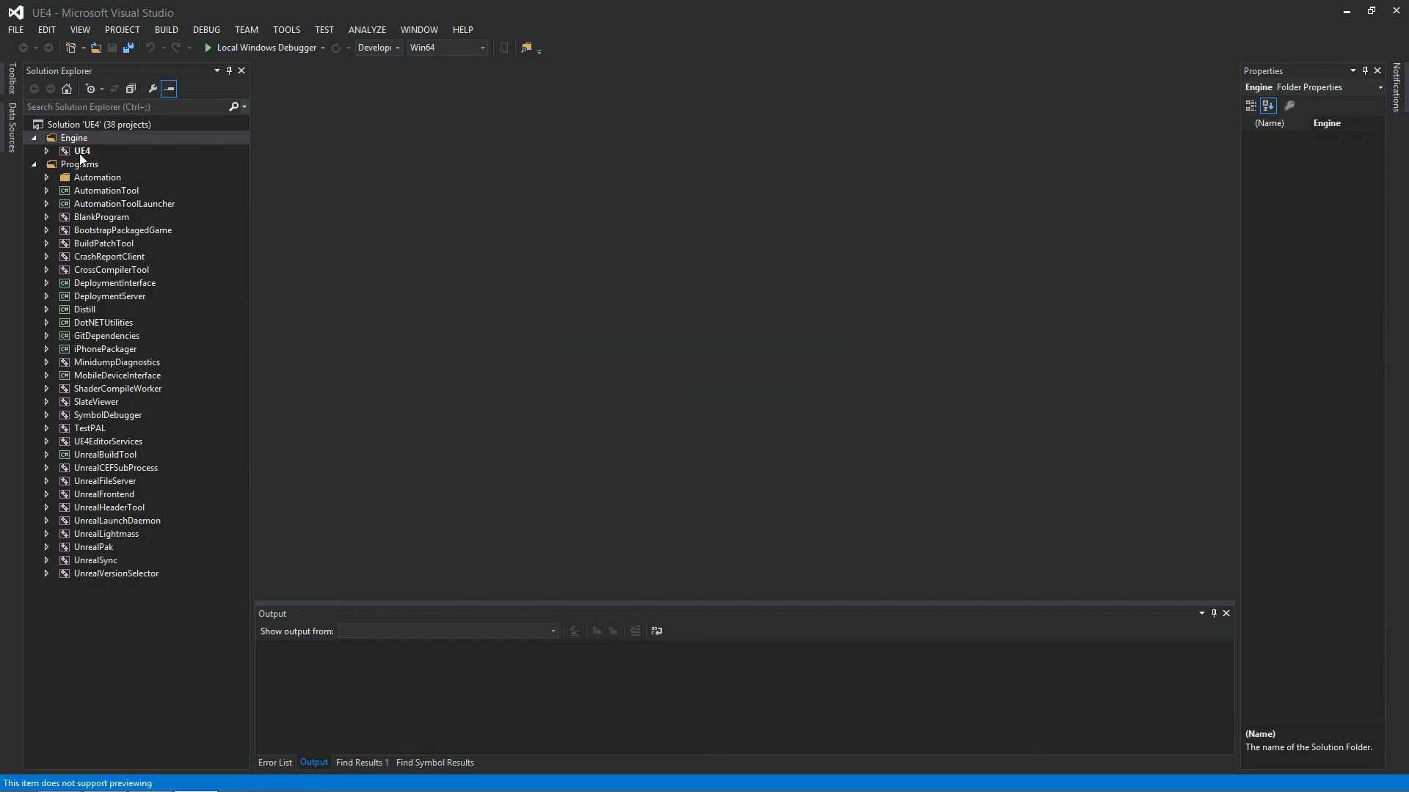
# Select the UE4 project and run Build UE4 from the BUILD menu.
pyautogui.click(81, 150)
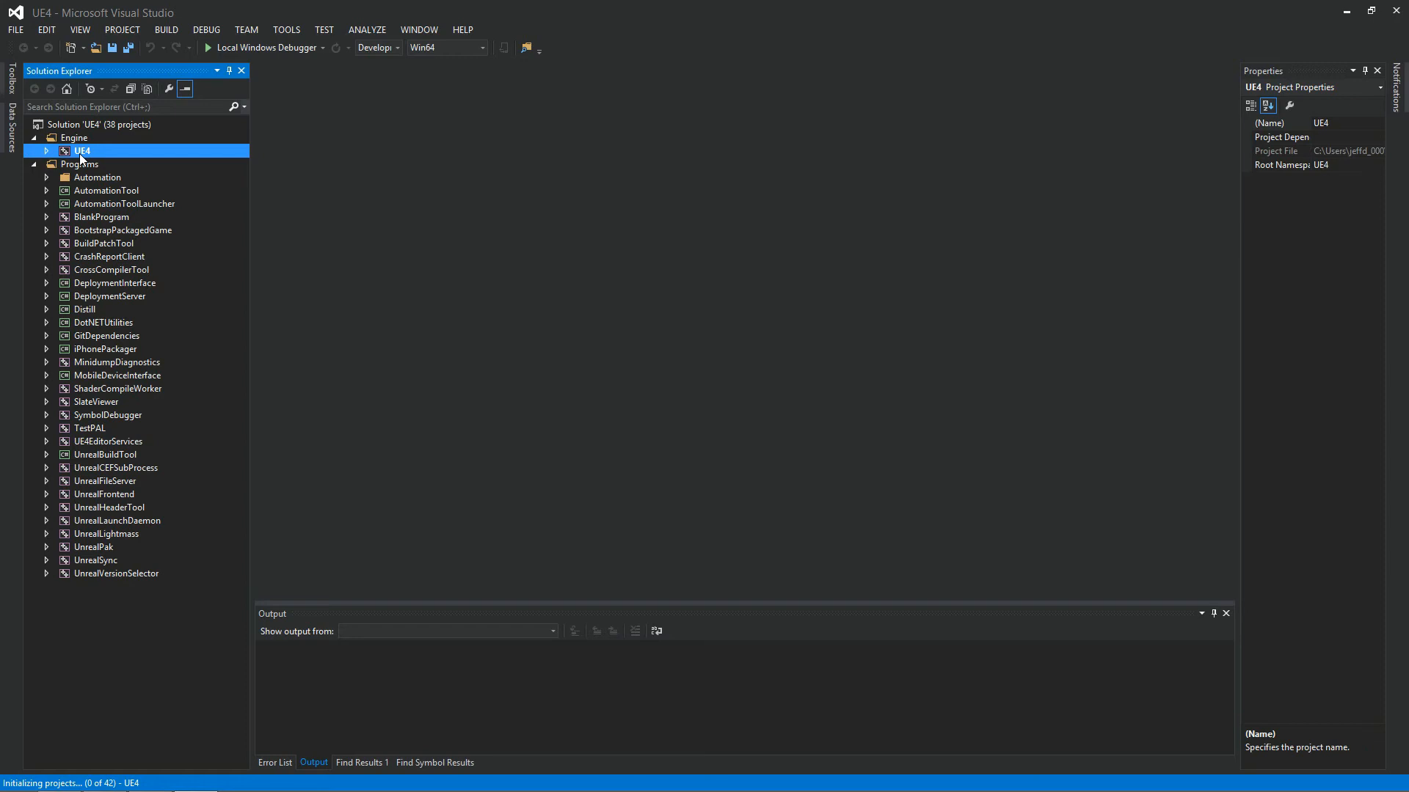
pyautogui.rightClick(81, 150)
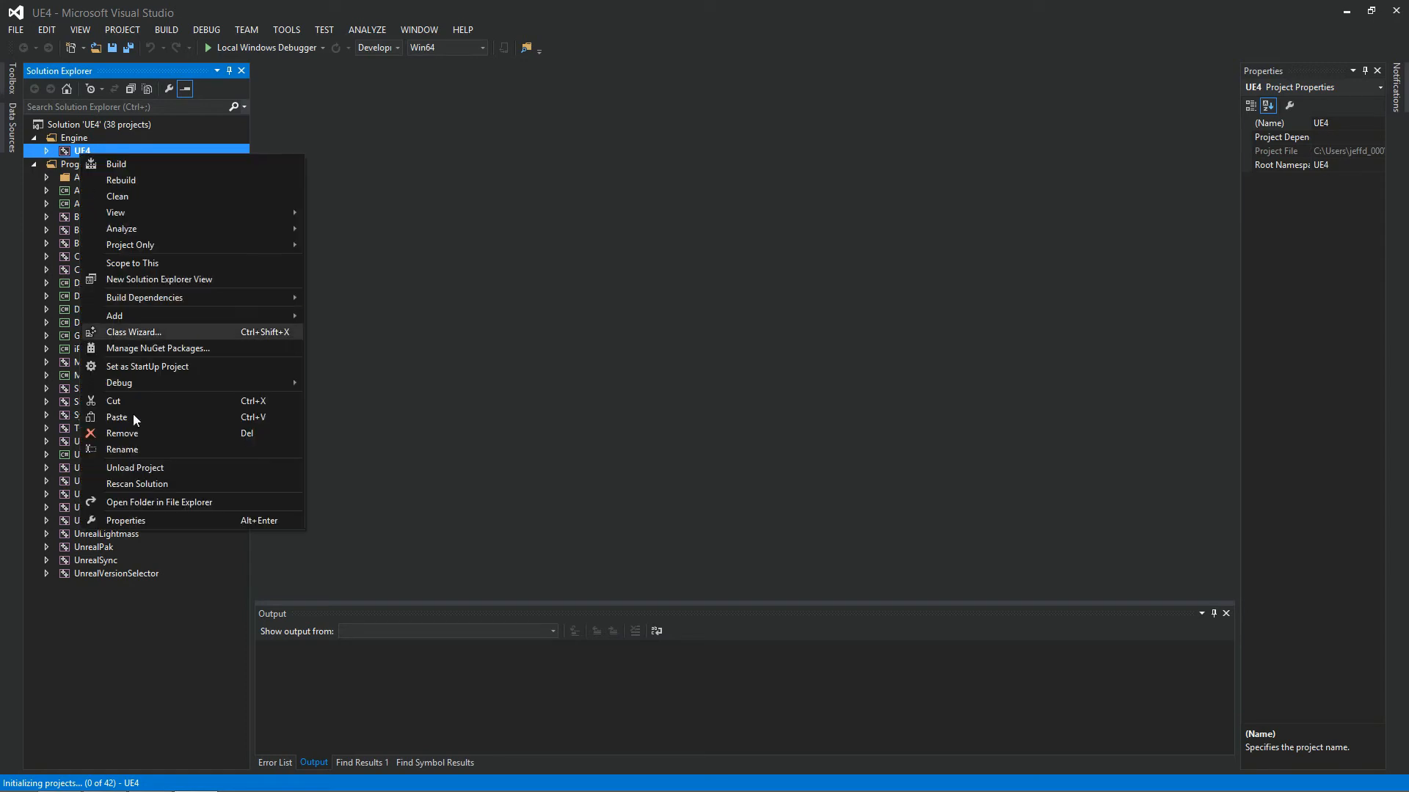
pyautogui.moveTo(175, 377)
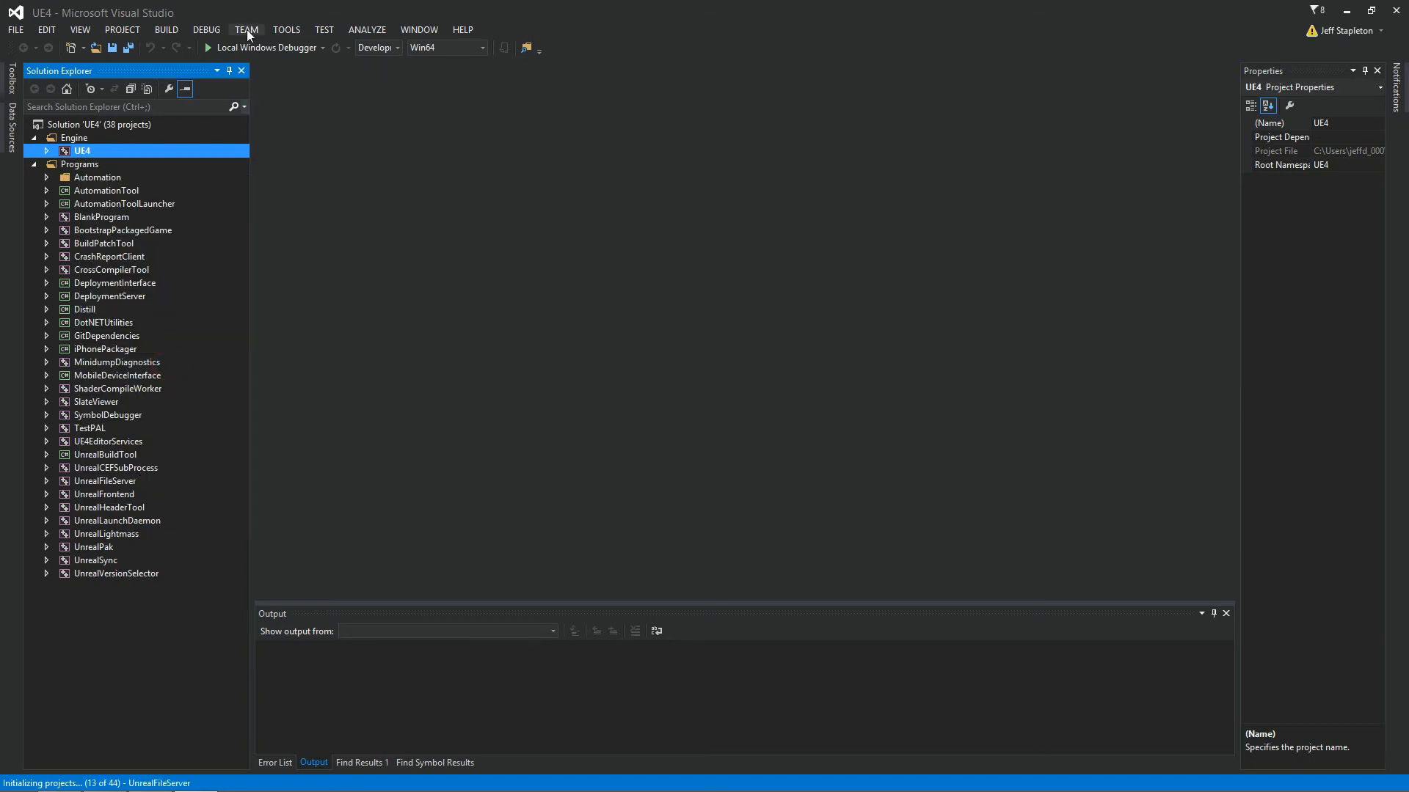
pyautogui.click(167, 29)
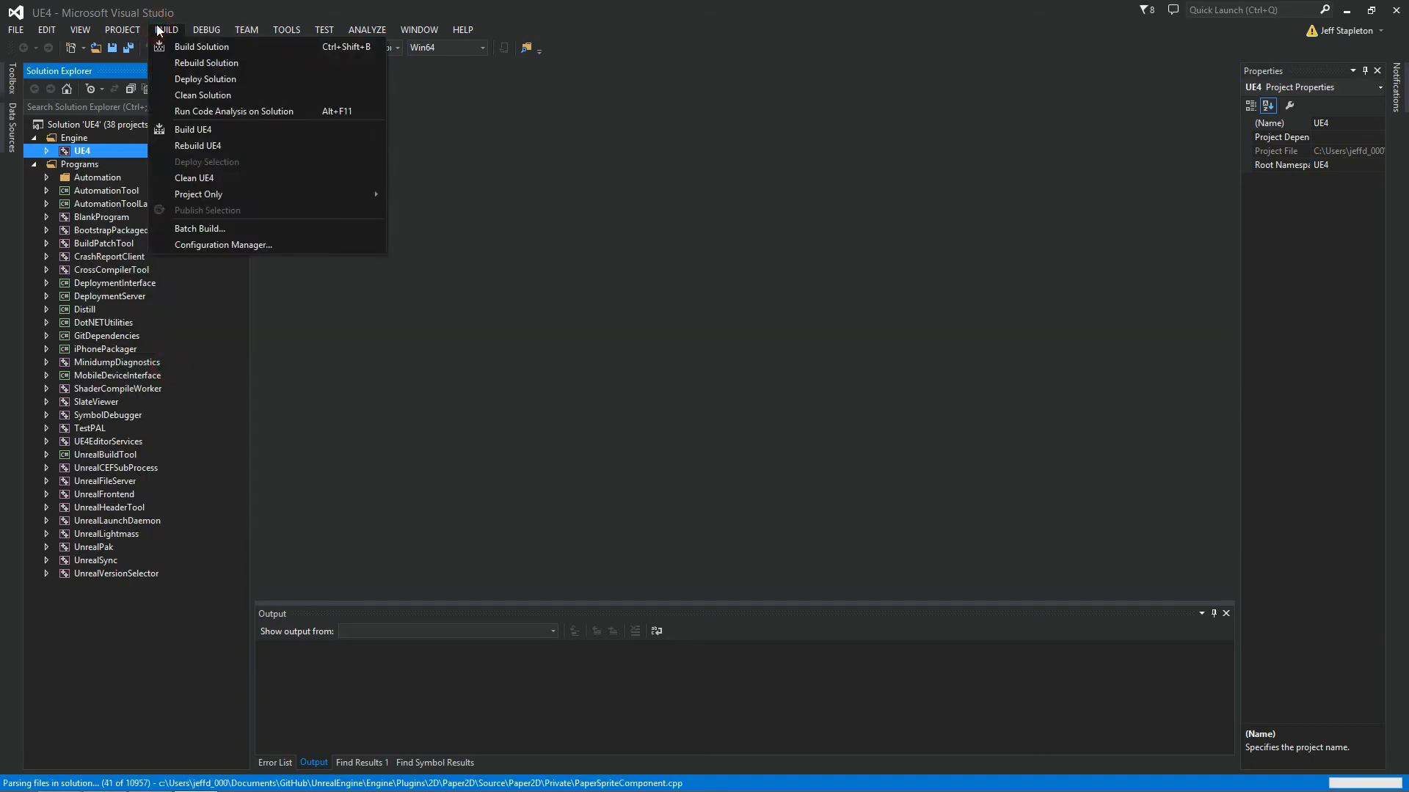
pyautogui.moveTo(193, 129)
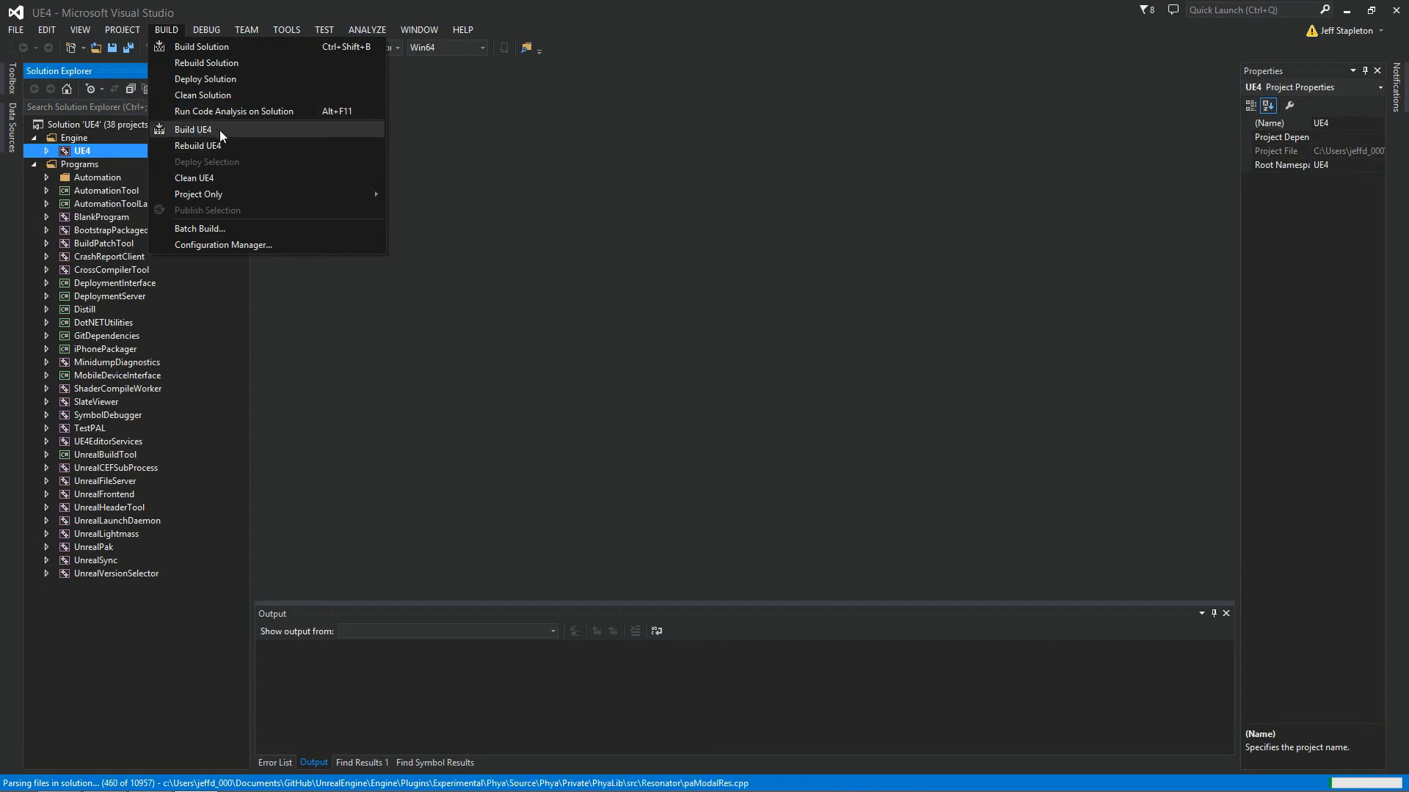
pyautogui.click(193, 129)
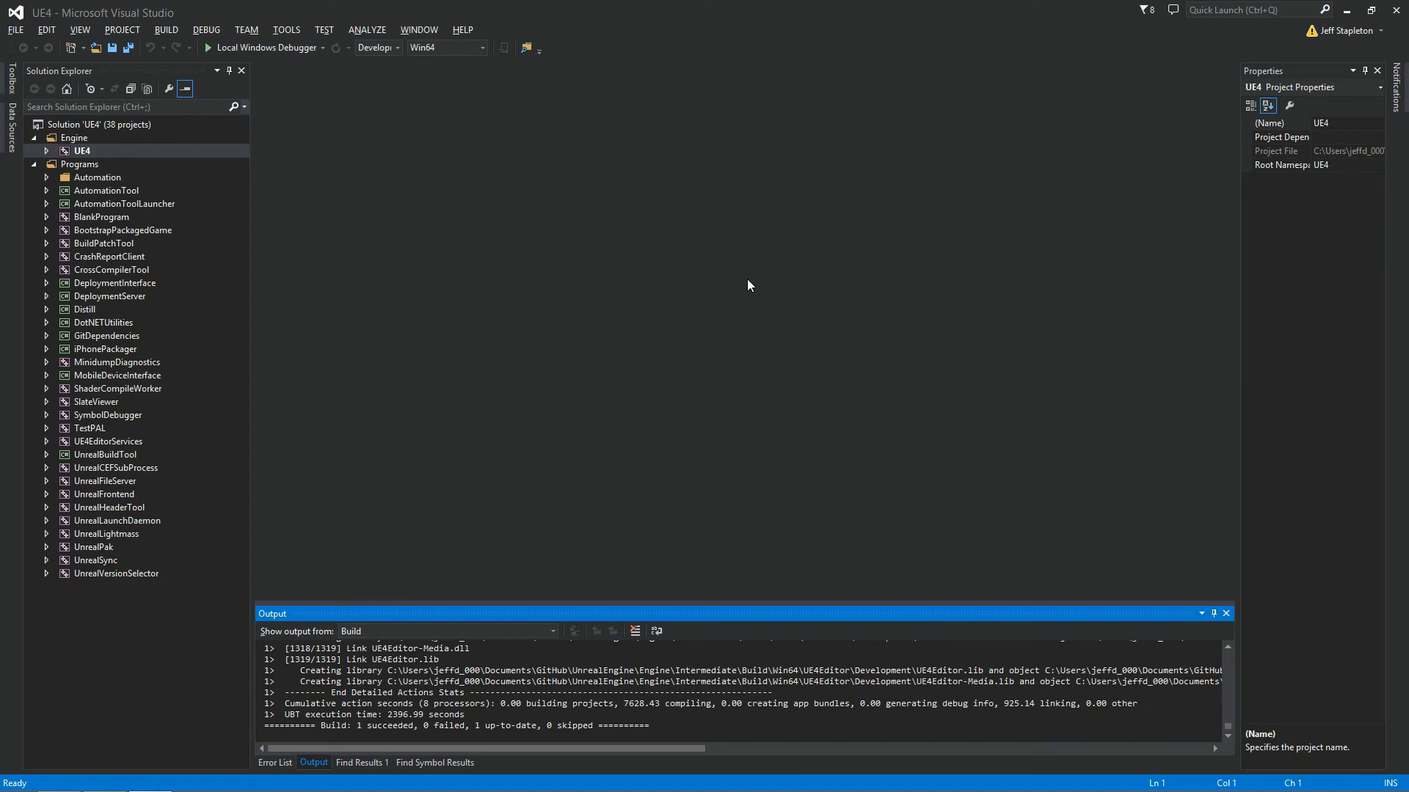
pyautogui.moveTo(744, 426)
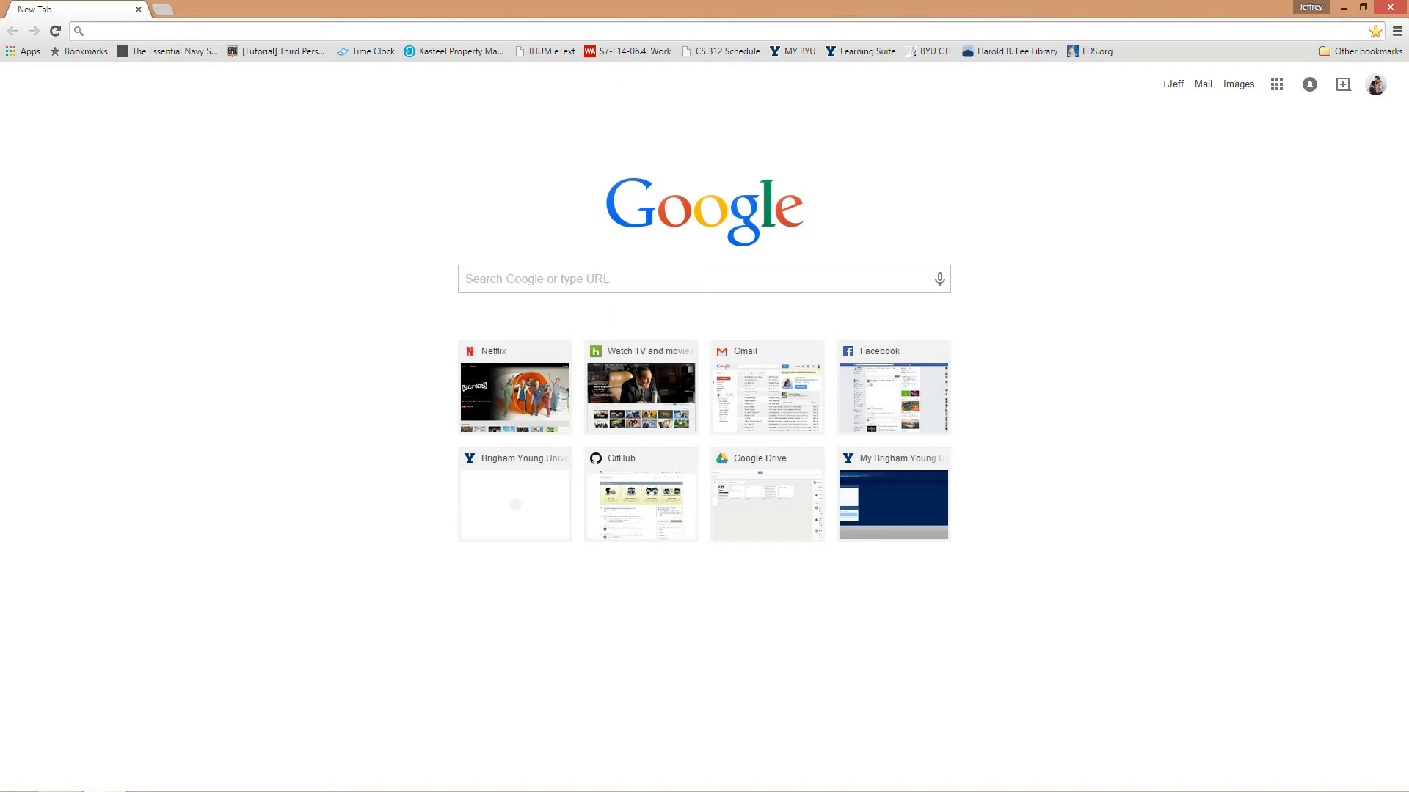
# Go to github.com in a new Chrome tab to reach the Jeff-Stapleton/TheArena repository.
pyautogui.write('github.com/Jeff-Stapleton/TheArena')
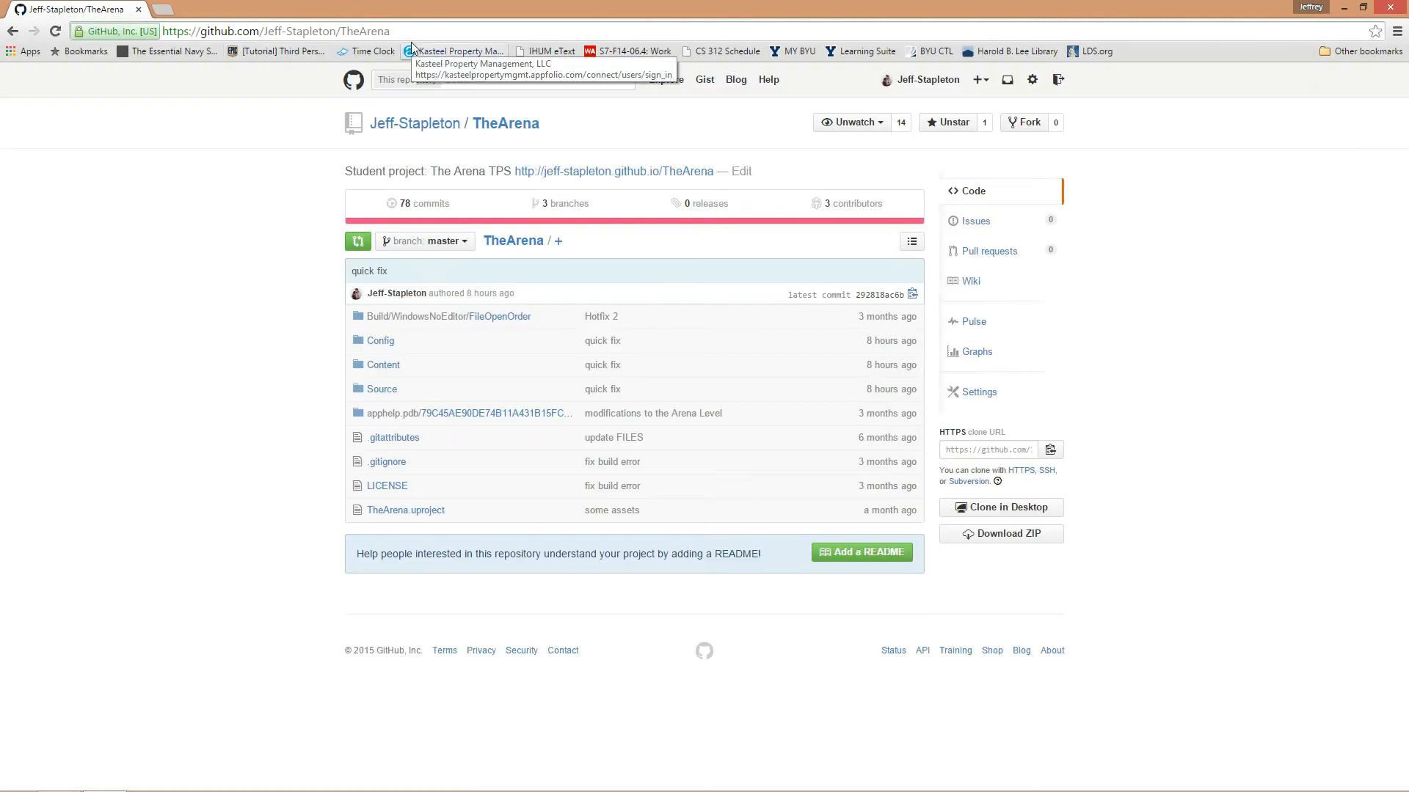
pyautogui.moveTo(212, 461)
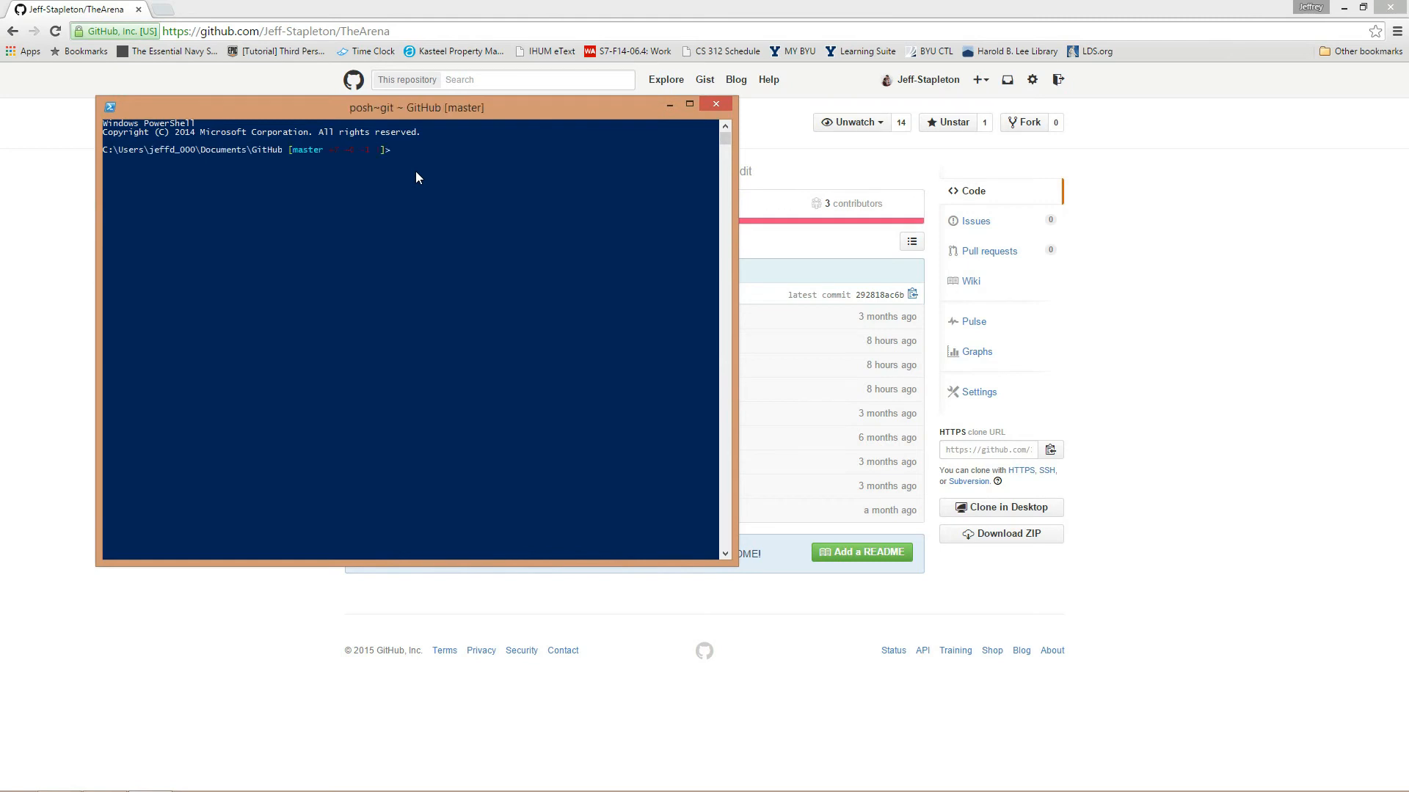
# List the GitHub folder with ls, then git clone the TheArena repository into it.
pyautogui.write('ls')
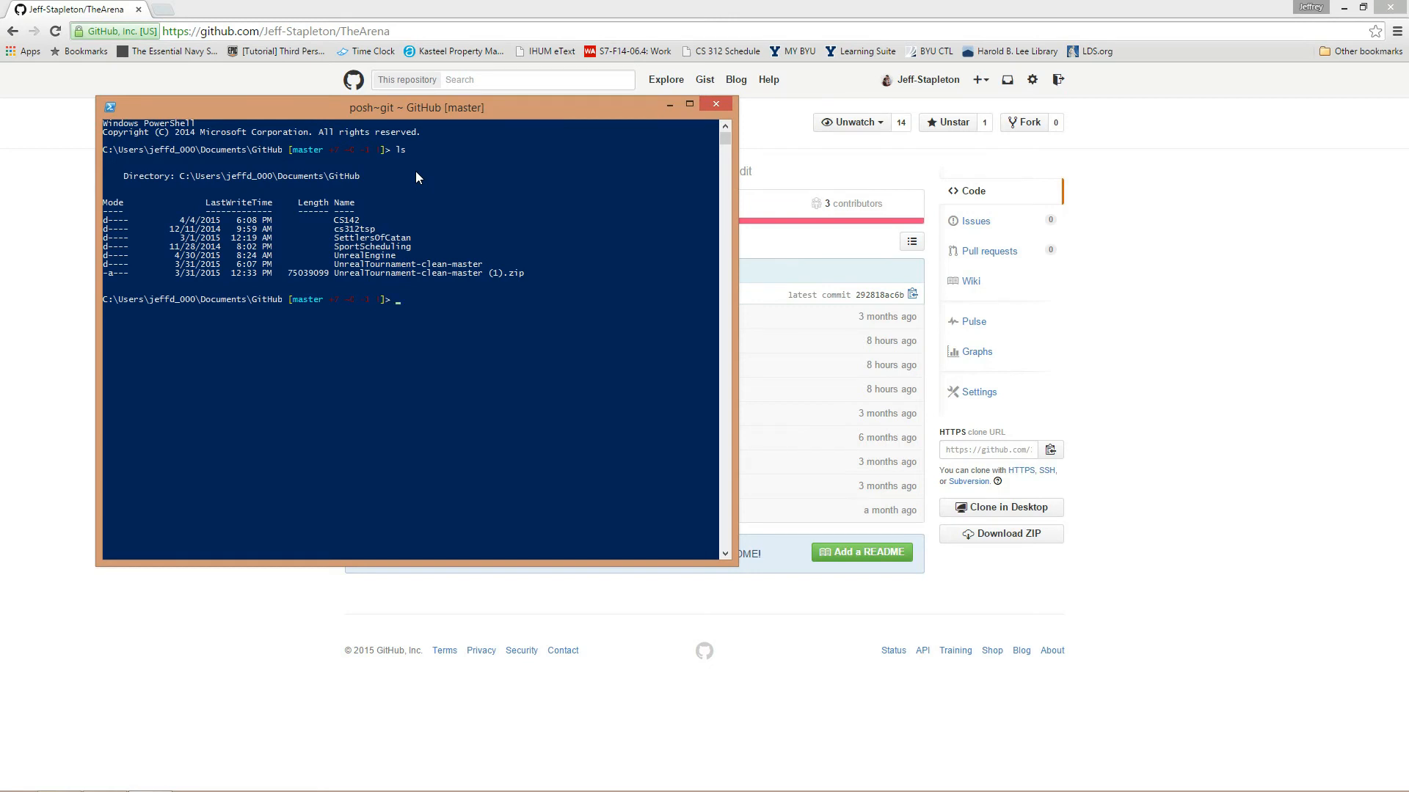
pyautogui.write('git clone')
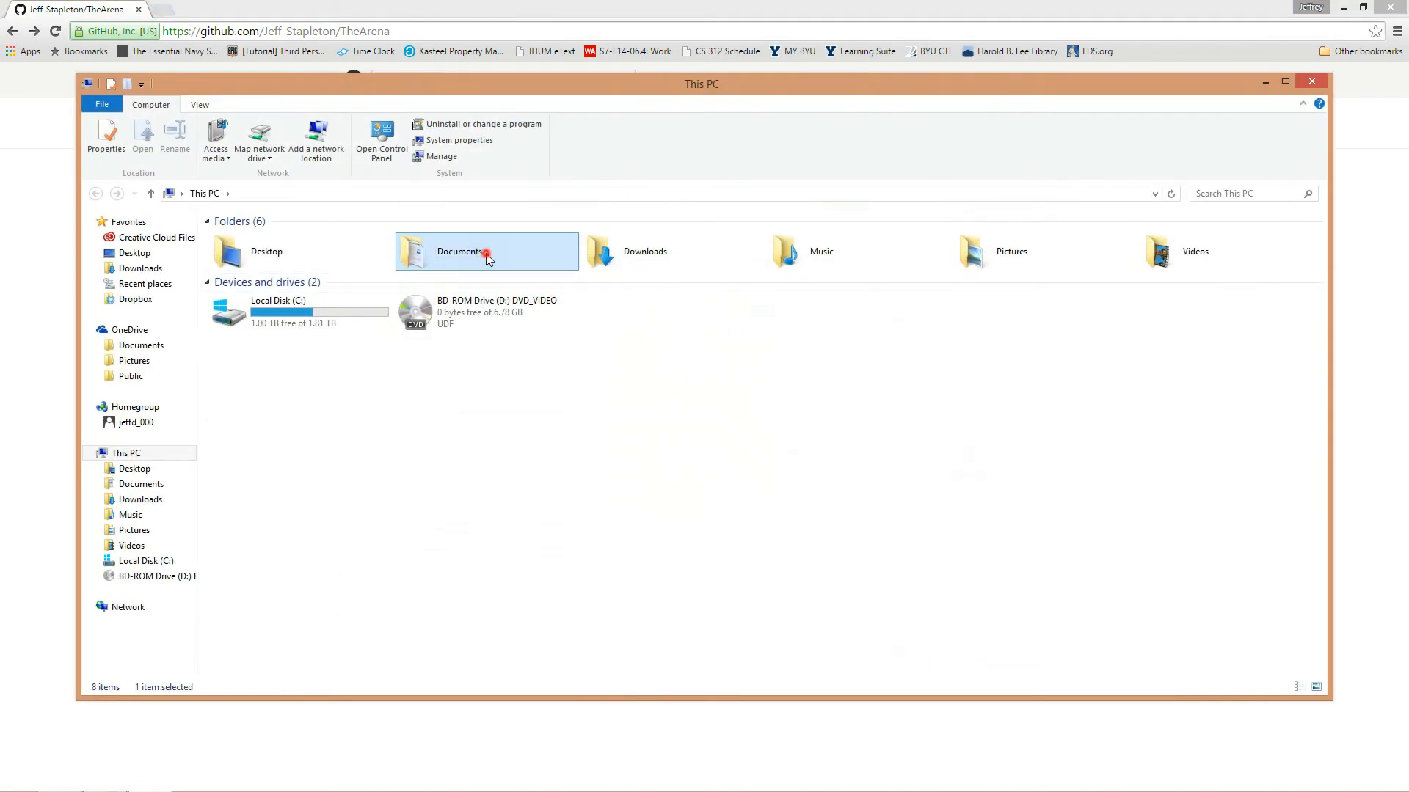
# Navigate into Documents > GitHub > TheArena in File Explorer.
pyautogui.doubleClick(460, 252)
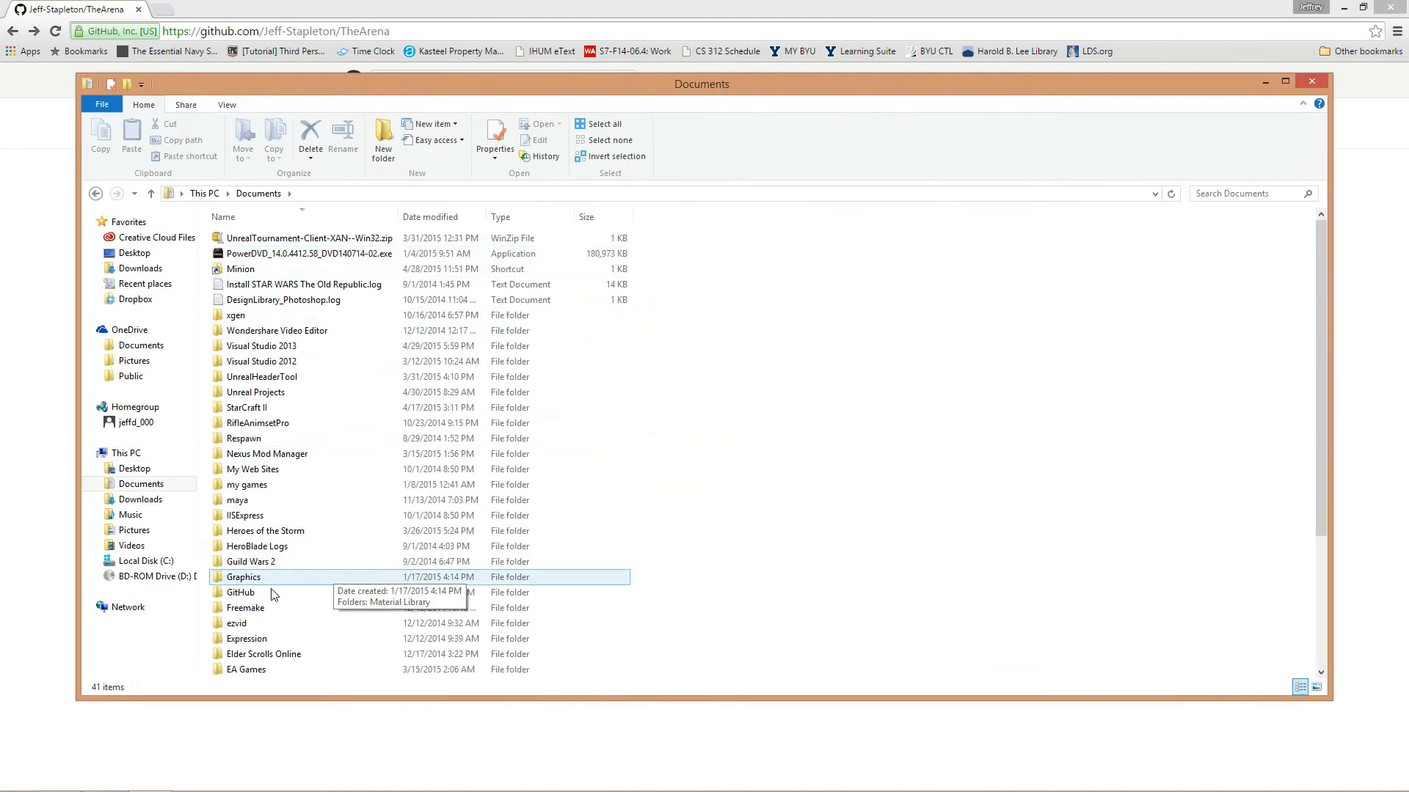
pyautogui.doubleClick(240, 592)
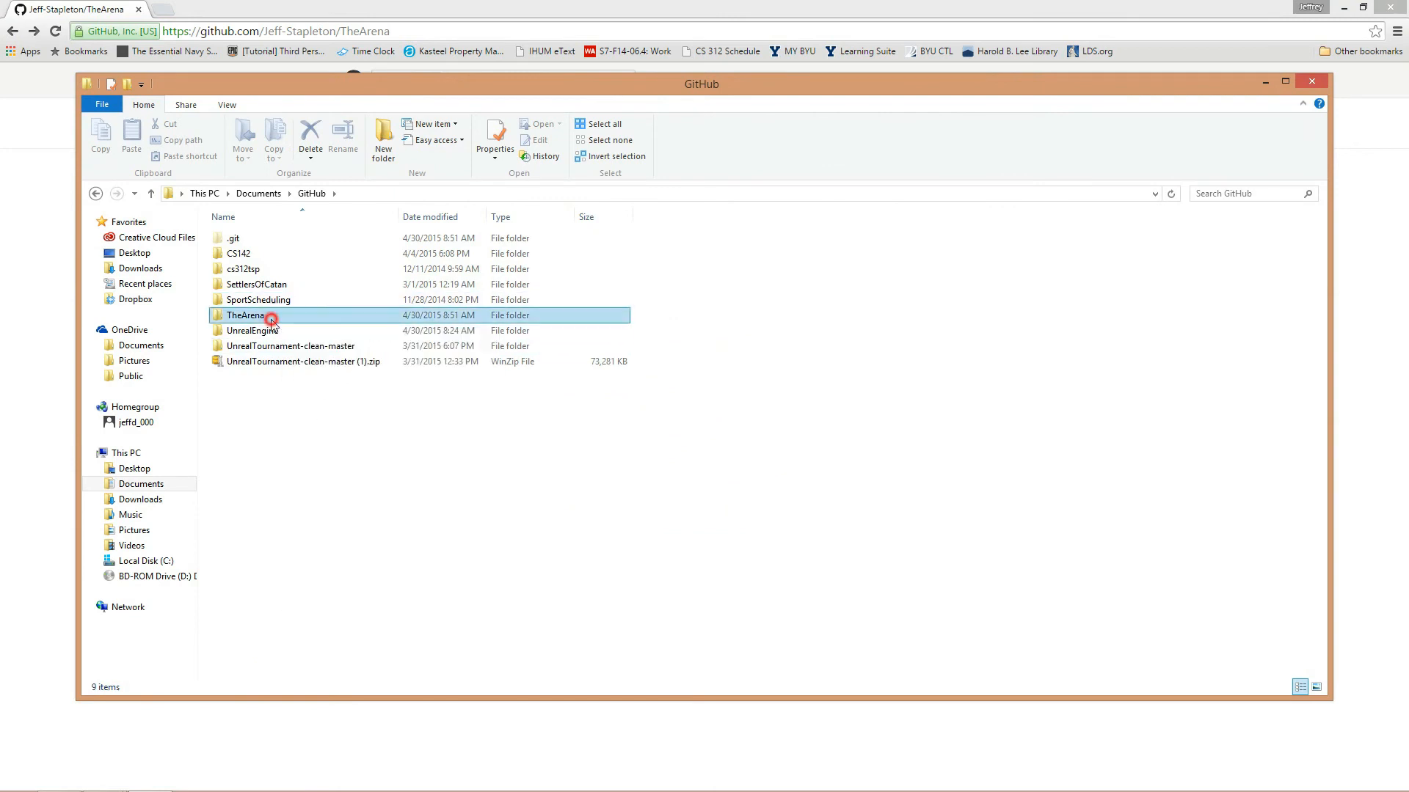
pyautogui.doubleClick(244, 315)
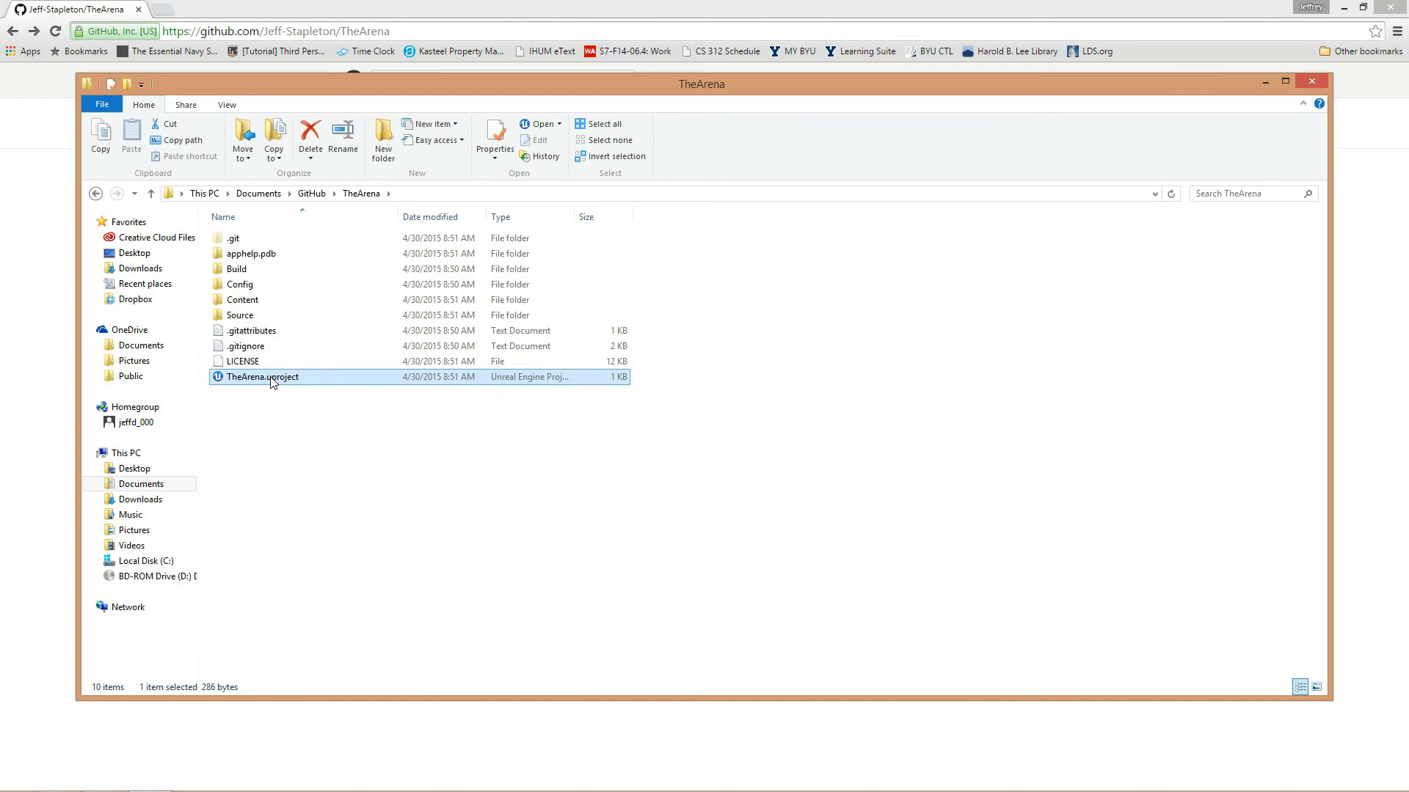
# Generate Visual Studio project files from TheArena.uproject's context menu.
pyautogui.rightClick(263, 377)
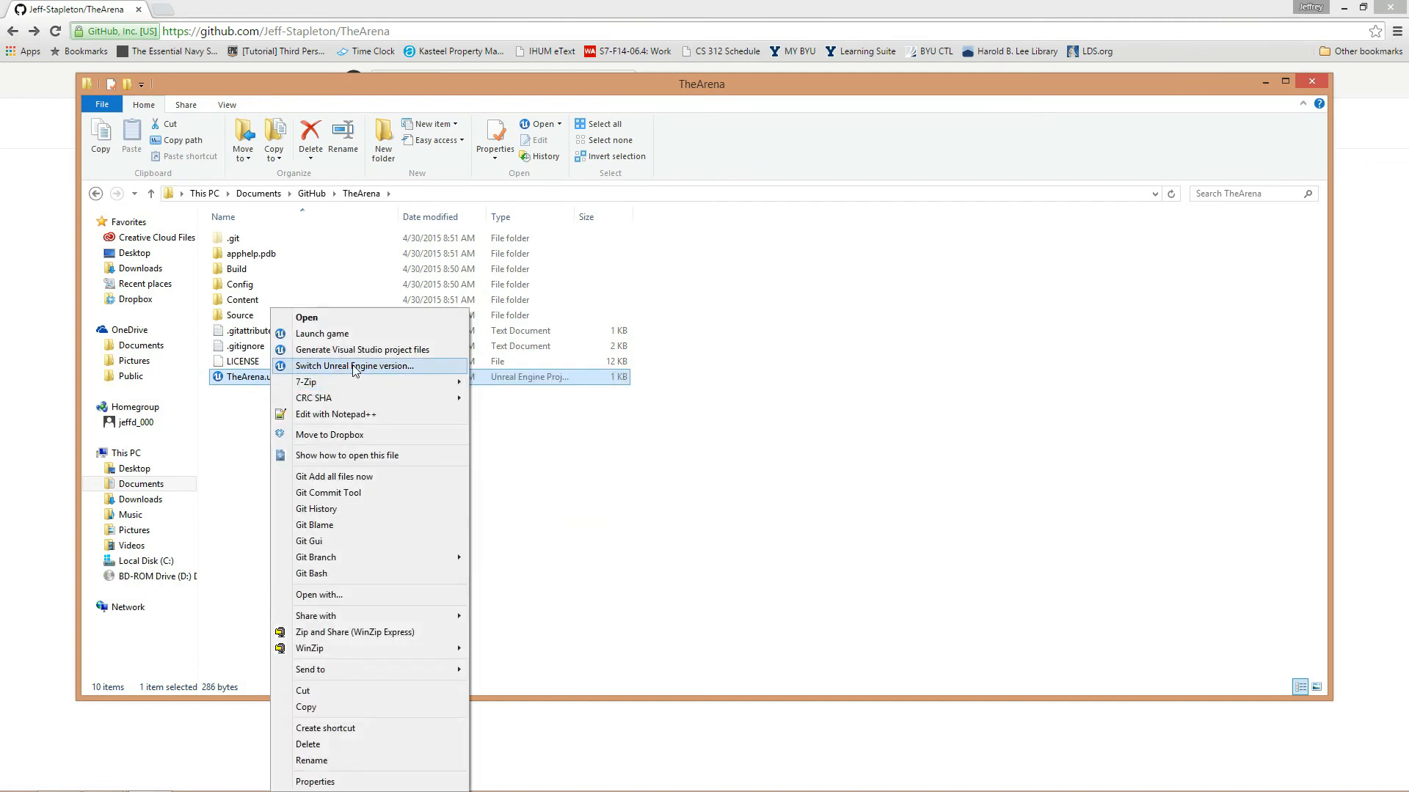
pyautogui.moveTo(364, 349)
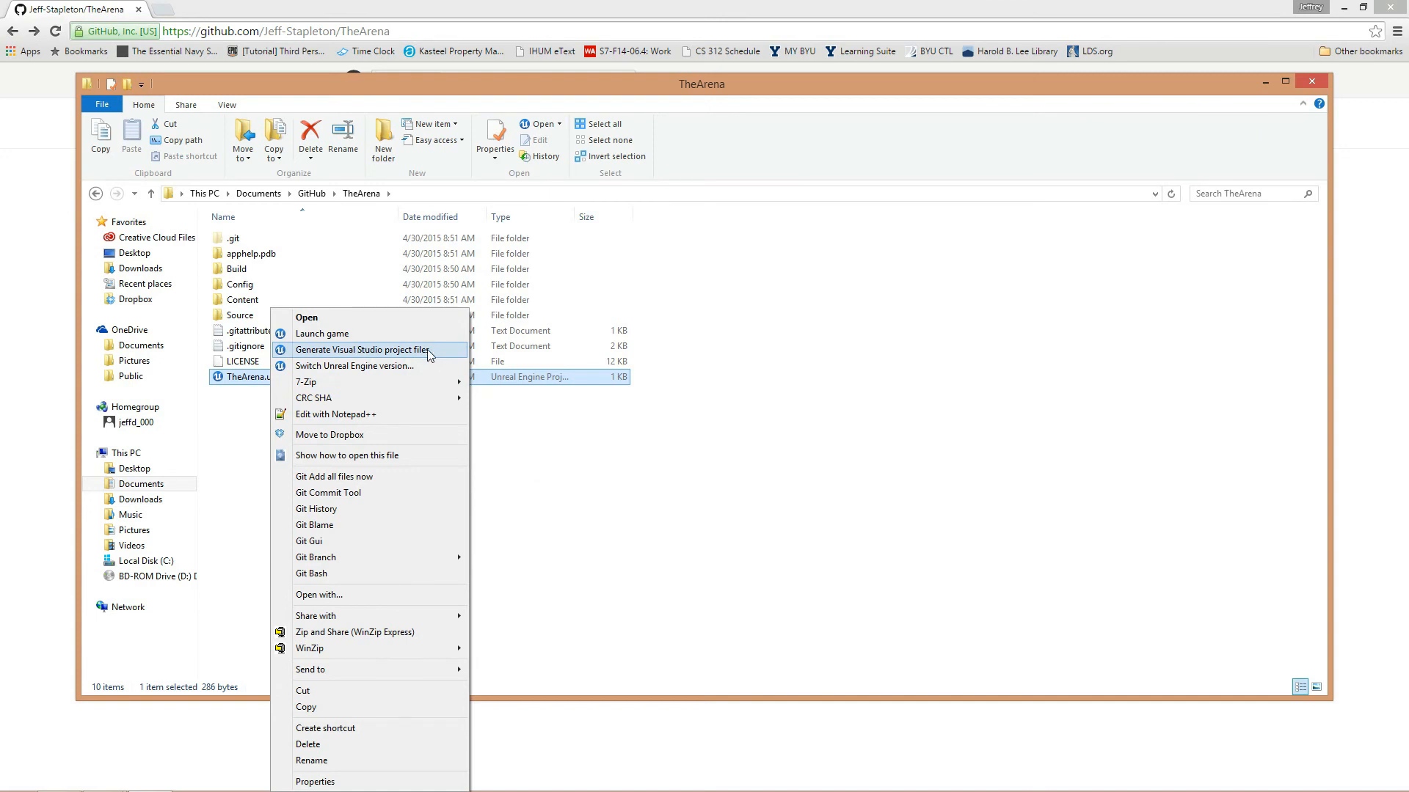
pyautogui.click(363, 349)
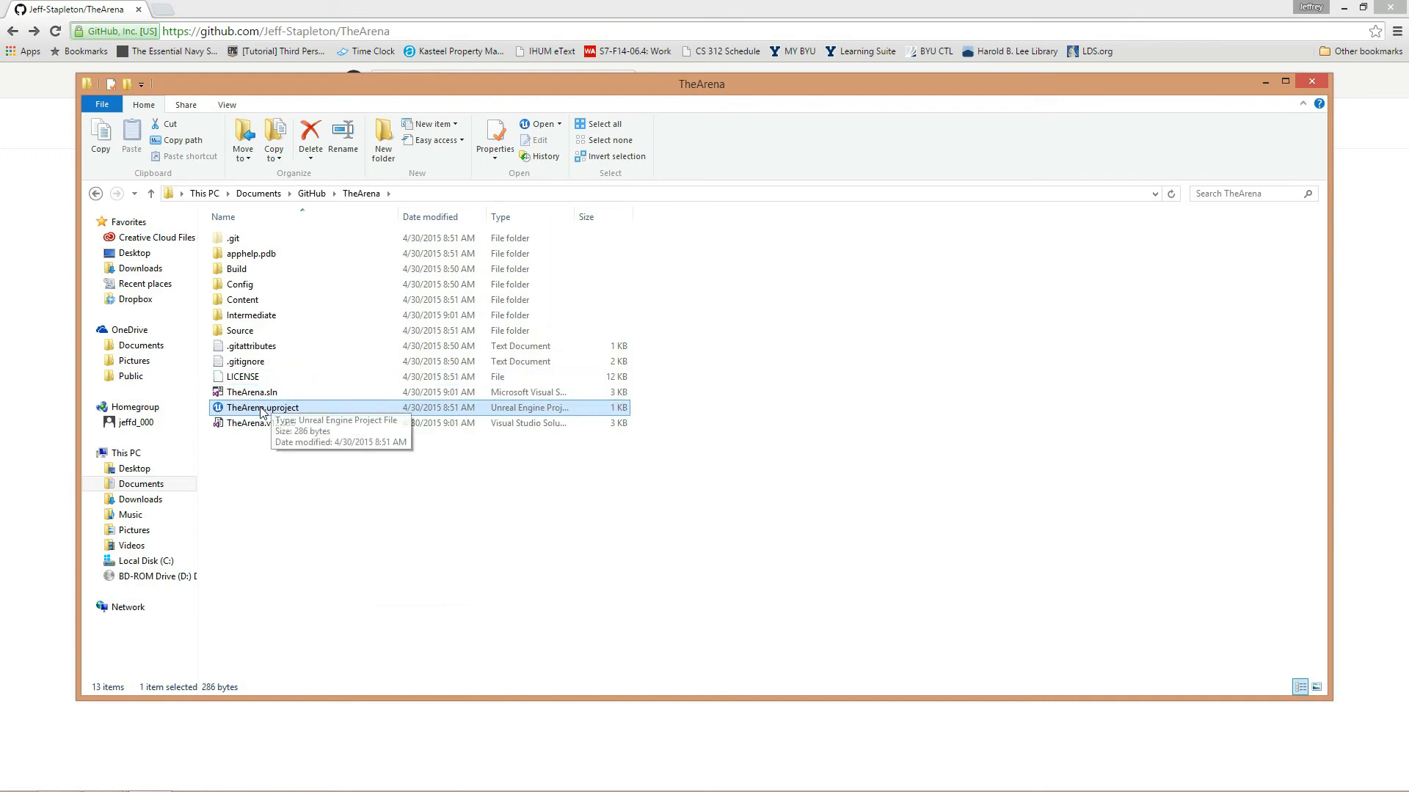
# Switch TheArena.uproject's Unreal Engine version and confirm, regenerating its project files.
pyautogui.rightClick(261, 408)
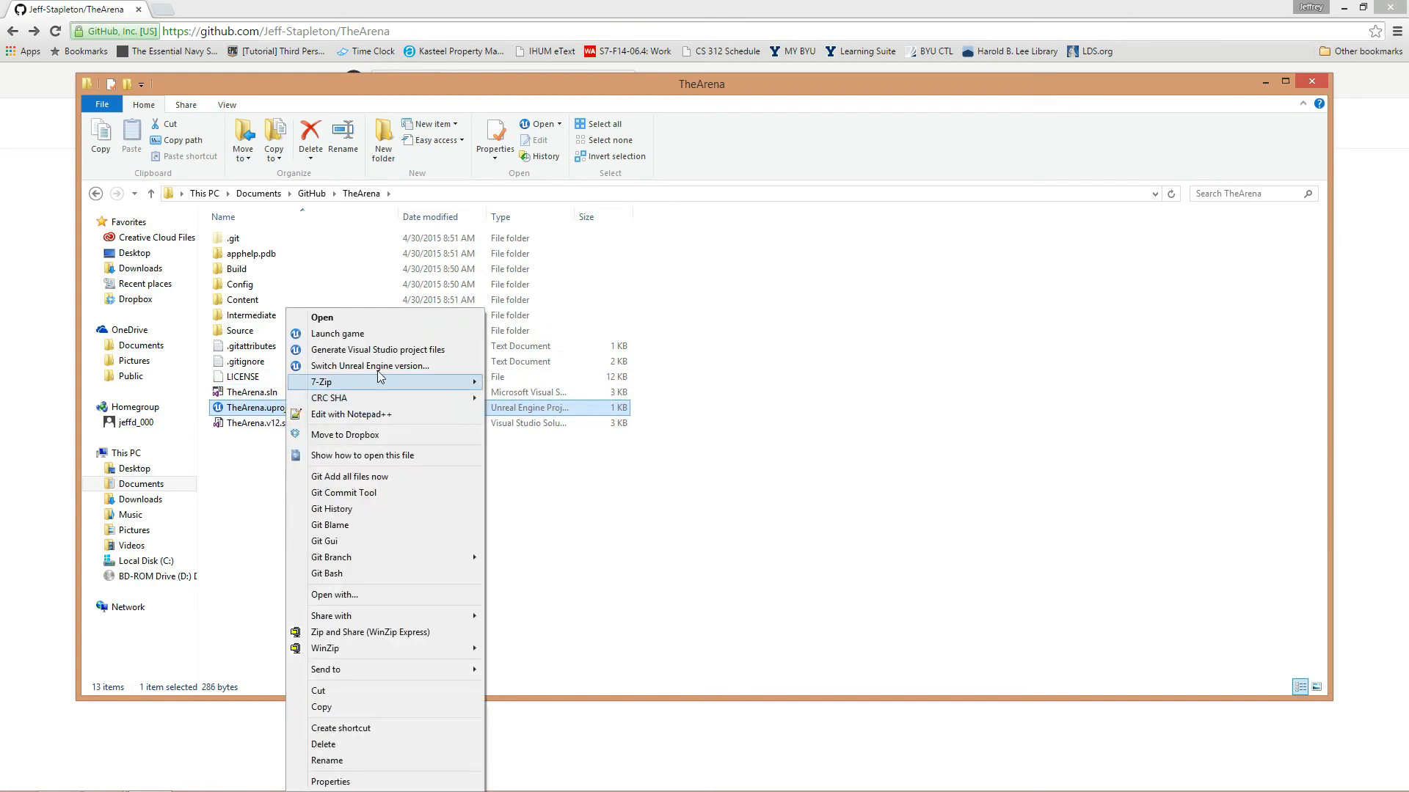
pyautogui.click(368, 365)
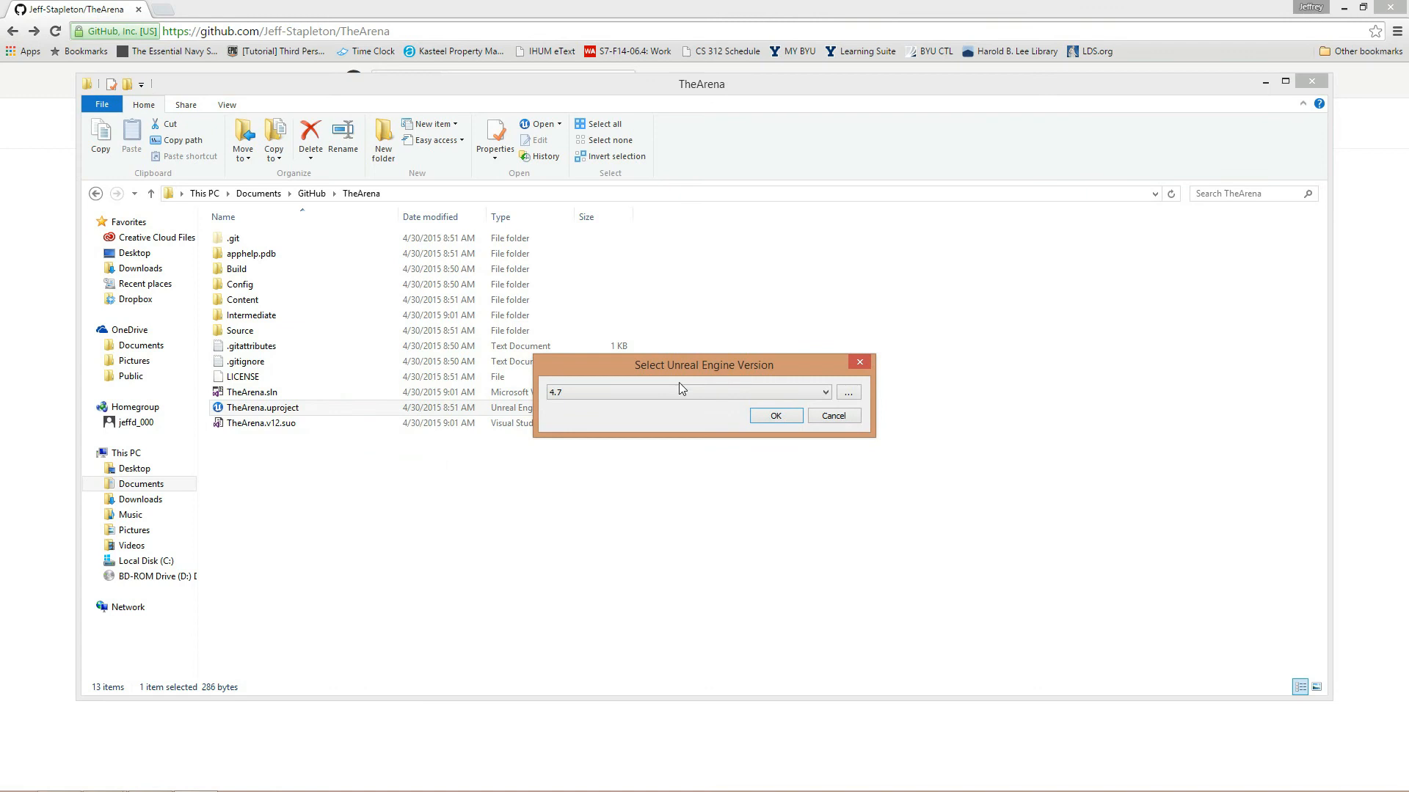
pyautogui.click(821, 391)
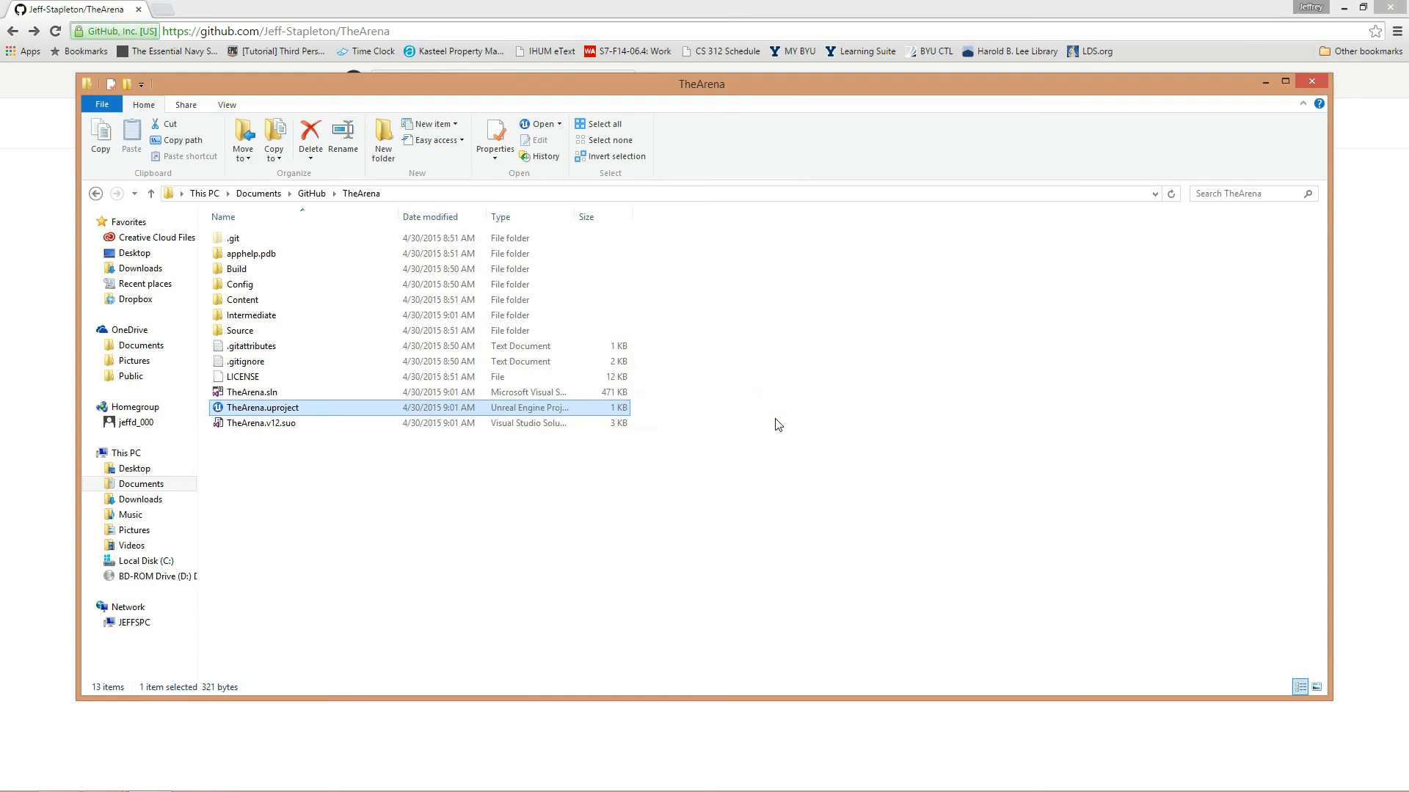
# Launch TheArena.sln so it opens in Visual Studio.
pyautogui.click(251, 392)
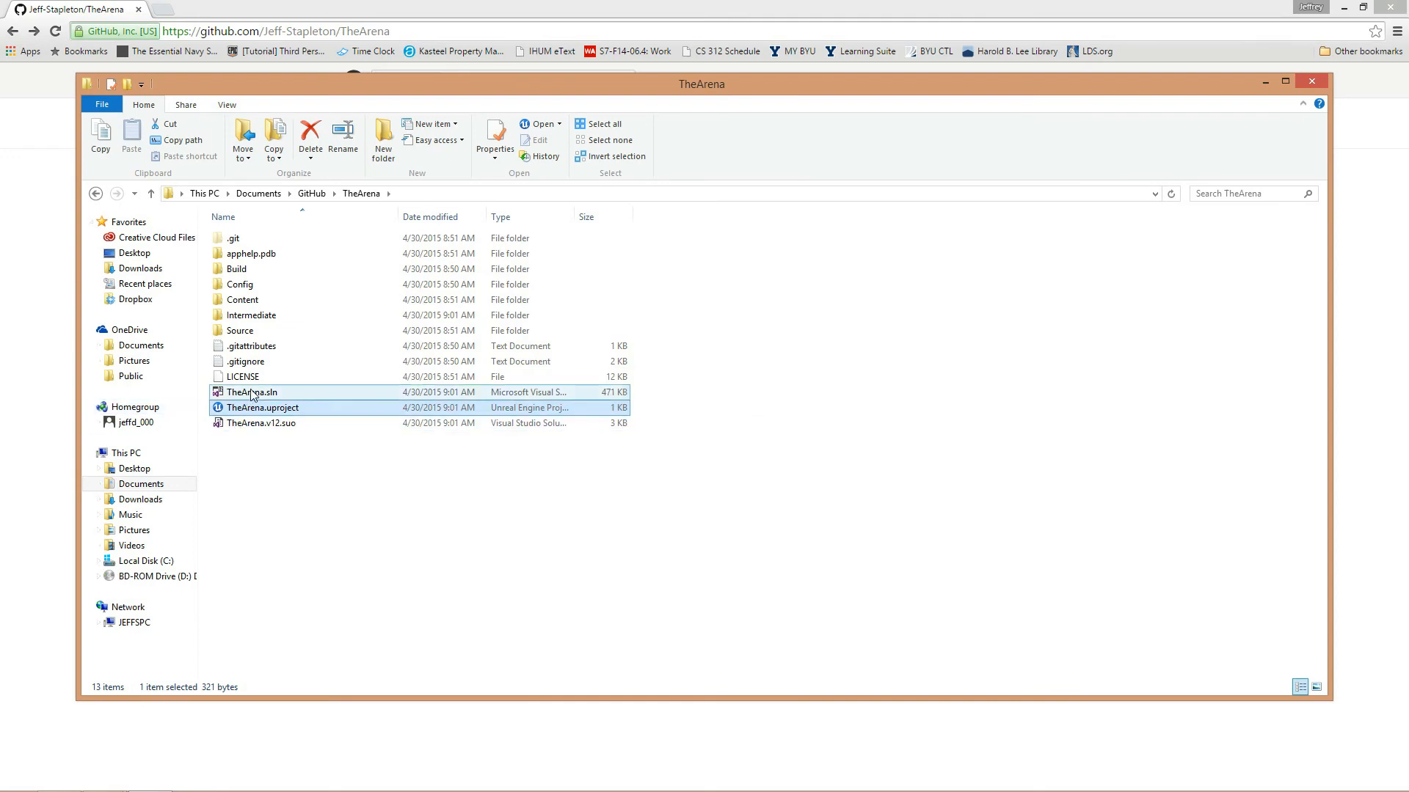
pyautogui.doubleClick(252, 391)
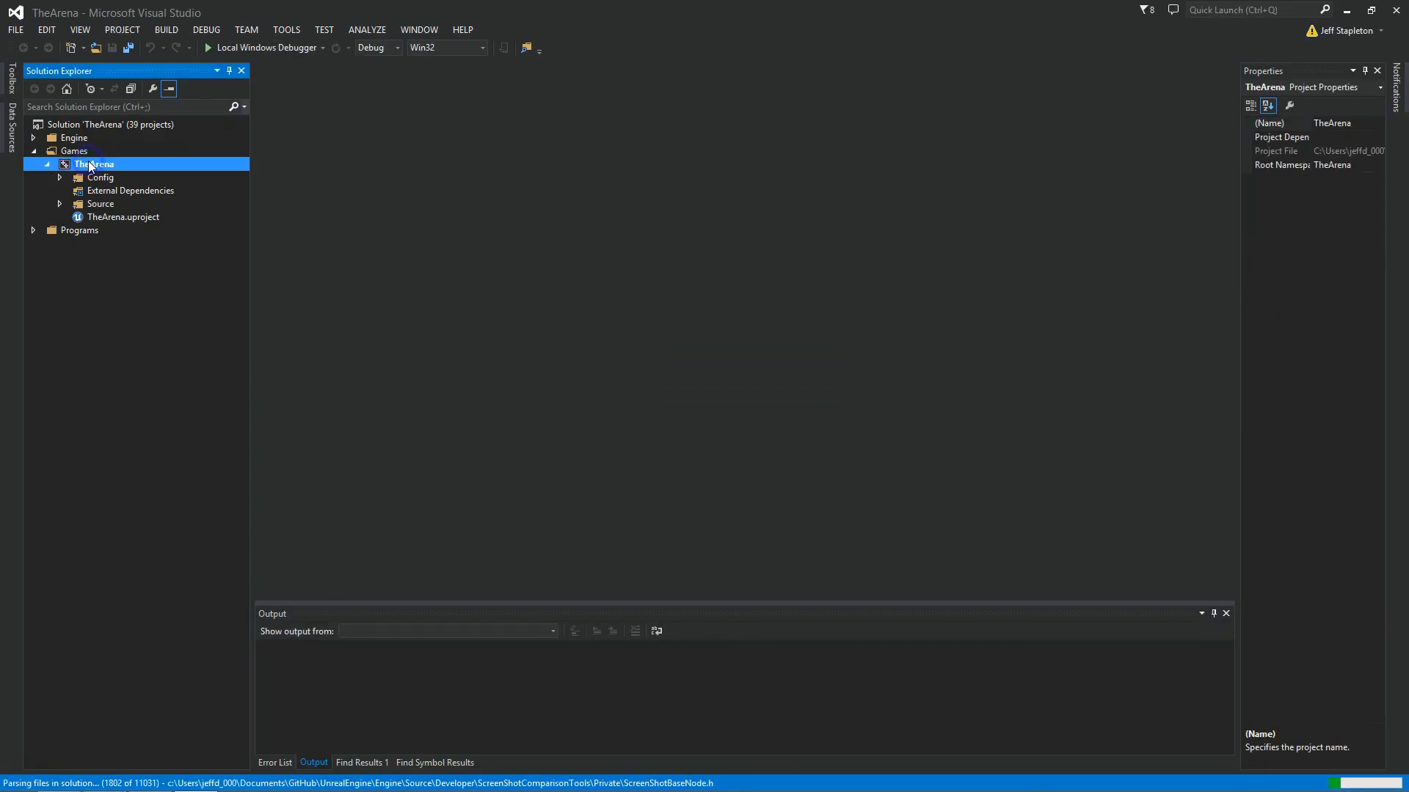
# Run Build Solution on TheArena from the BUILD menu.
pyautogui.rightClick(92, 165)
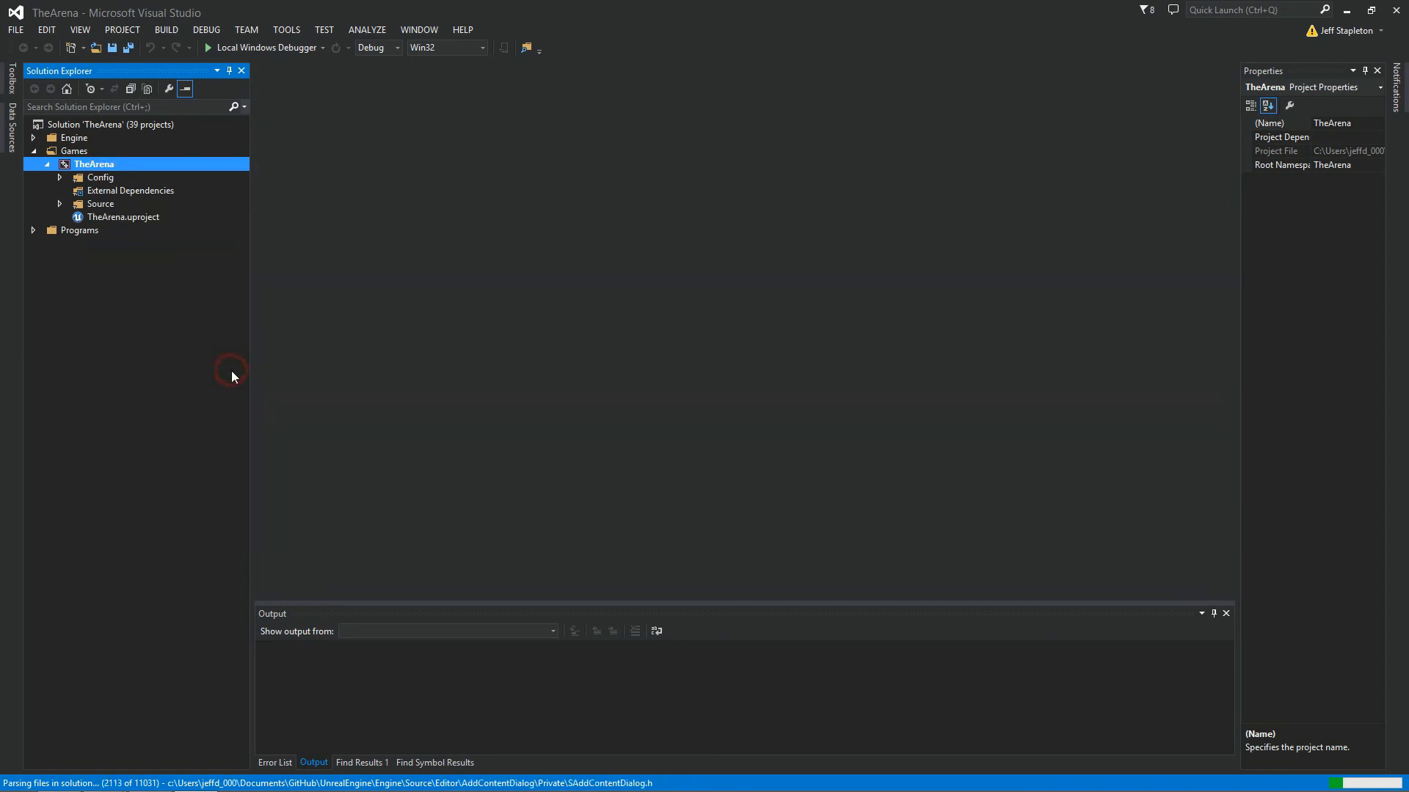
pyautogui.click(165, 30)
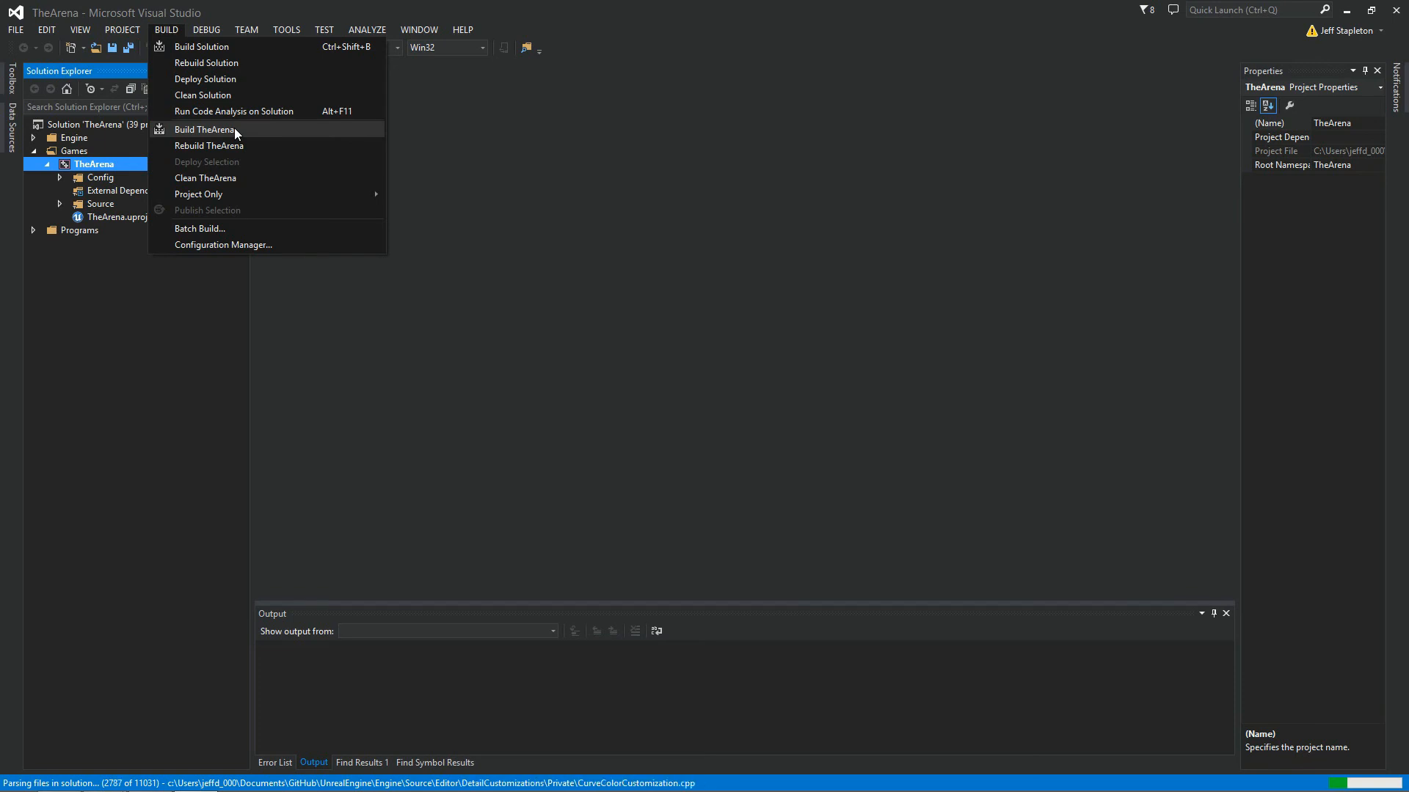
pyautogui.moveTo(203, 45)
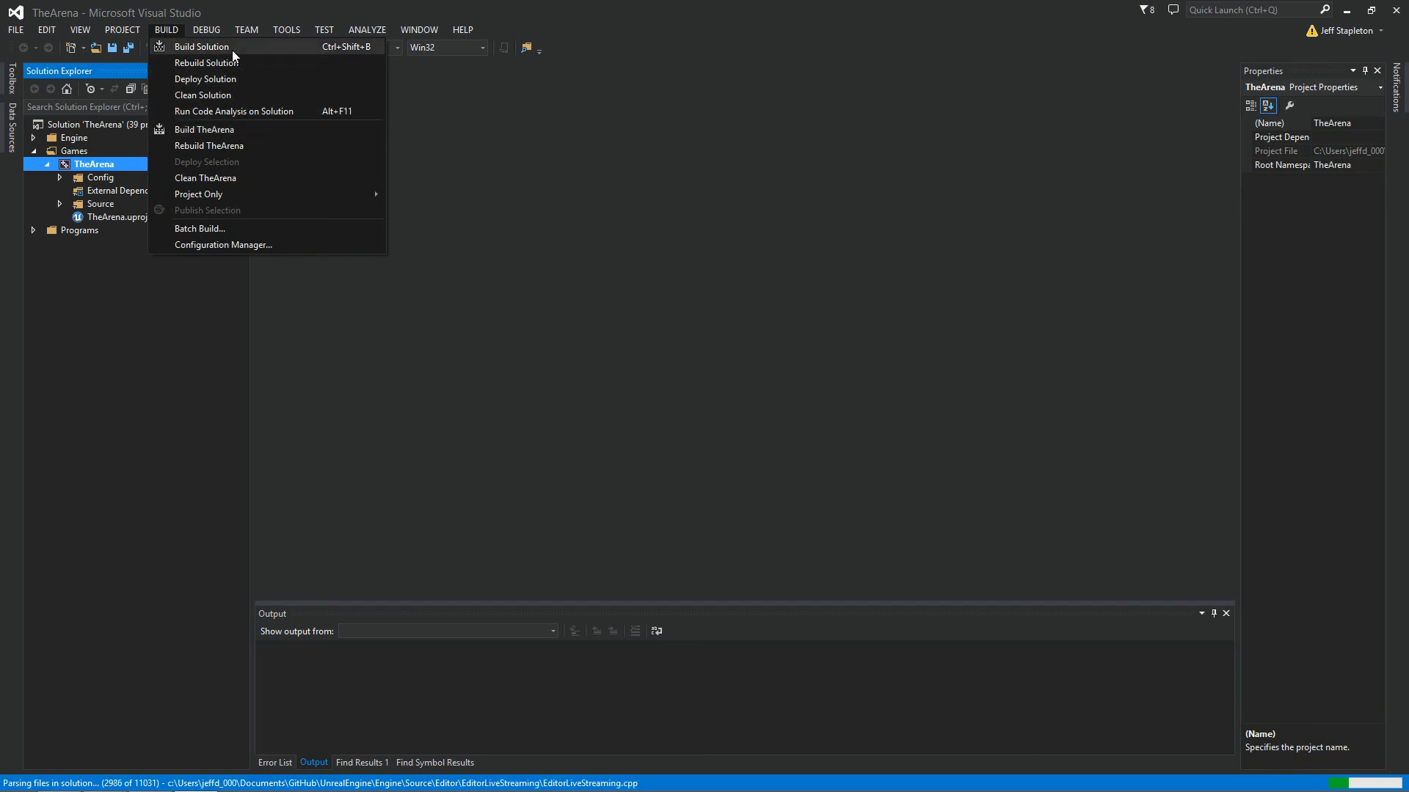
pyautogui.click(201, 46)
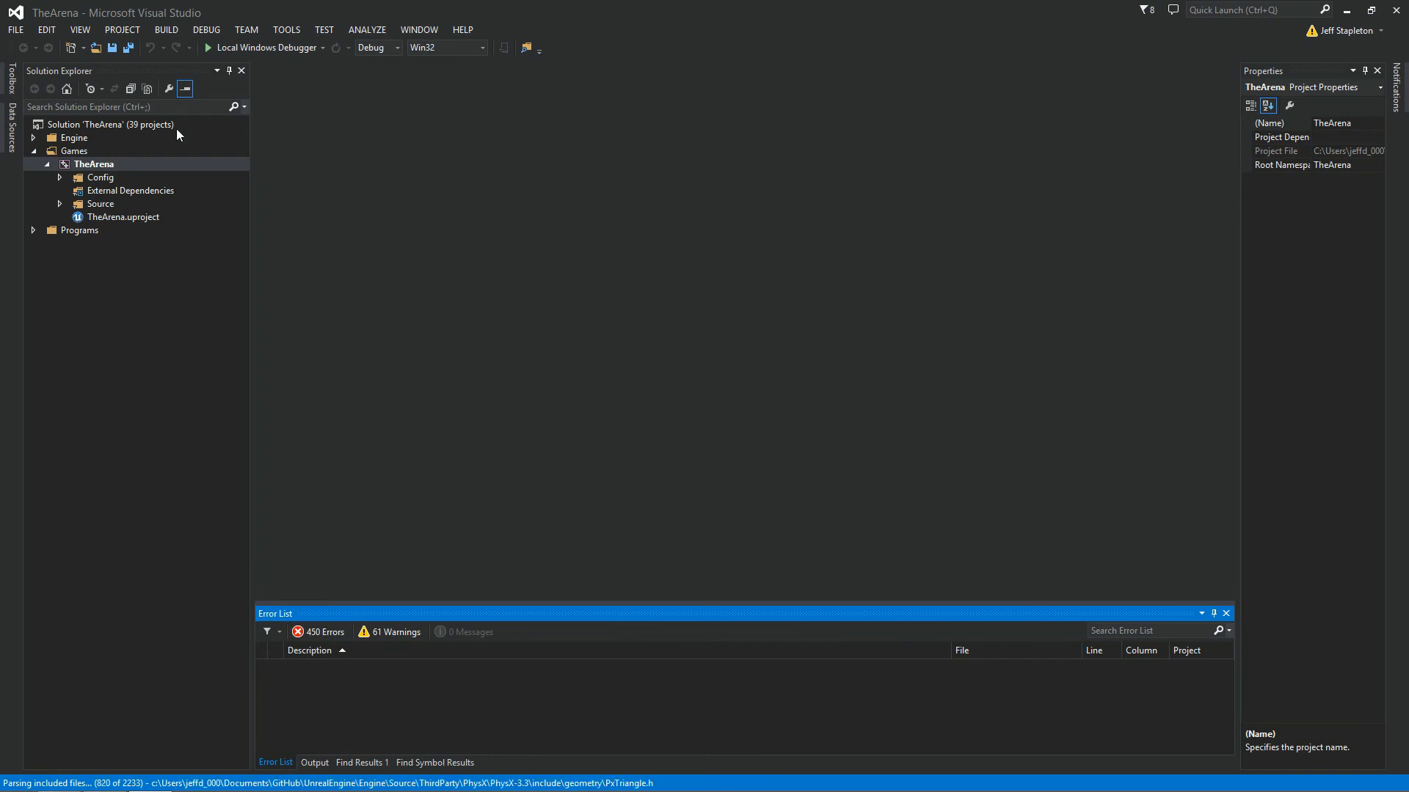
pyautogui.moveTo(396, 47)
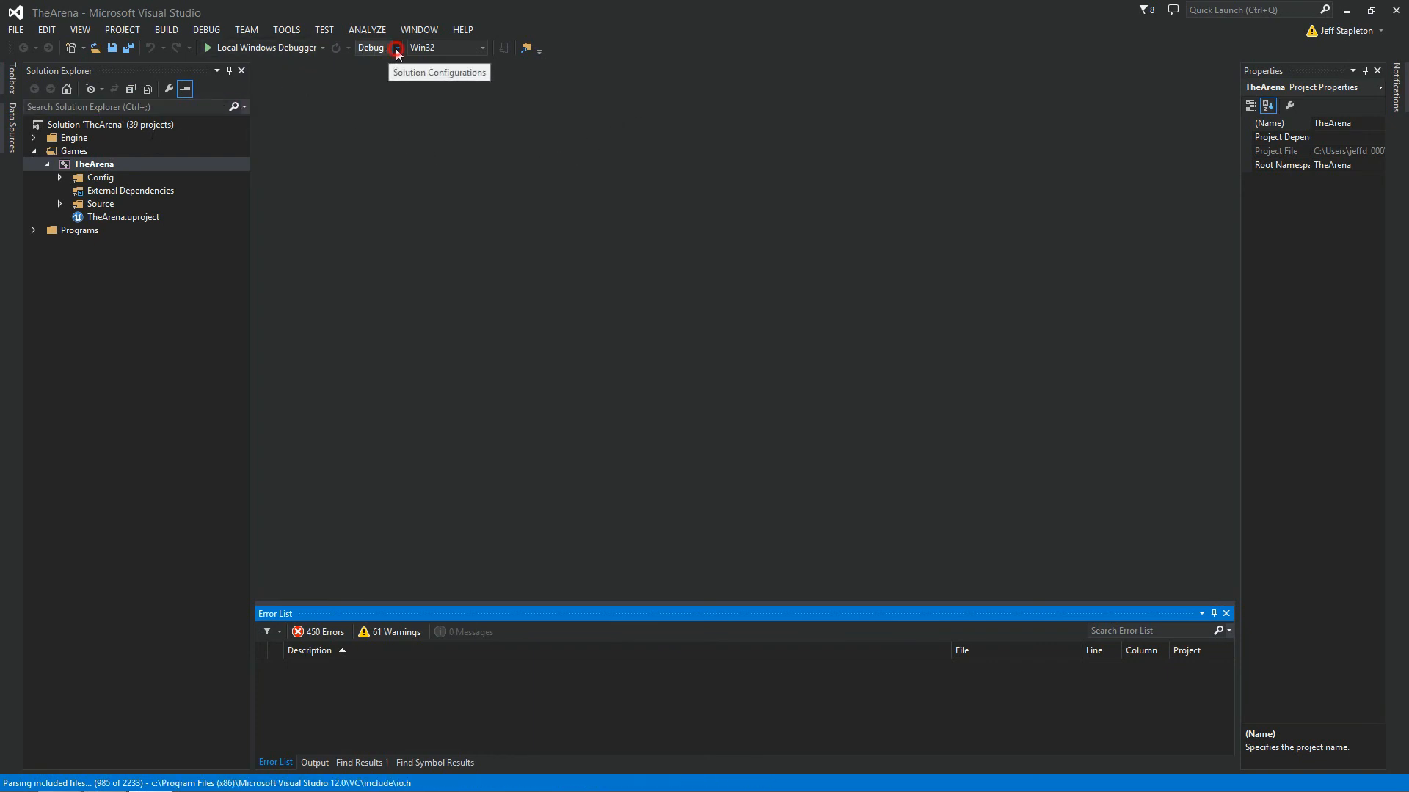
# Set the solution configuration to Development Editor and the platform to Win64.
pyautogui.click(396, 47)
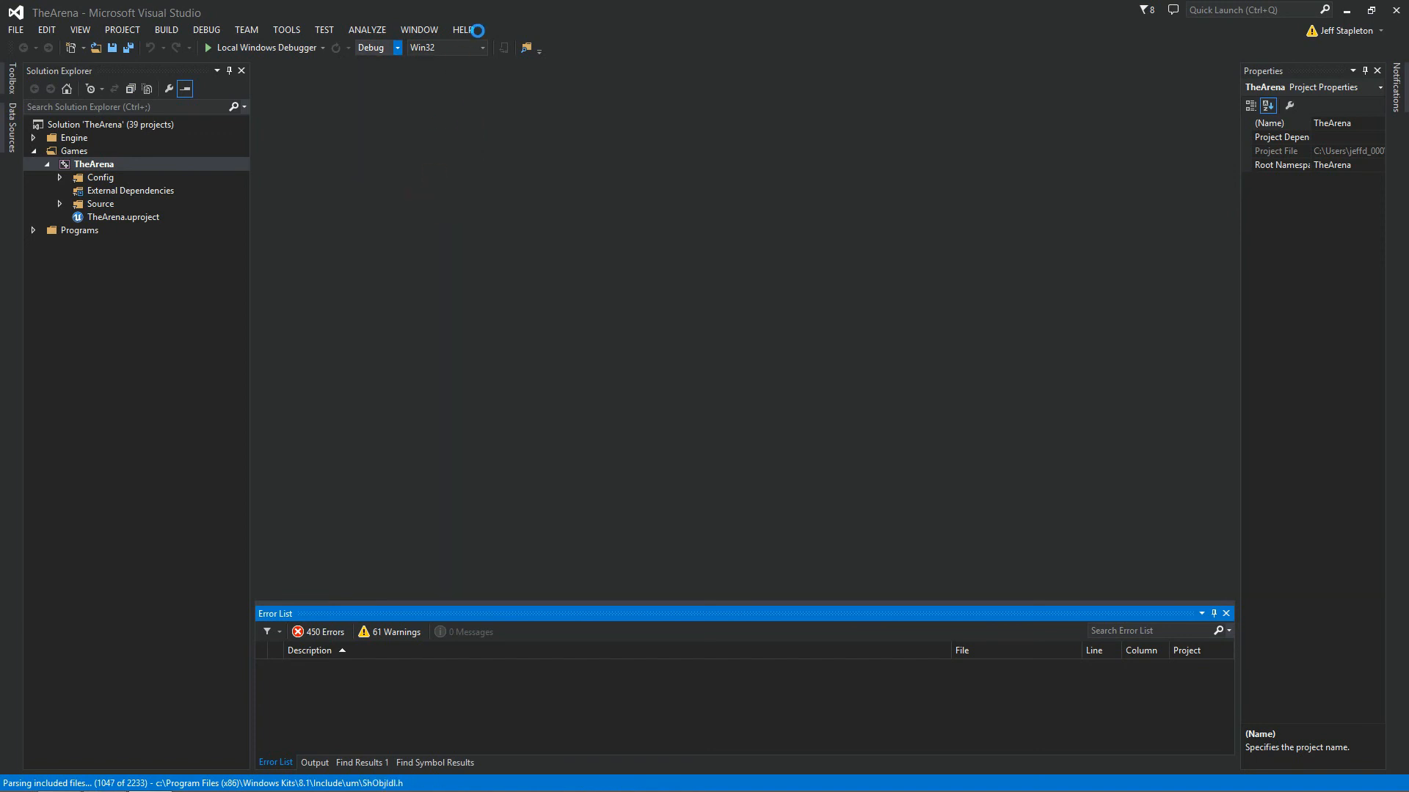
pyautogui.click(396, 48)
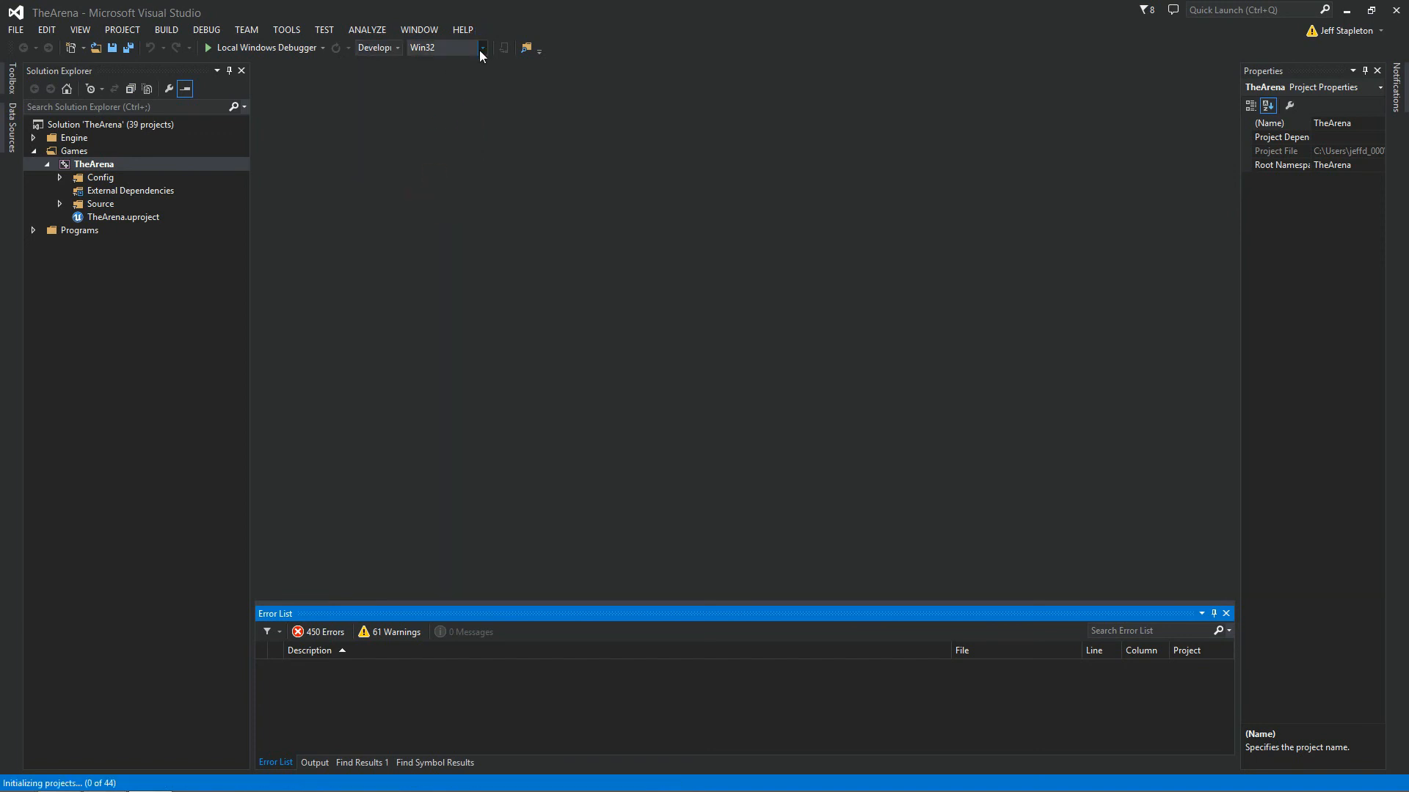
pyautogui.click(483, 48)
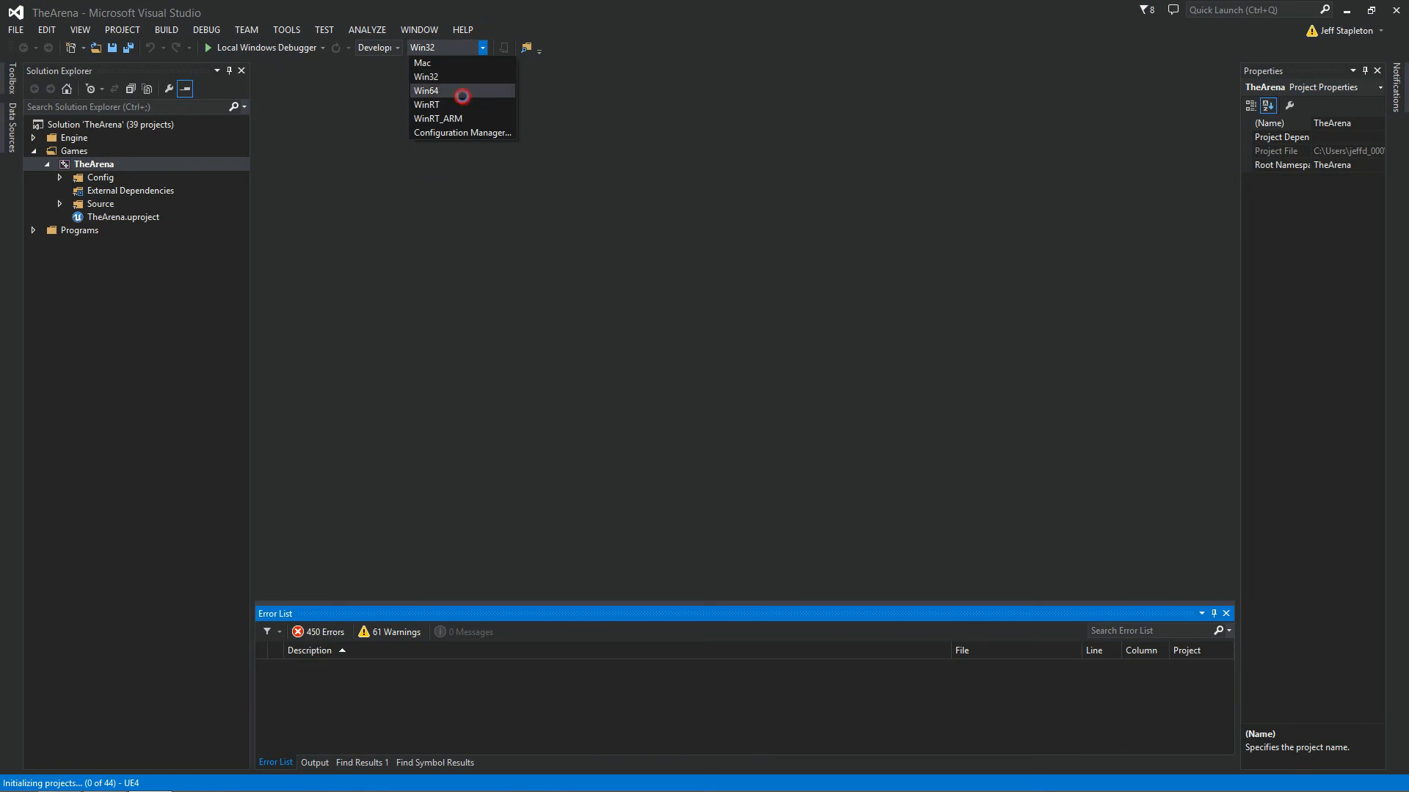
pyautogui.click(427, 91)
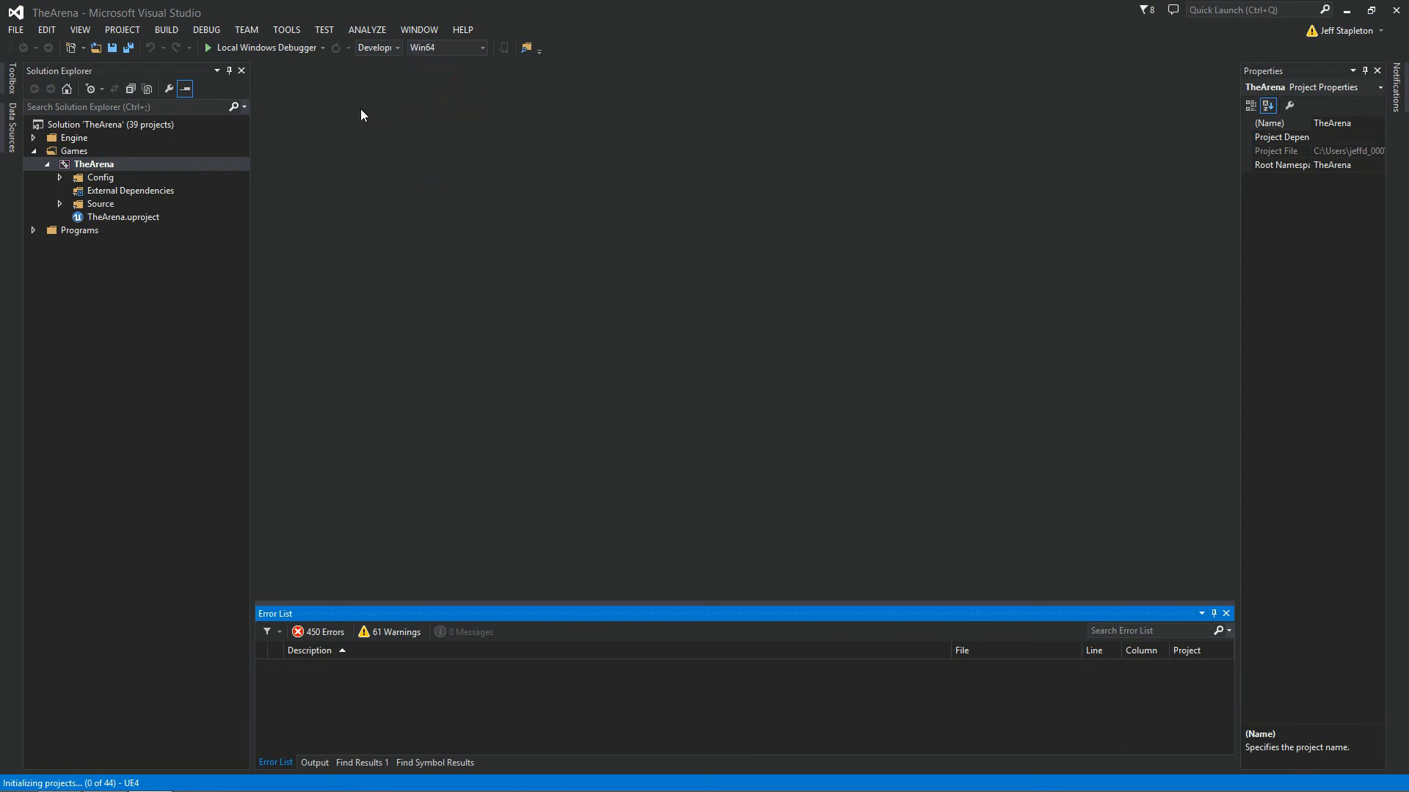
pyautogui.moveTo(260, 48)
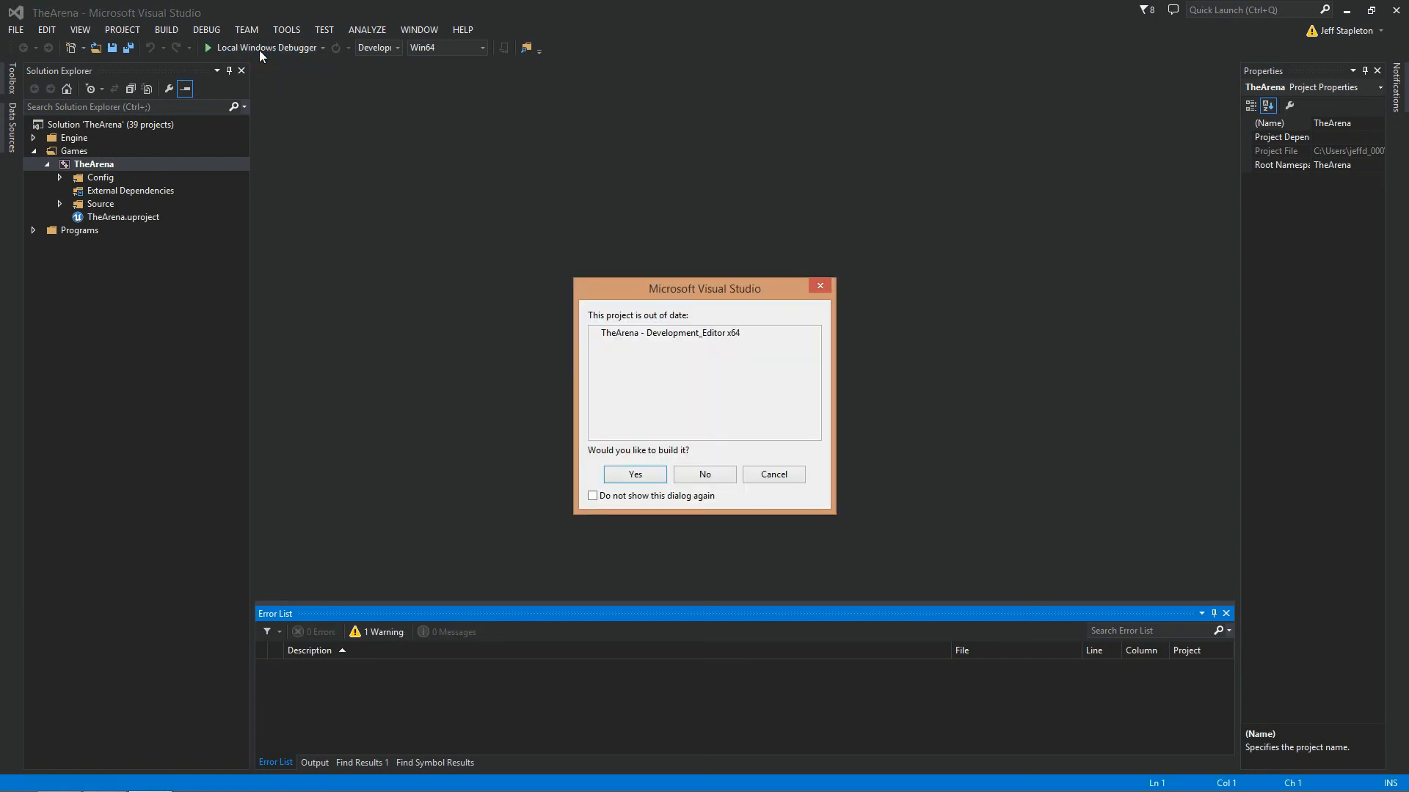
# Start Local Windows Debugger and agree to build the out-of-date TheArena project first.
pyautogui.click(634, 475)
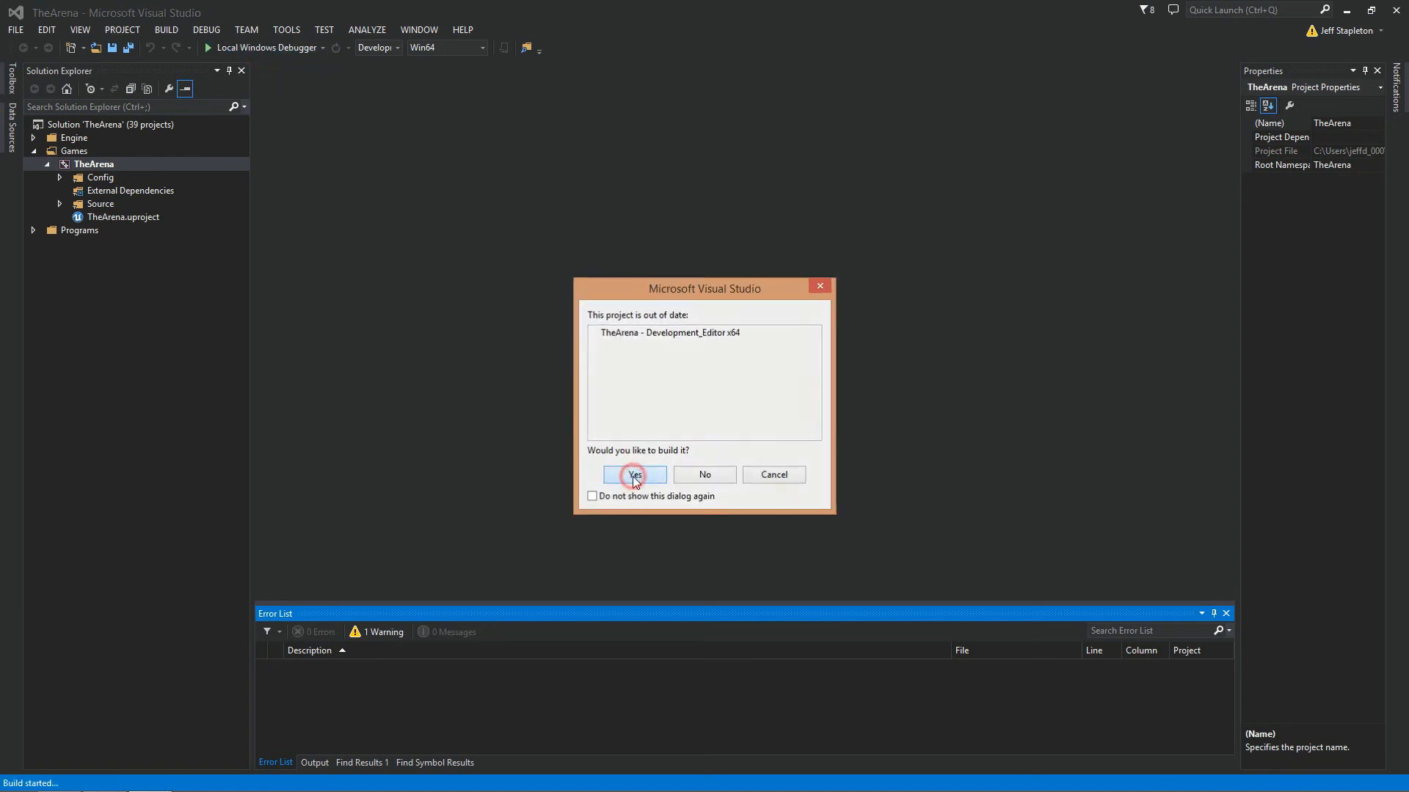
pyautogui.click(633, 475)
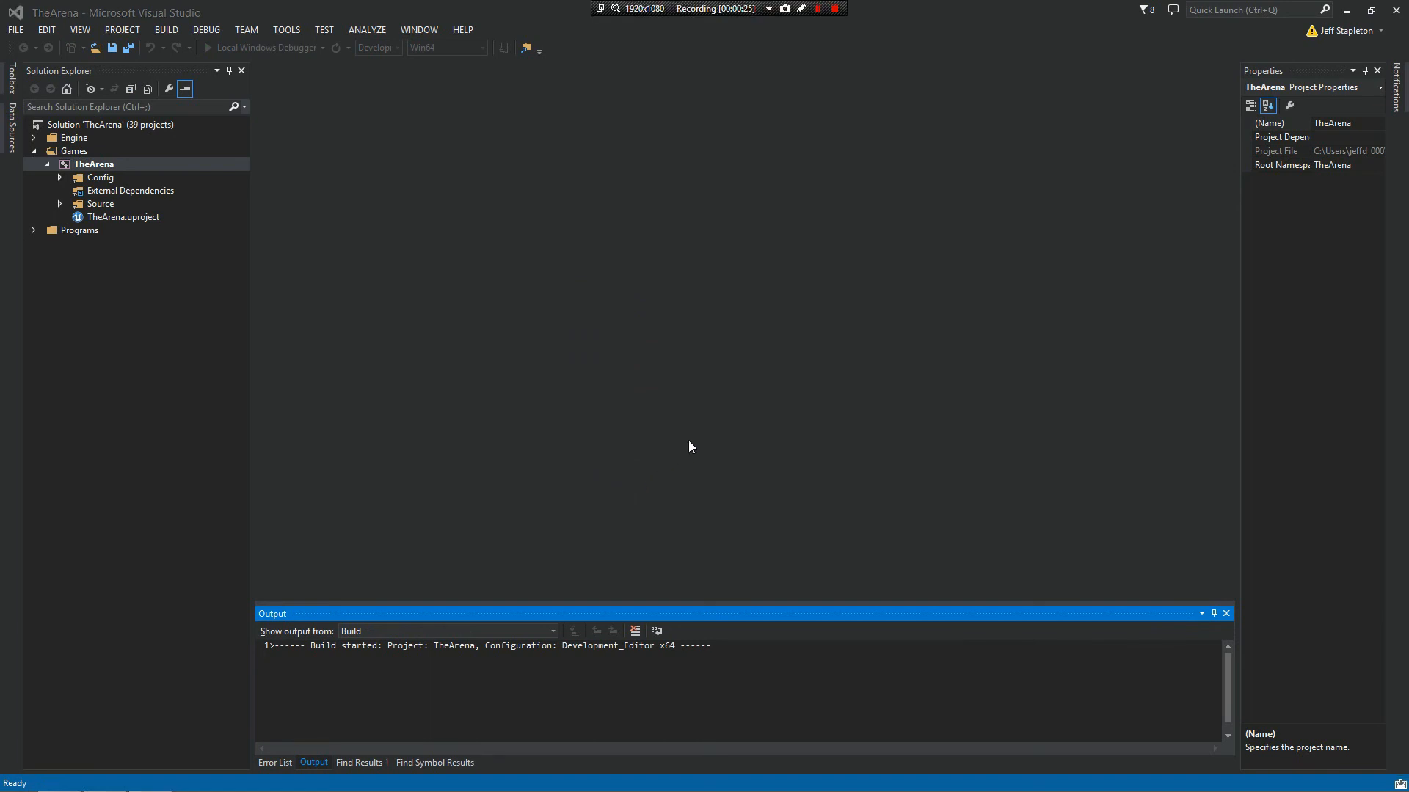
pyautogui.click(833, 8)
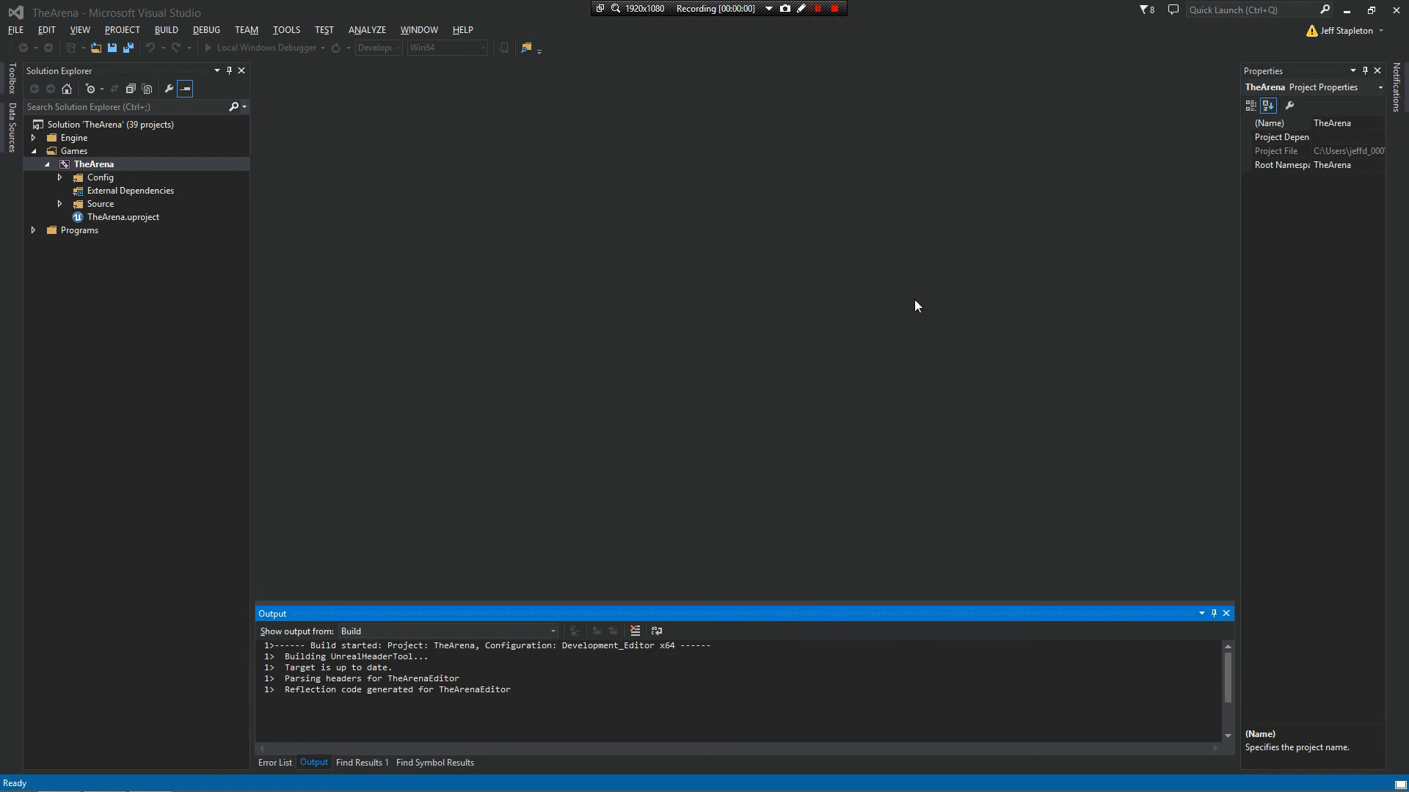
pyautogui.moveTo(920, 312)
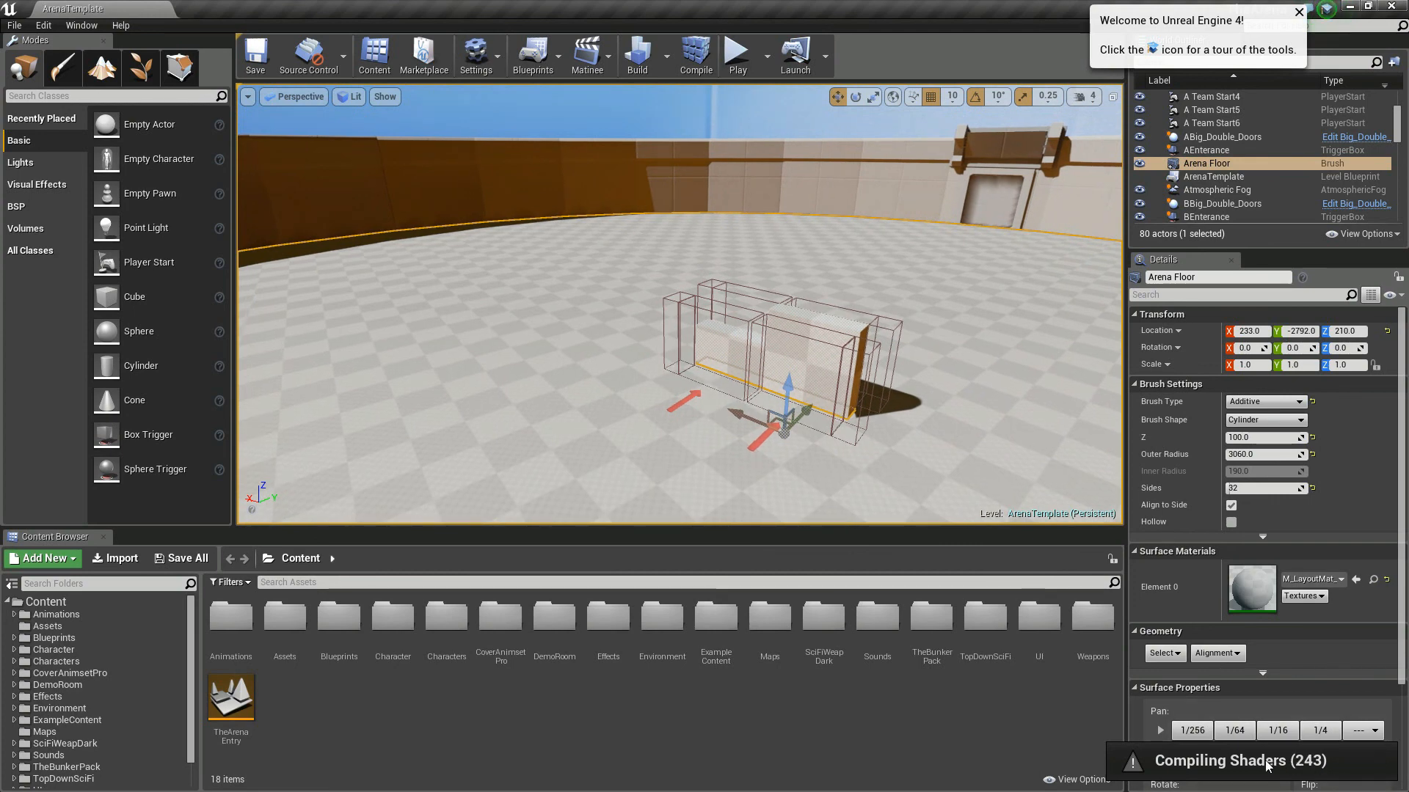
# Dismiss the 'Welcome to Unreal Engine 4' notification while ArenaTemplate's shaders compile.
pyautogui.click(1297, 13)
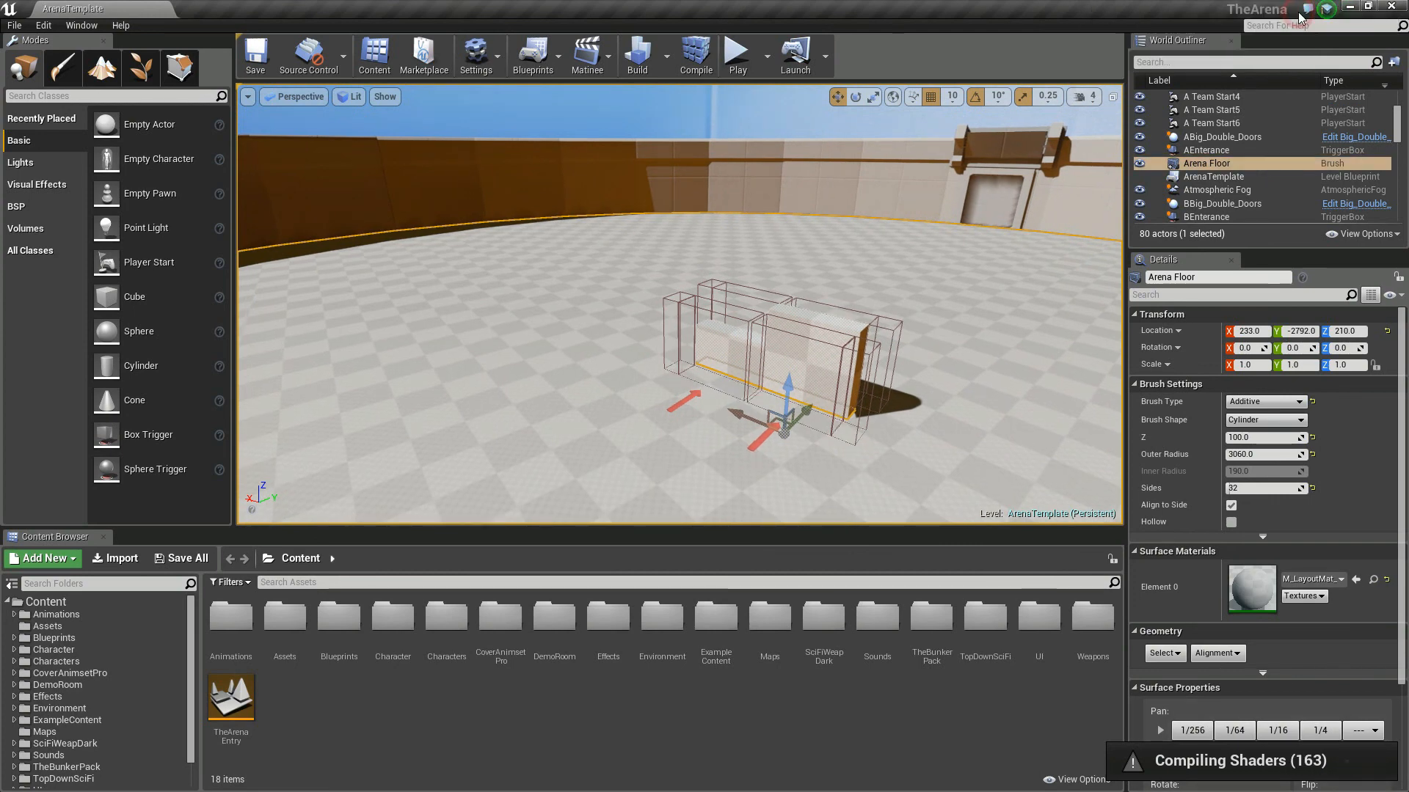